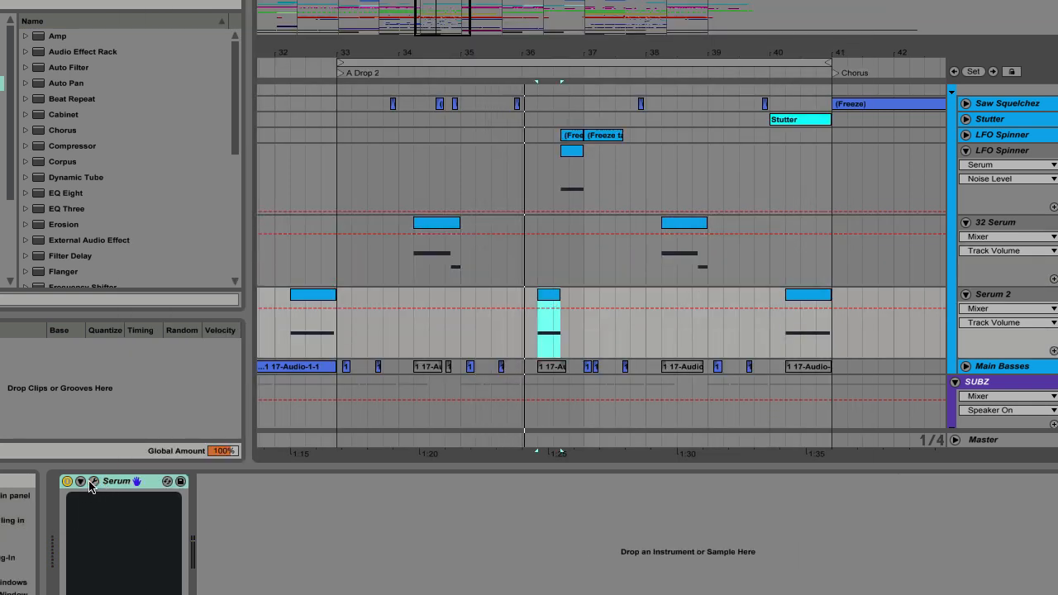
Step: Open the Serum device's plug-in editor window from the track's device chain
click(93, 482)
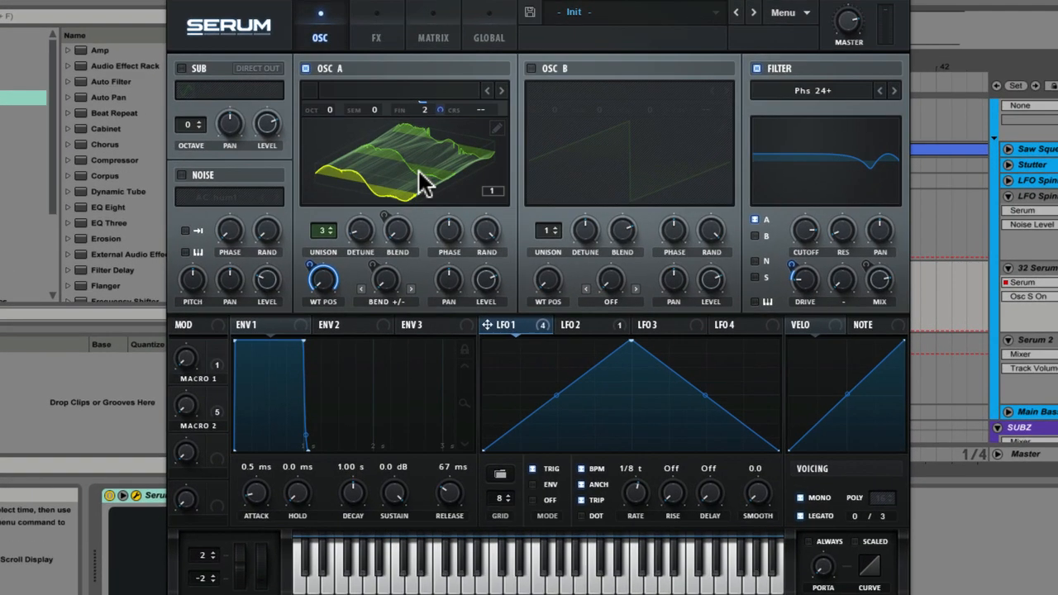
mouse_move(403, 174)
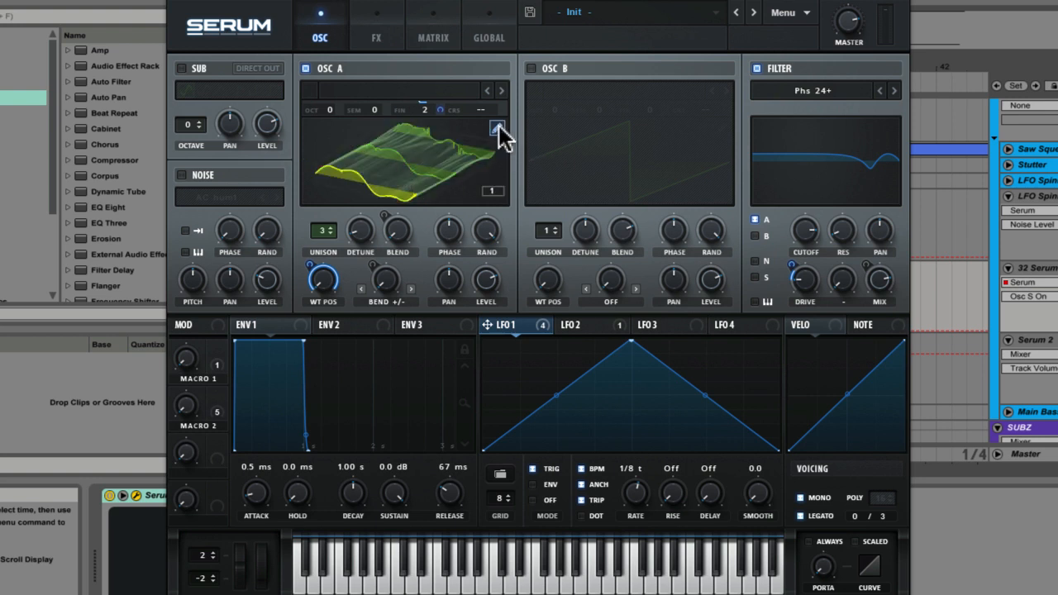
Step: Open OSC A's wavetable editor, undo a drawn change, view frame 256 and list morph methods
click(498, 130)
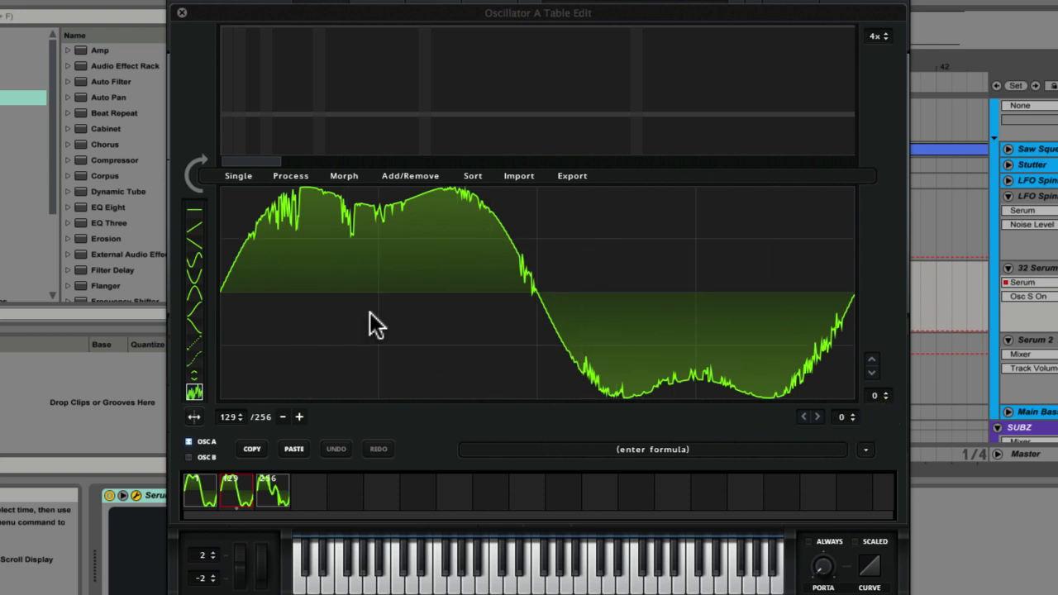
mouse_move(196, 395)
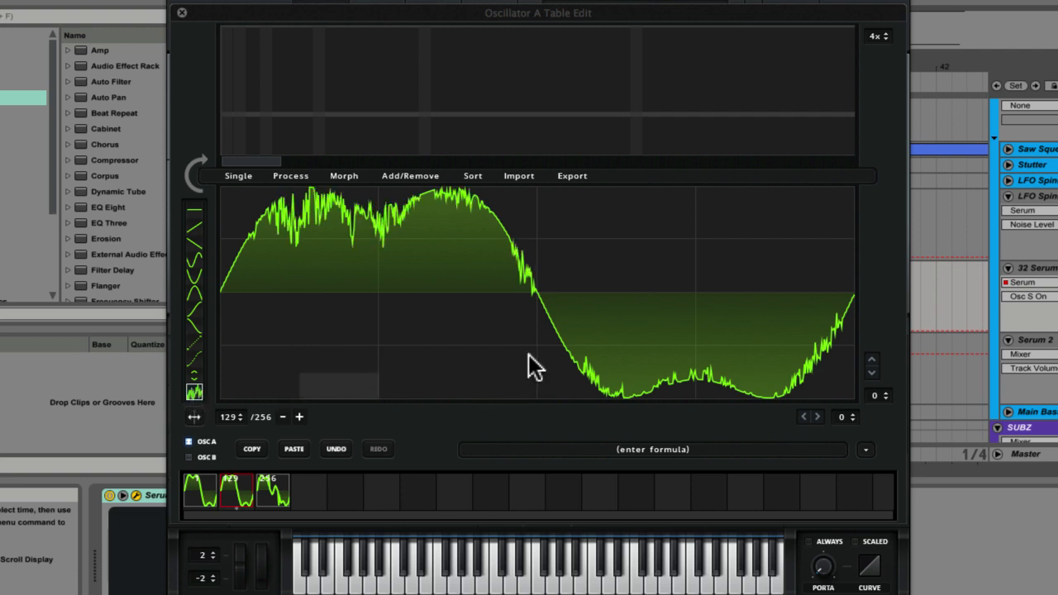
click(336, 449)
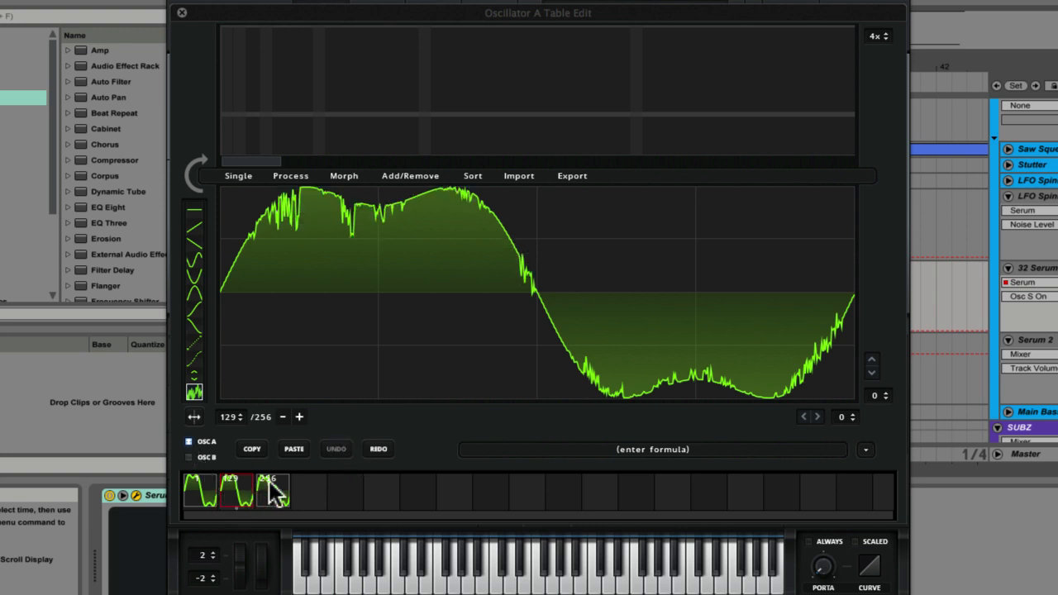
click(273, 488)
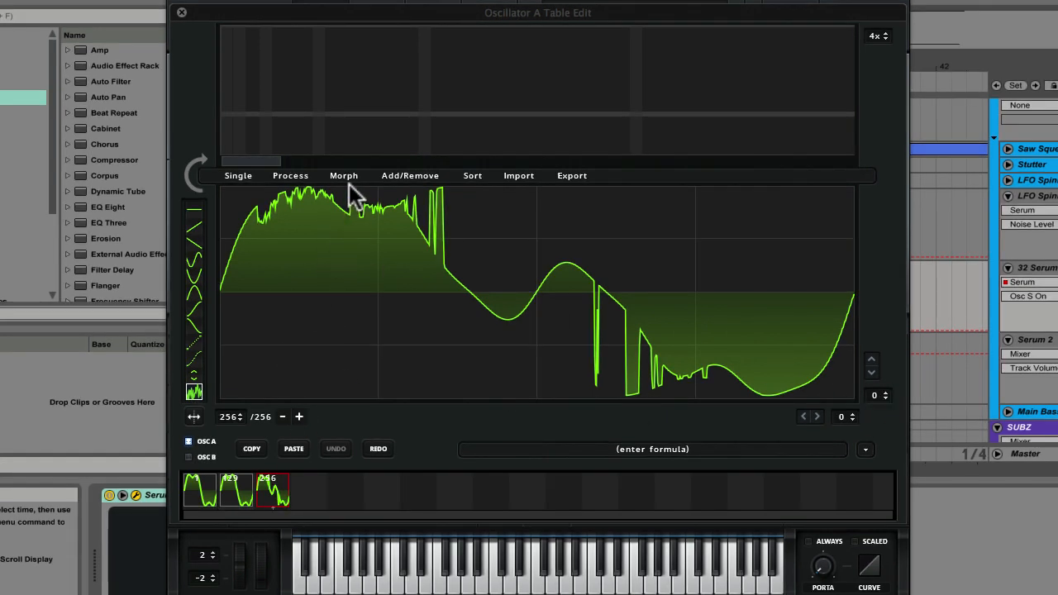
click(343, 175)
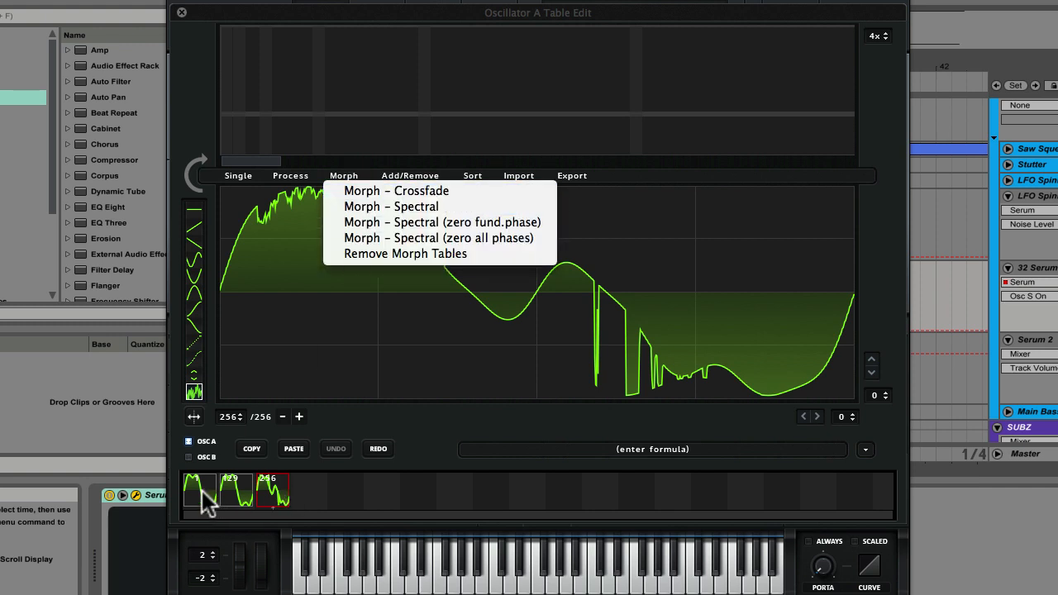
mouse_move(284, 504)
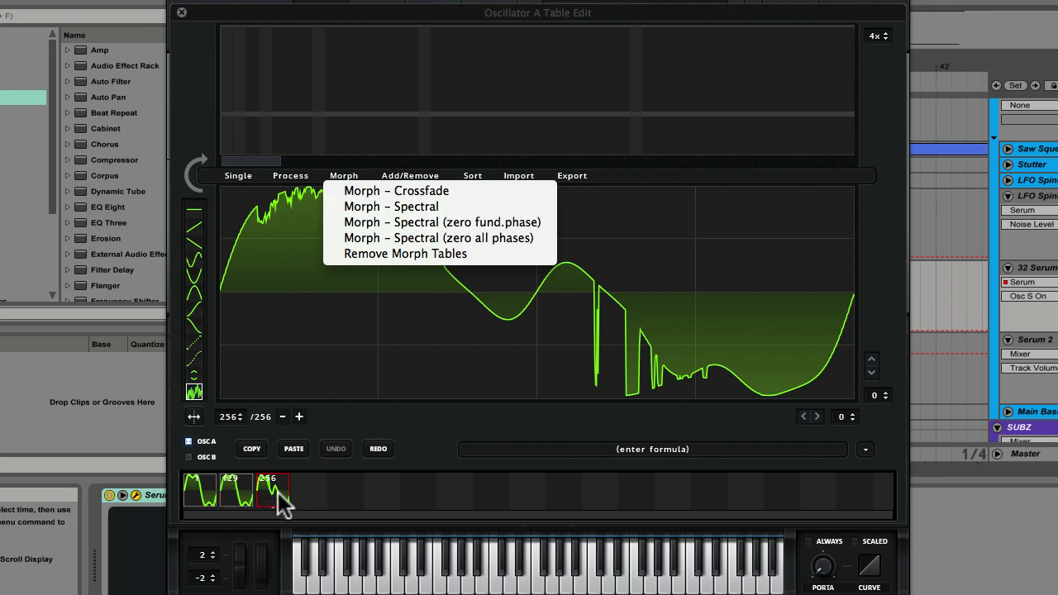
mouse_move(273, 263)
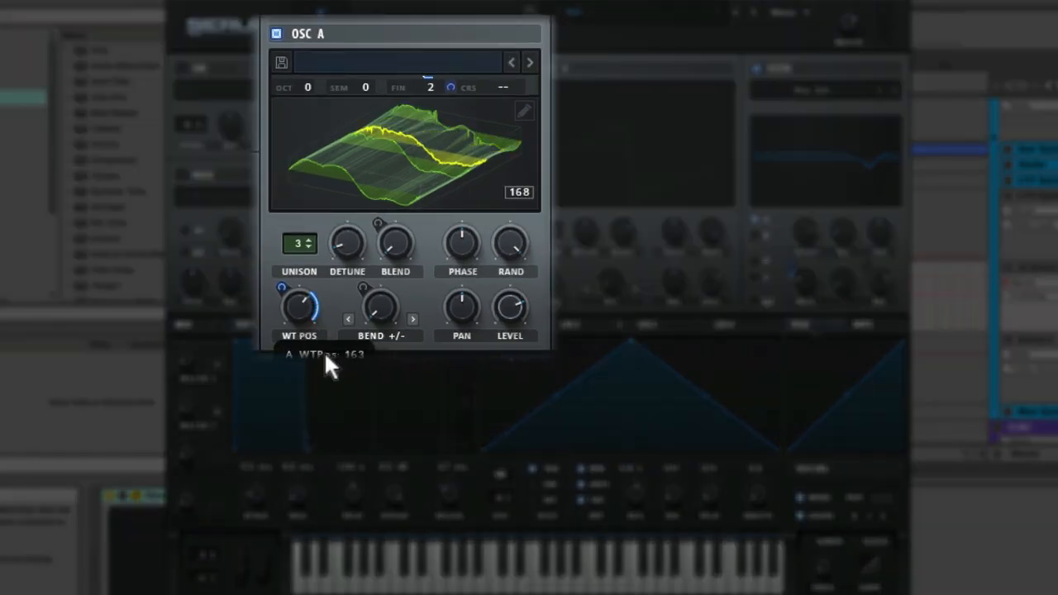
Step: Drag oscillator A's WT POS knob to move from frame 1 to frame 54
drag(300, 308, 318, 463)
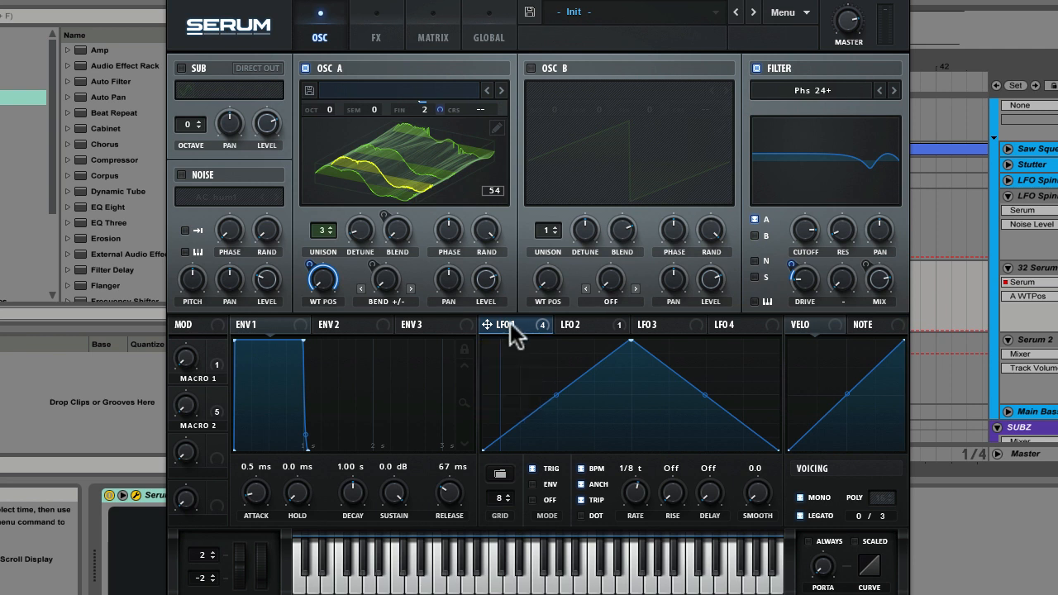
mouse_move(596, 335)
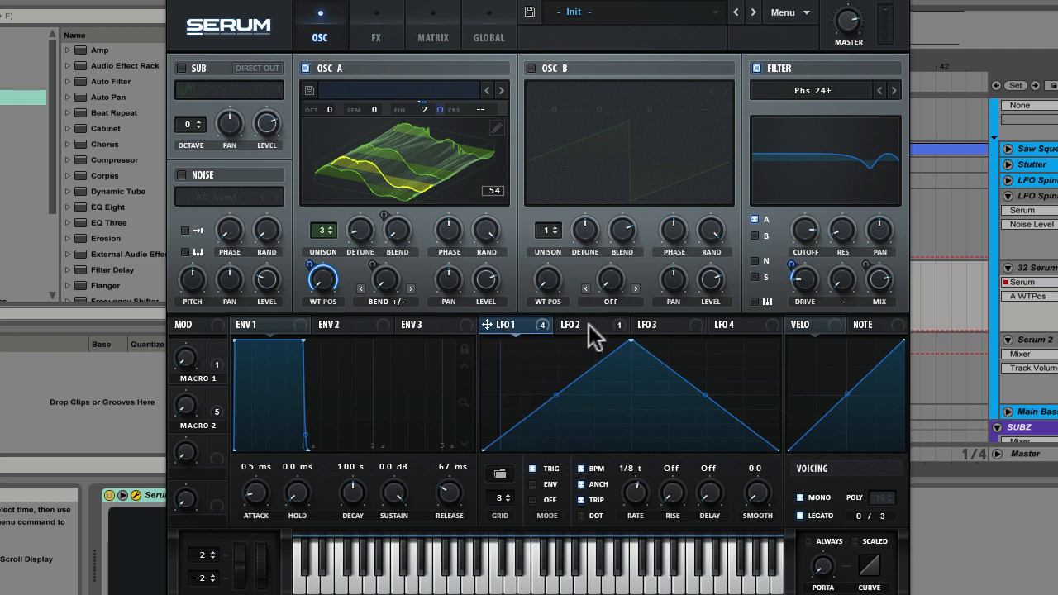
mouse_move(570, 325)
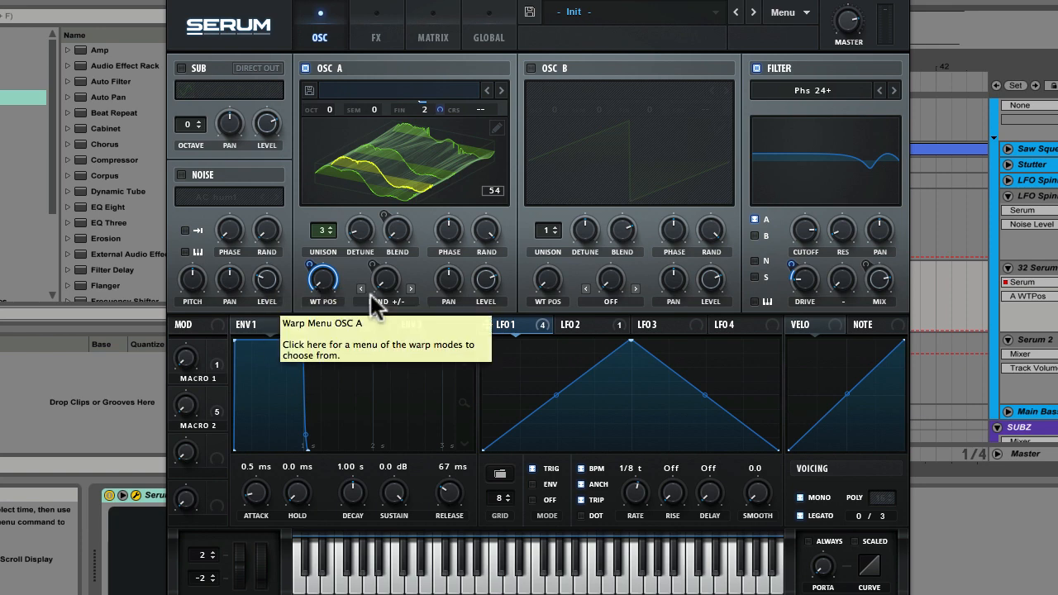
mouse_move(579, 376)
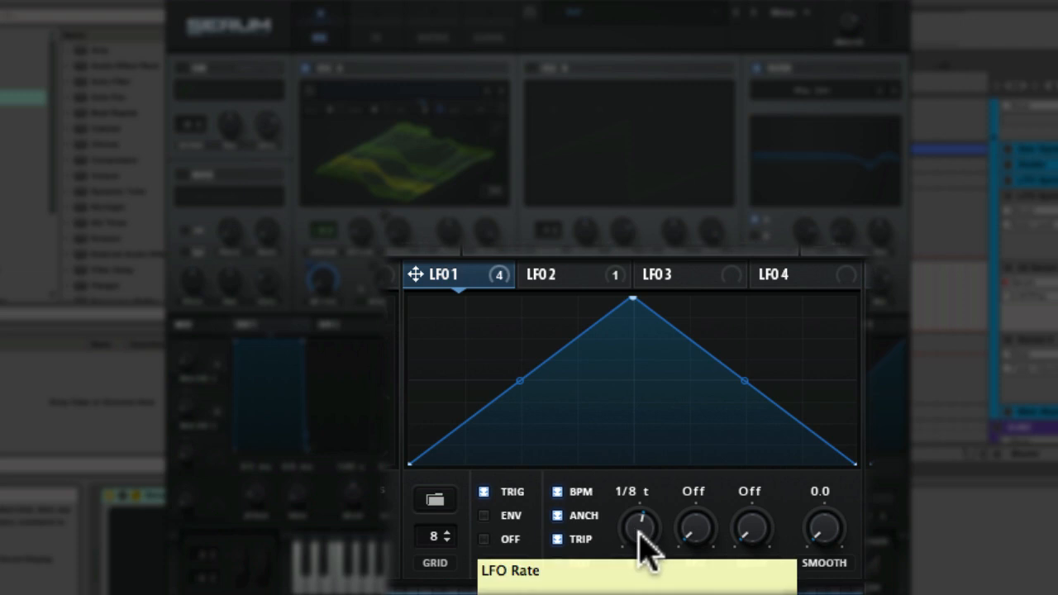
mouse_move(641, 521)
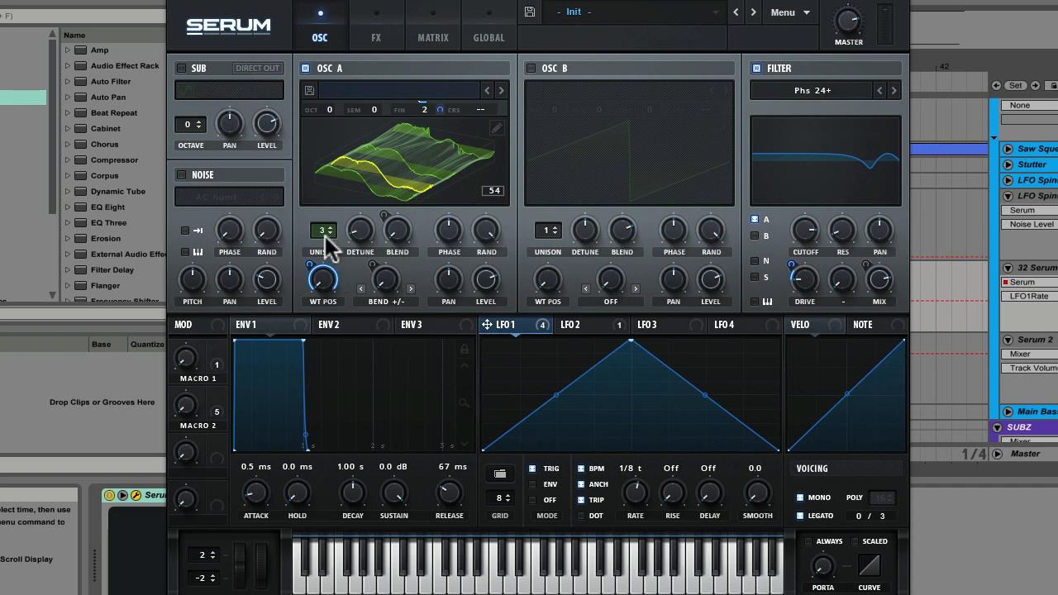
mouse_move(323, 232)
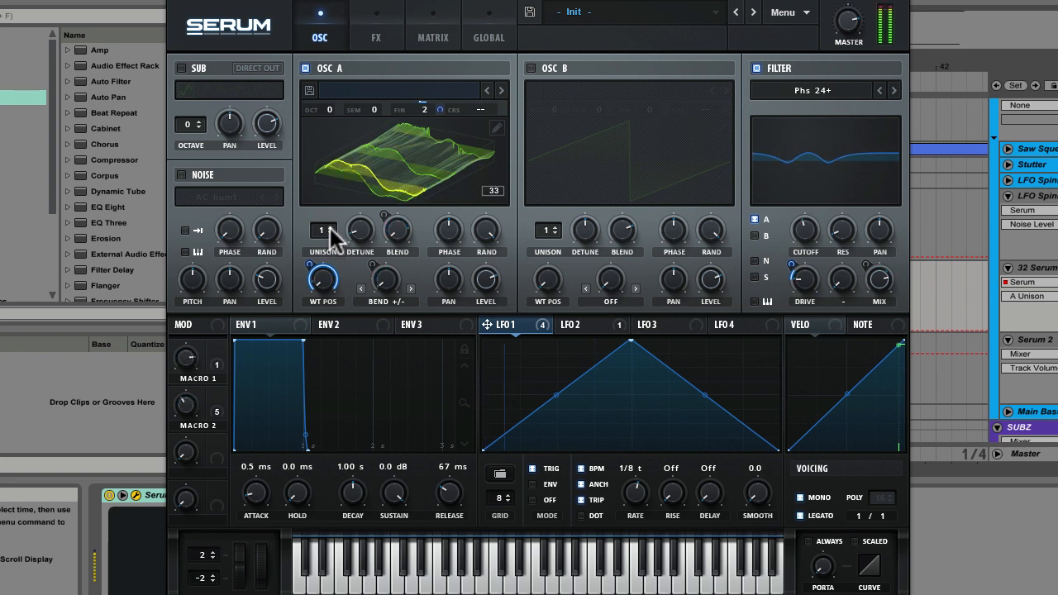
click(322, 230)
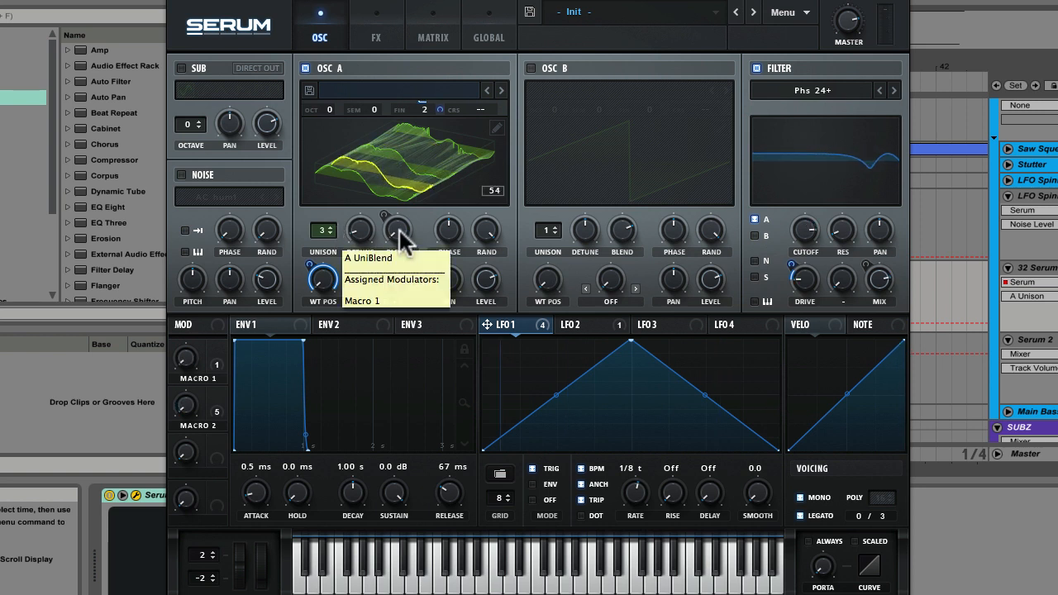
mouse_move(405, 240)
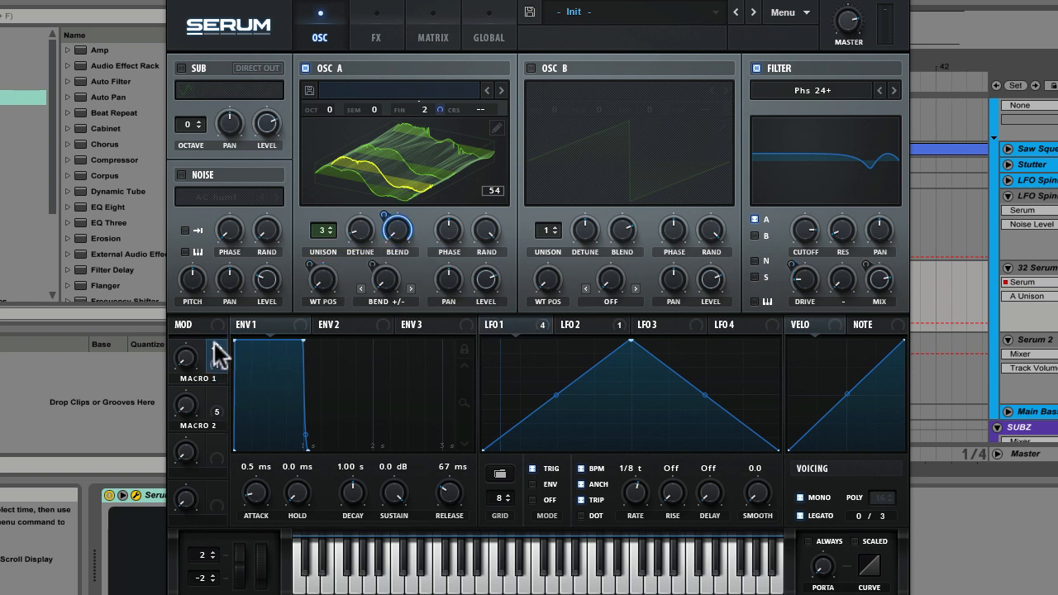
mouse_move(190, 368)
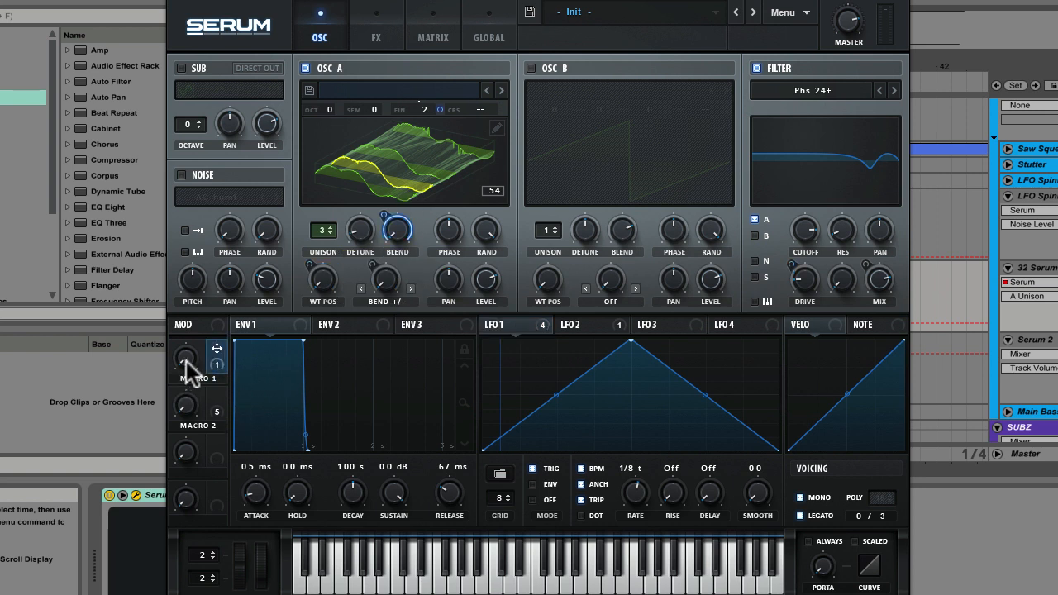
mouse_move(218, 364)
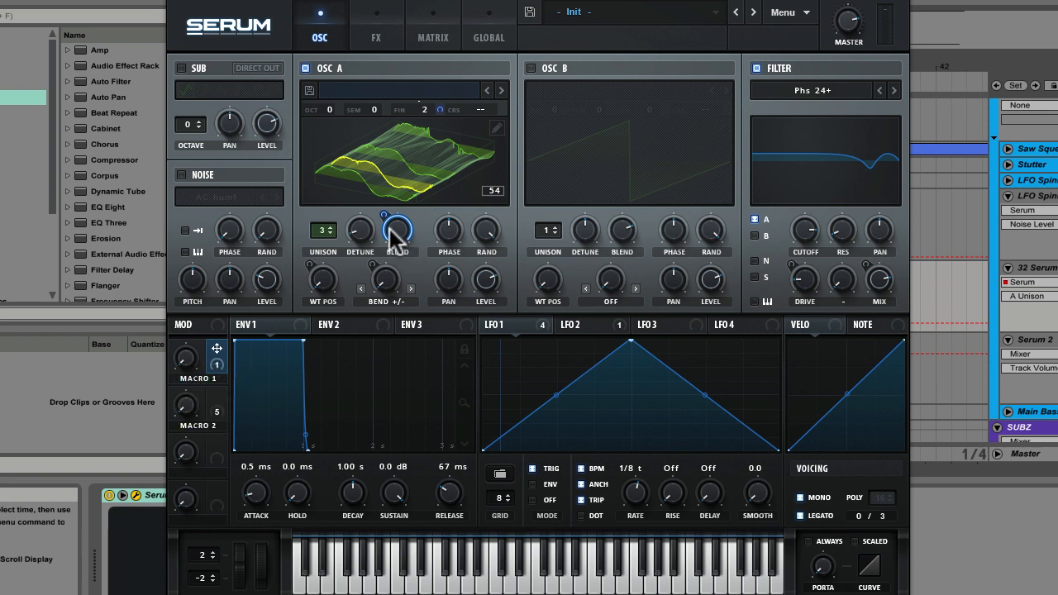
mouse_move(405, 285)
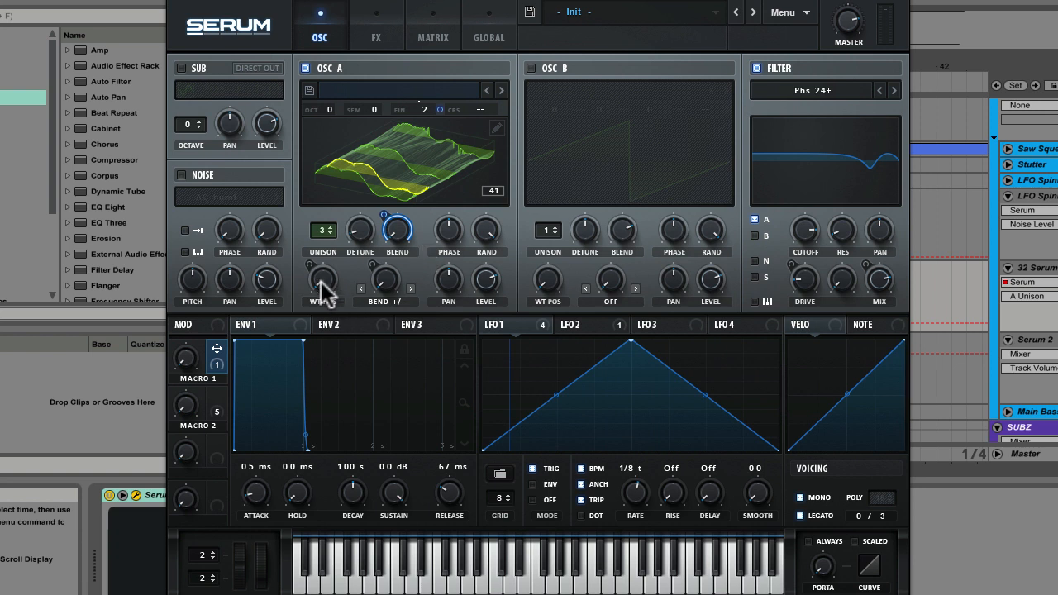
mouse_move(398, 230)
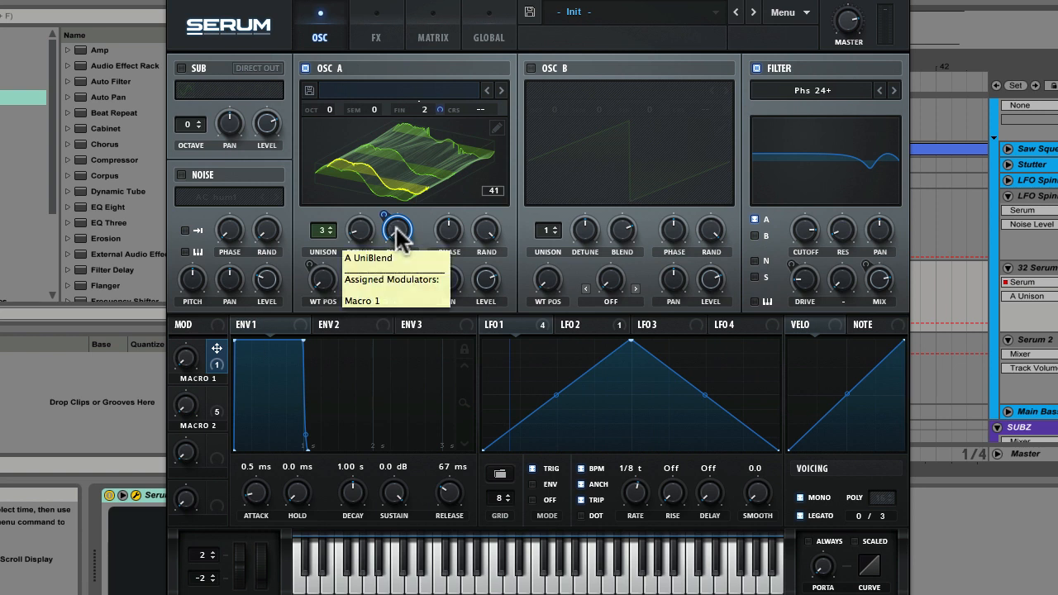
mouse_move(389, 322)
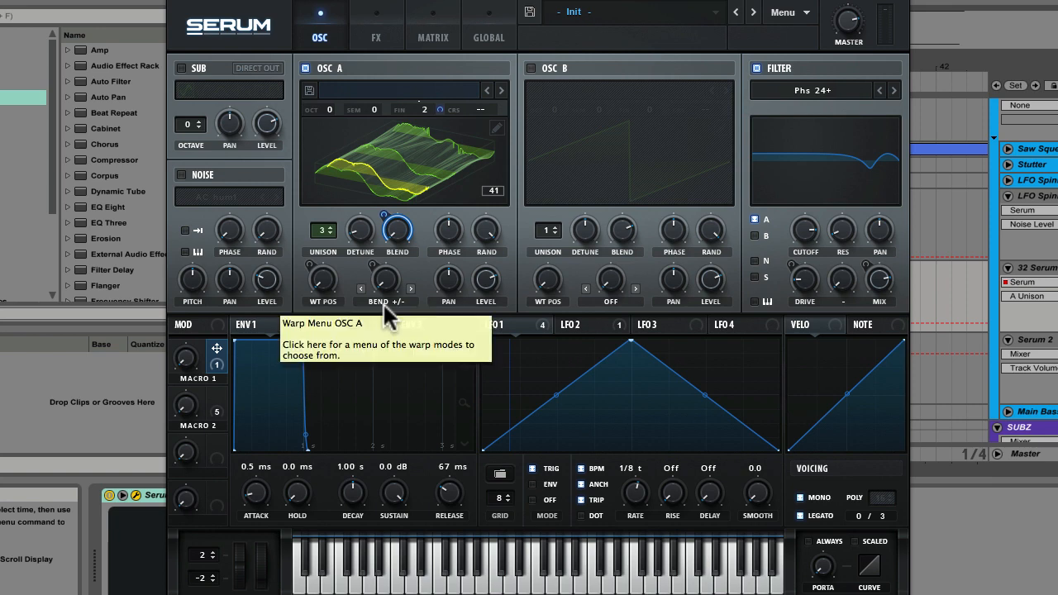
Step: Show LFO 2's rising curve and check OSC A's Bend +/- warp mode without changing it
click(384, 301)
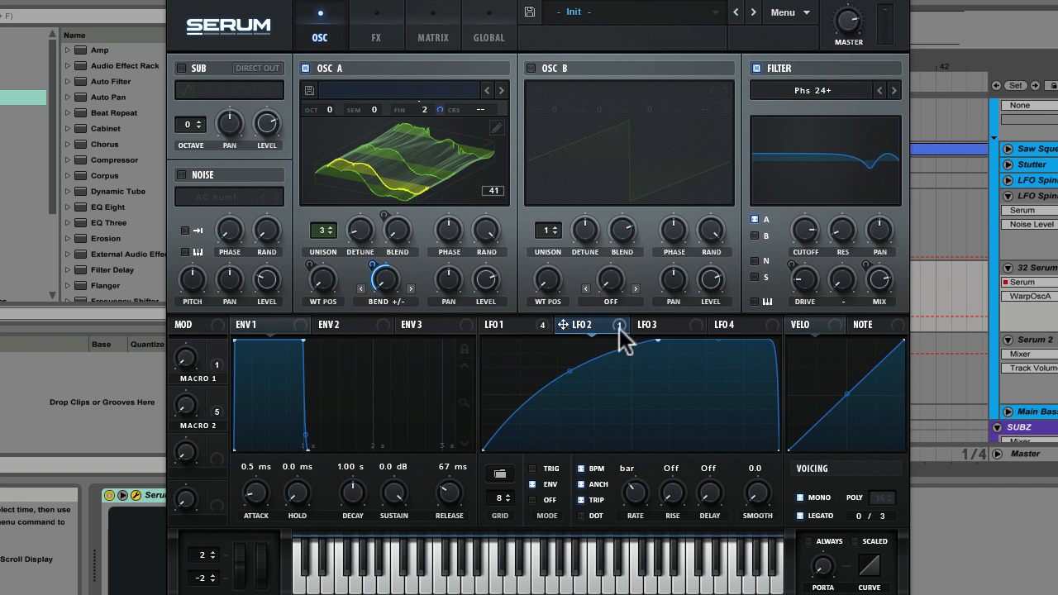
mouse_move(538, 496)
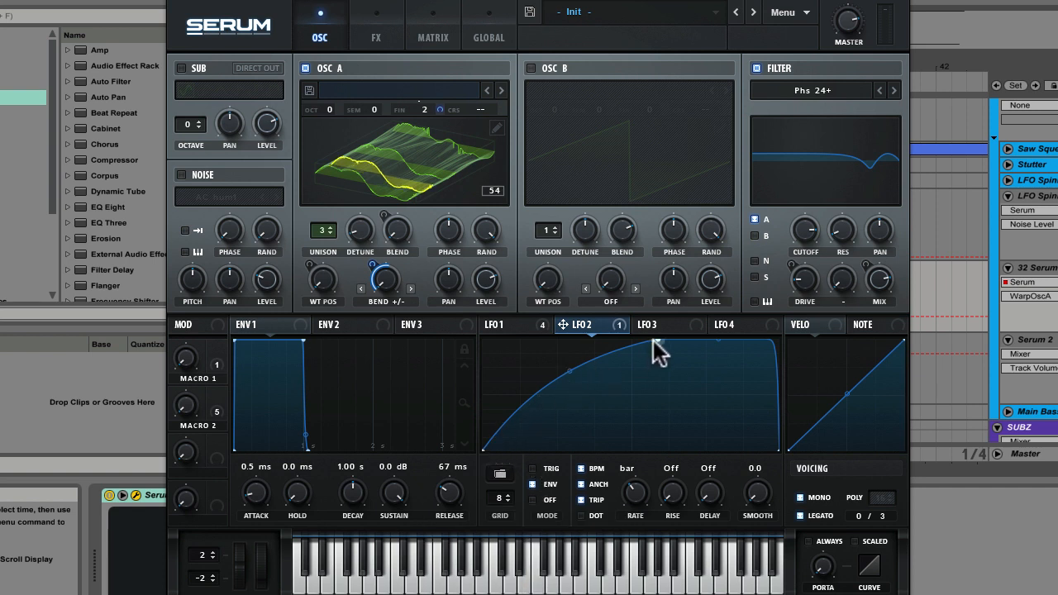
click(385, 284)
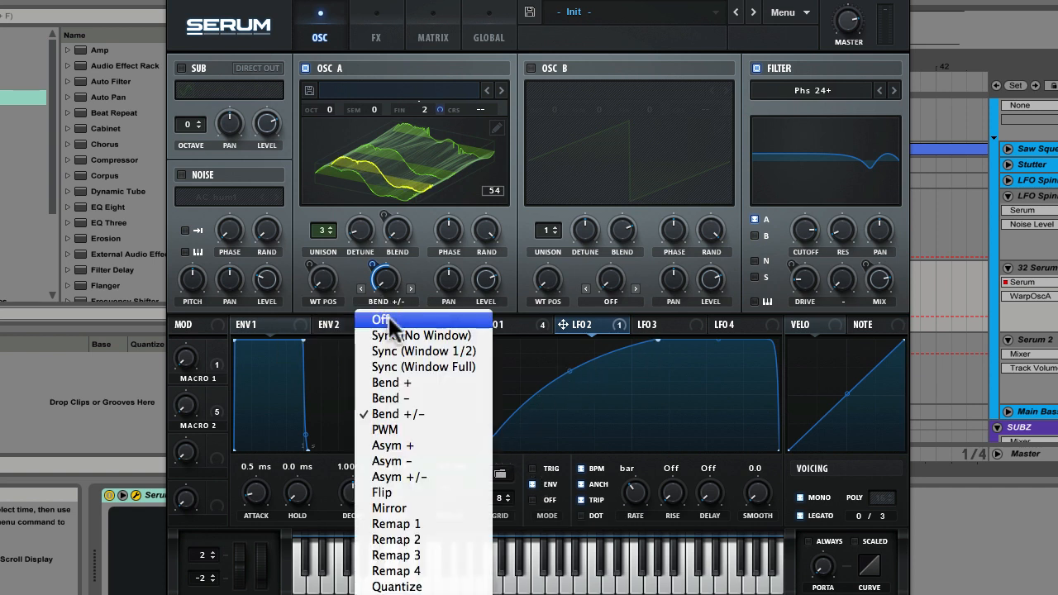
click(383, 320)
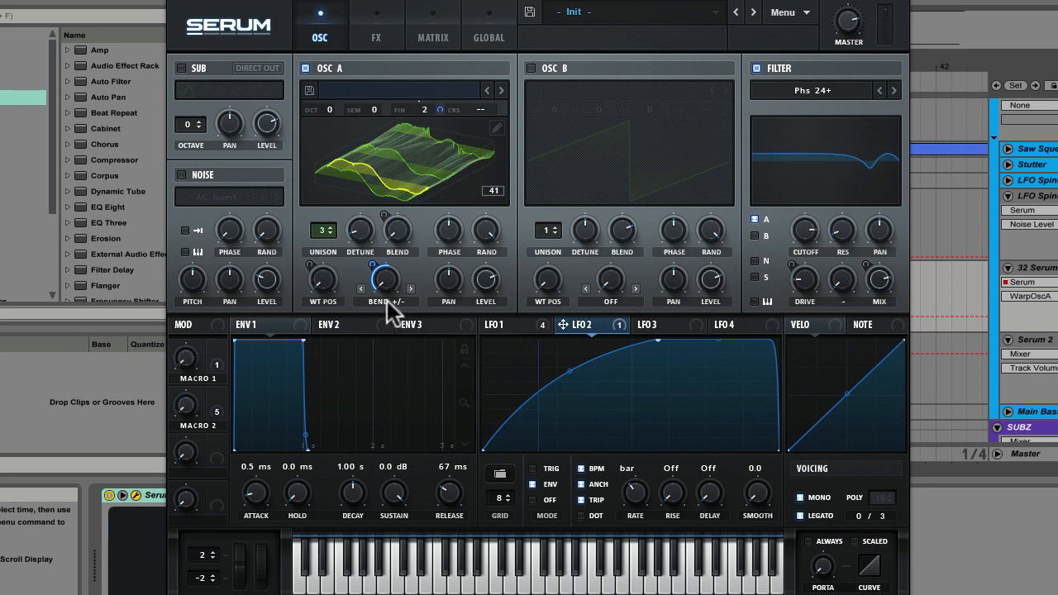
mouse_move(392, 310)
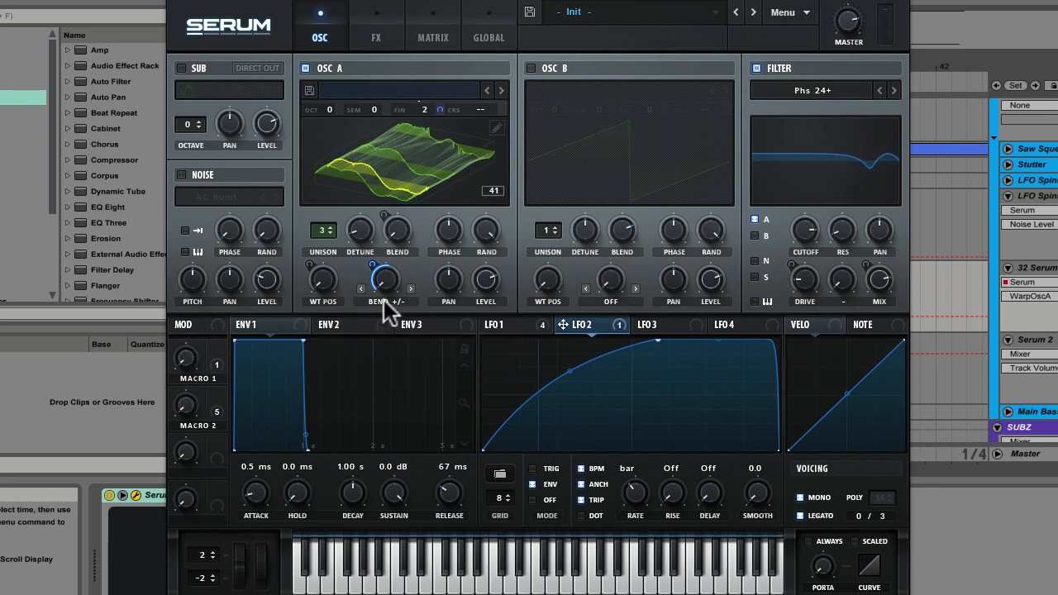
mouse_move(406, 306)
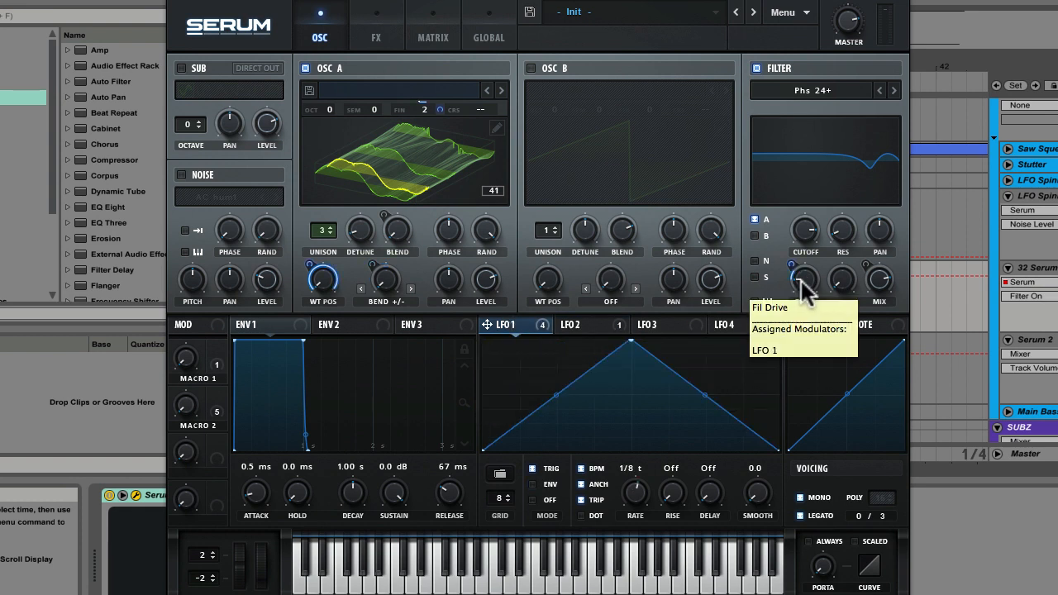
mouse_move(869, 295)
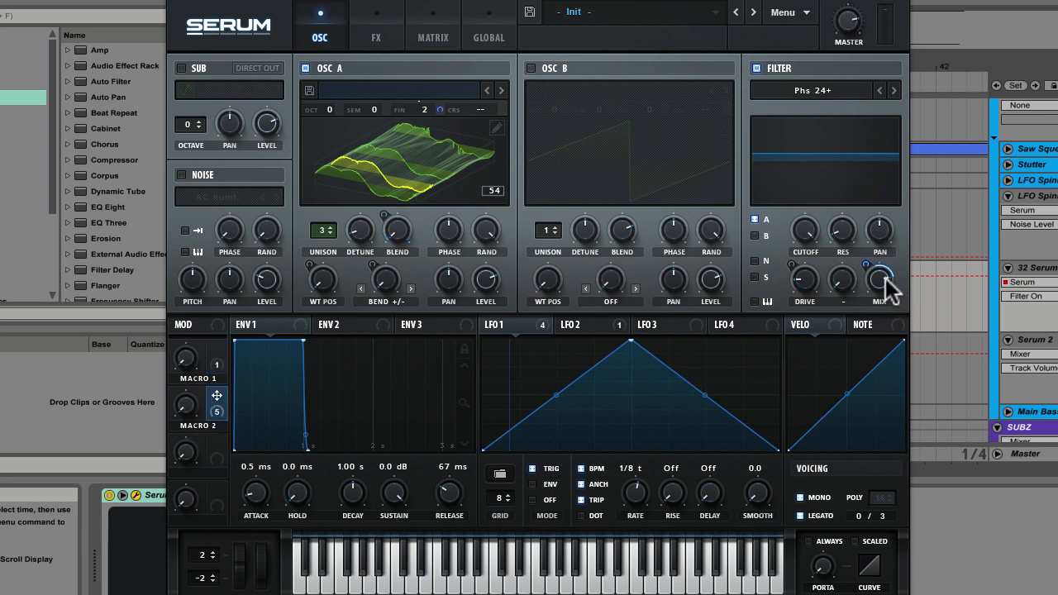
mouse_move(874, 266)
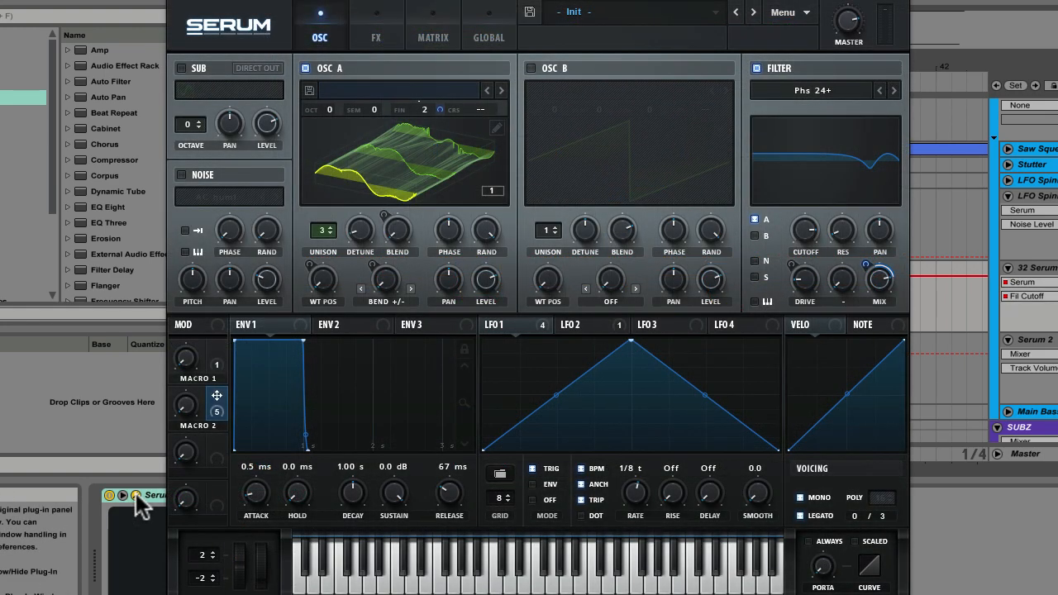
click(376, 37)
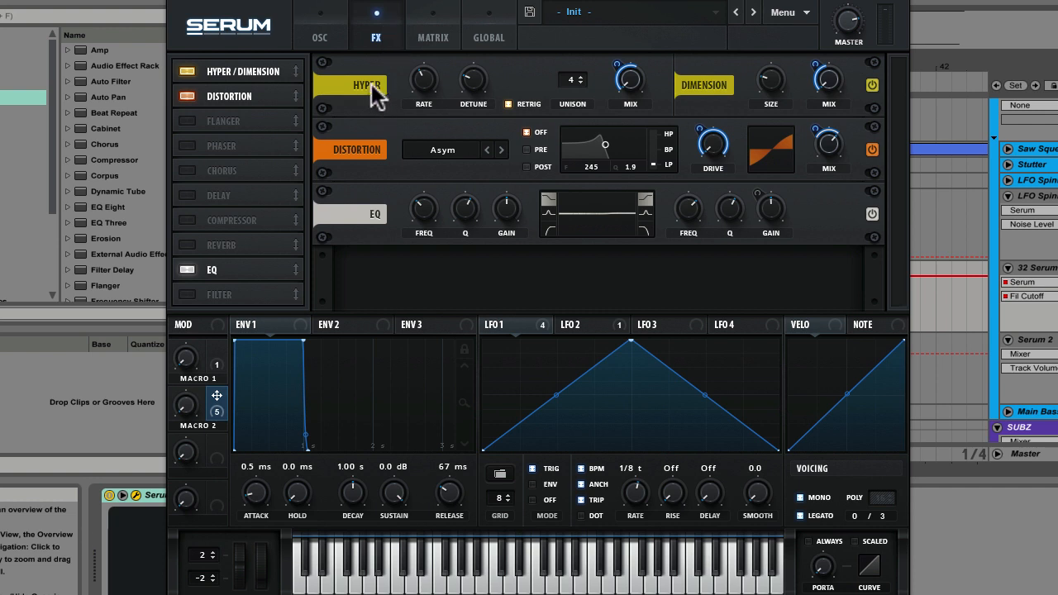
mouse_move(366, 247)
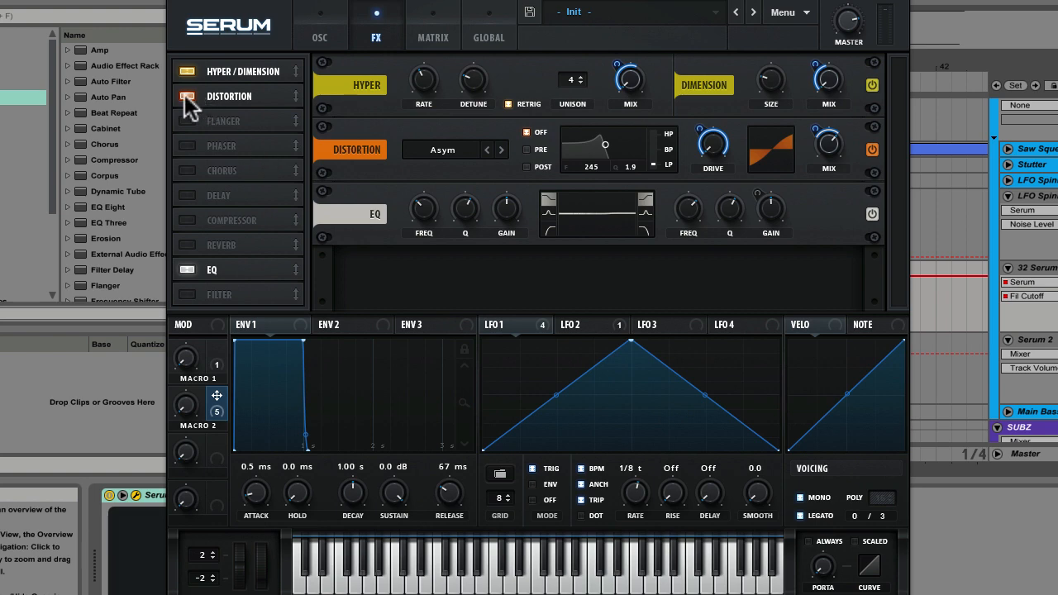
click(186, 95)
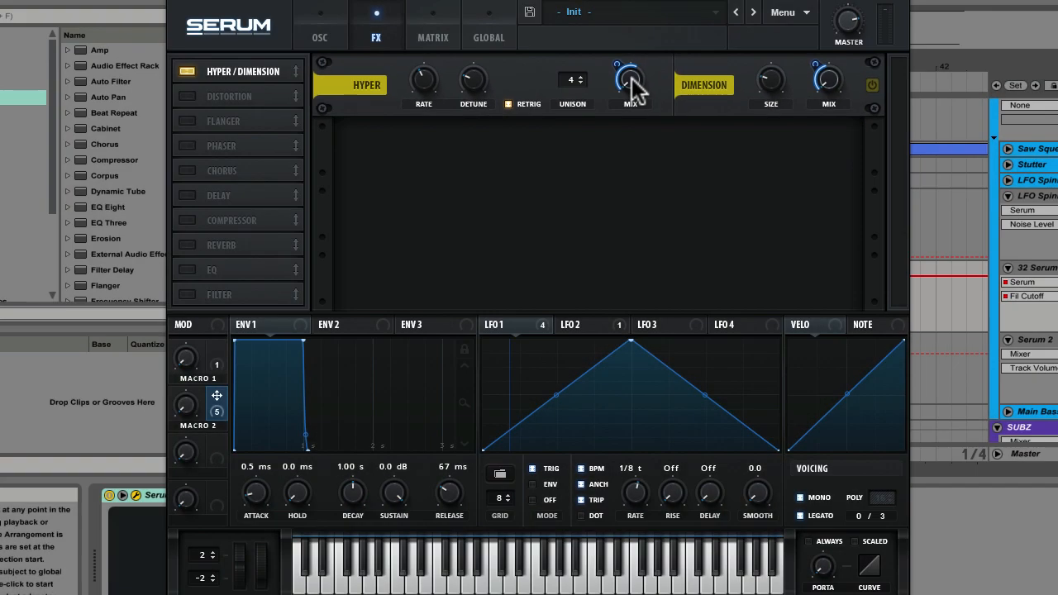
mouse_move(207, 417)
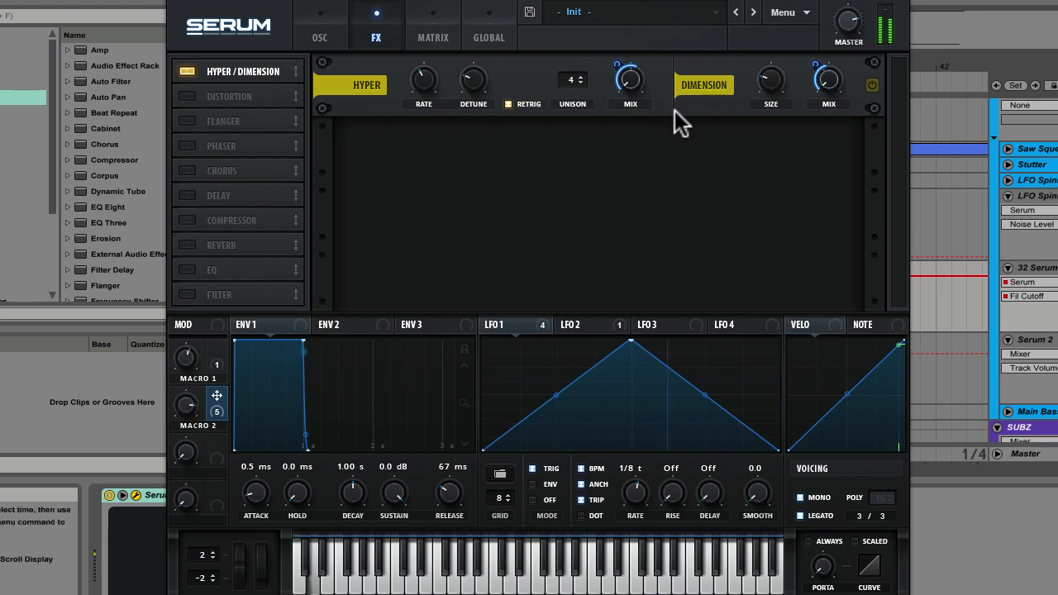
mouse_move(304, 159)
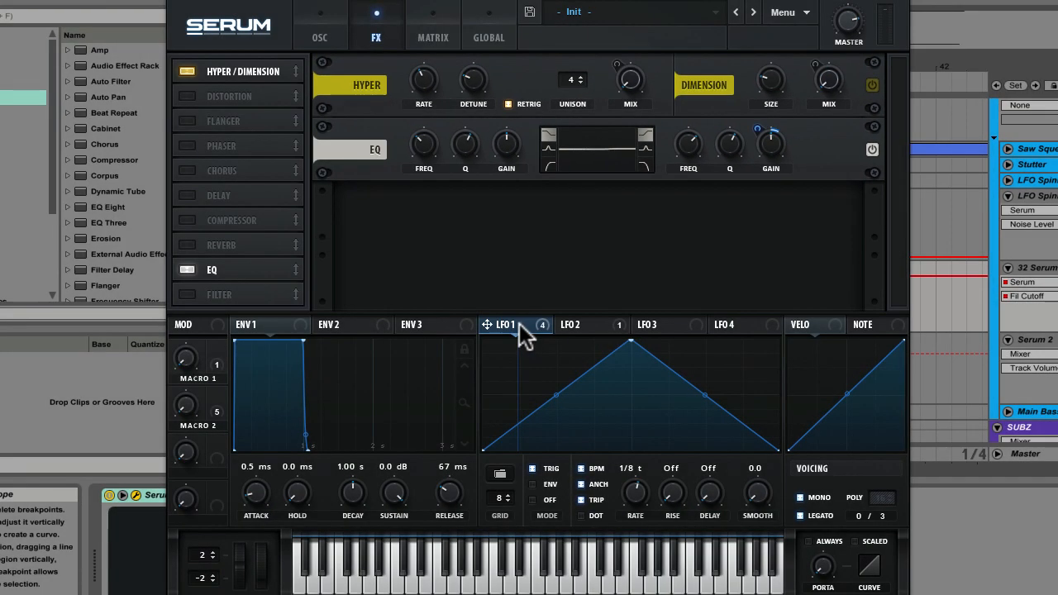
mouse_move(777, 155)
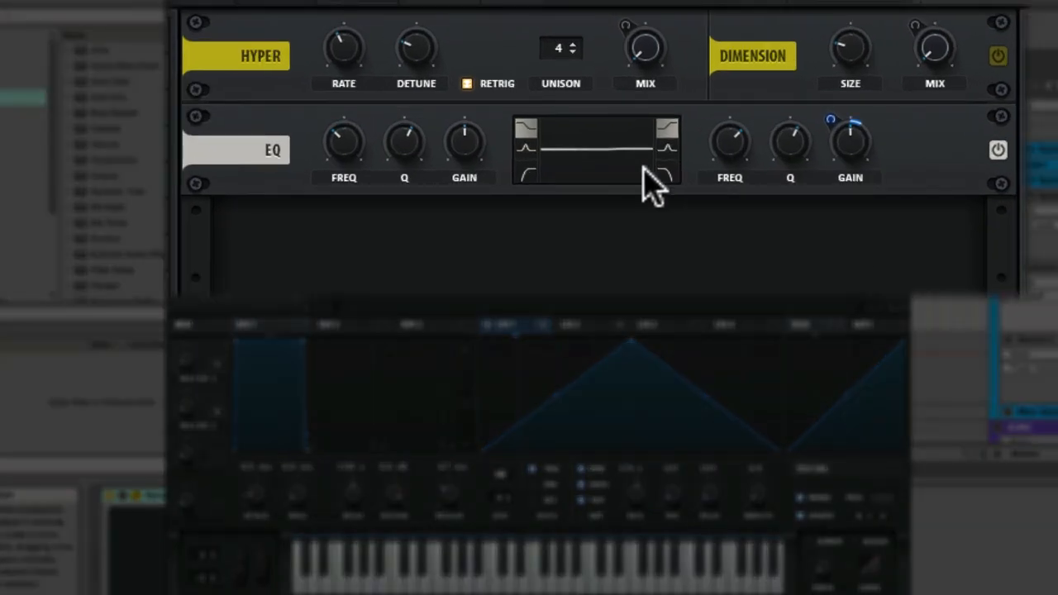
mouse_move(628, 190)
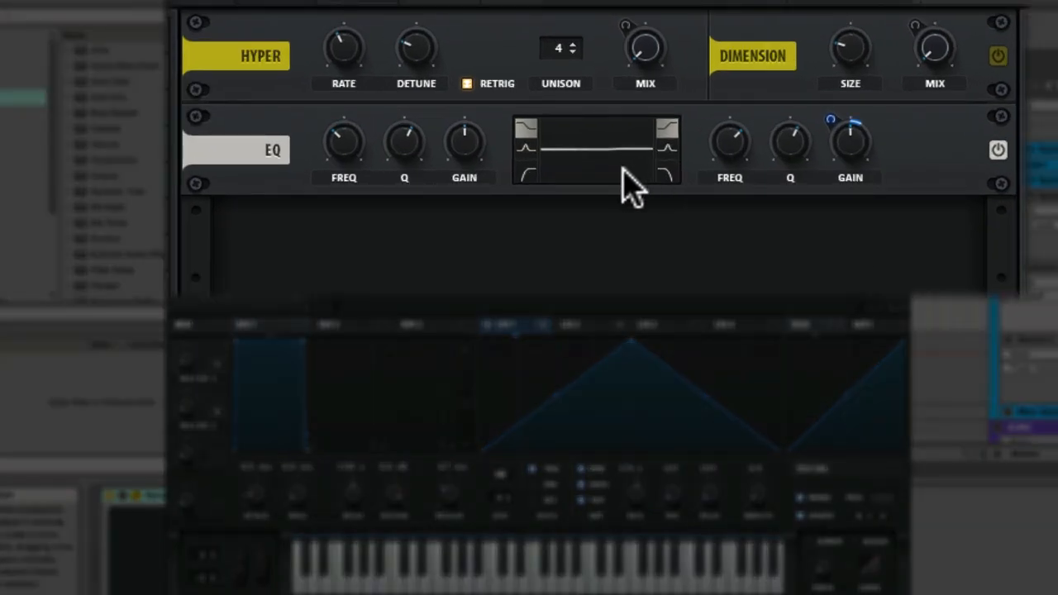
mouse_move(633, 174)
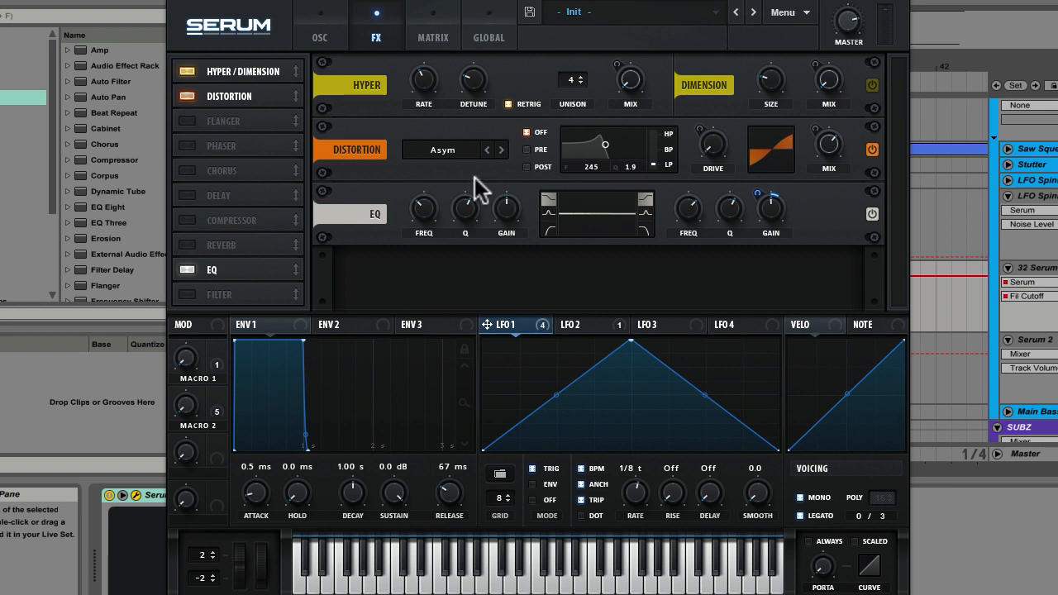
mouse_move(449, 158)
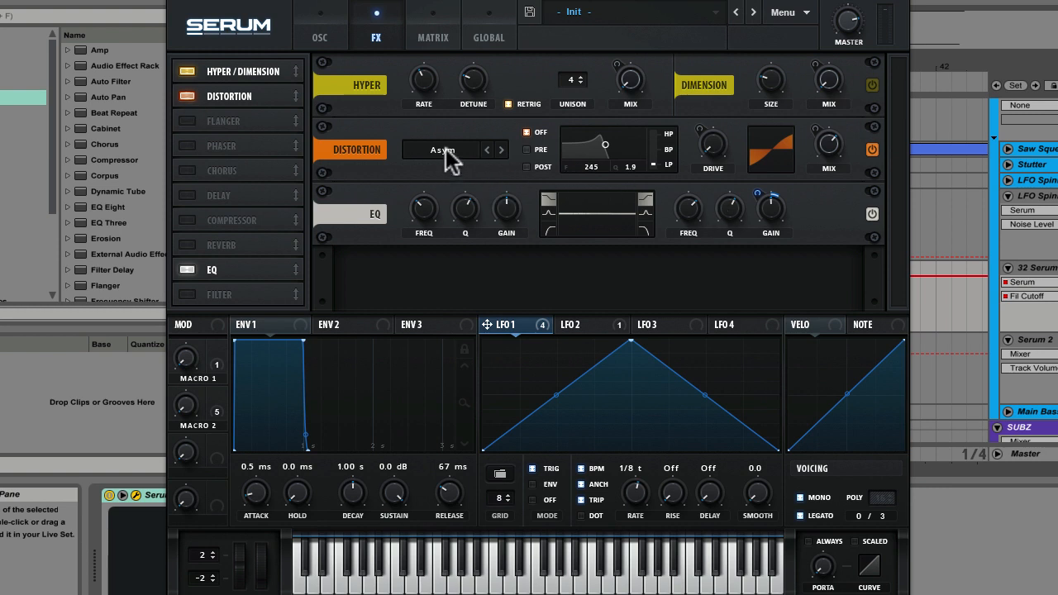
click(444, 150)
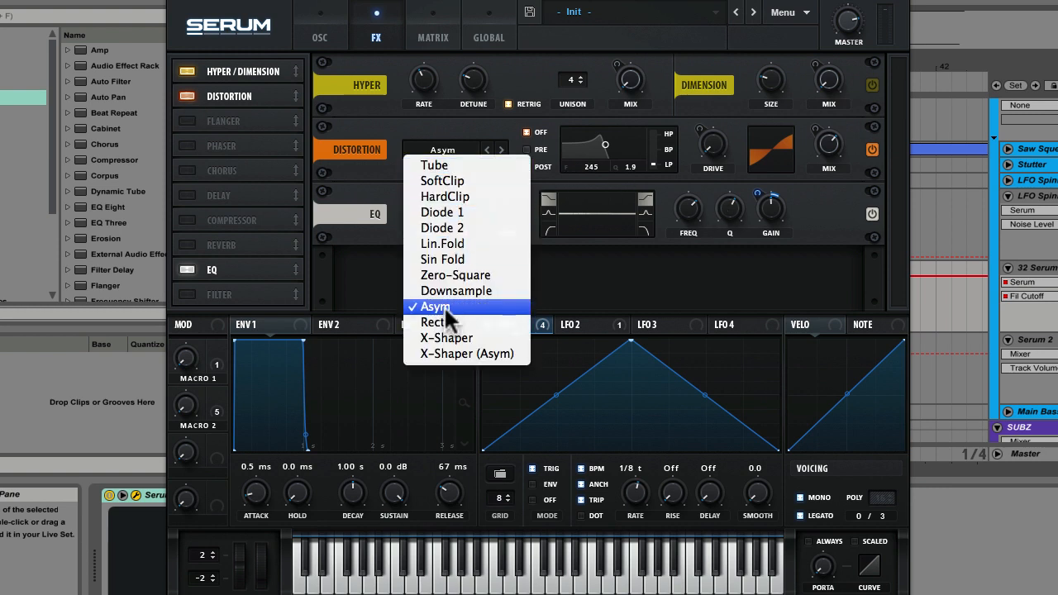
click(434, 307)
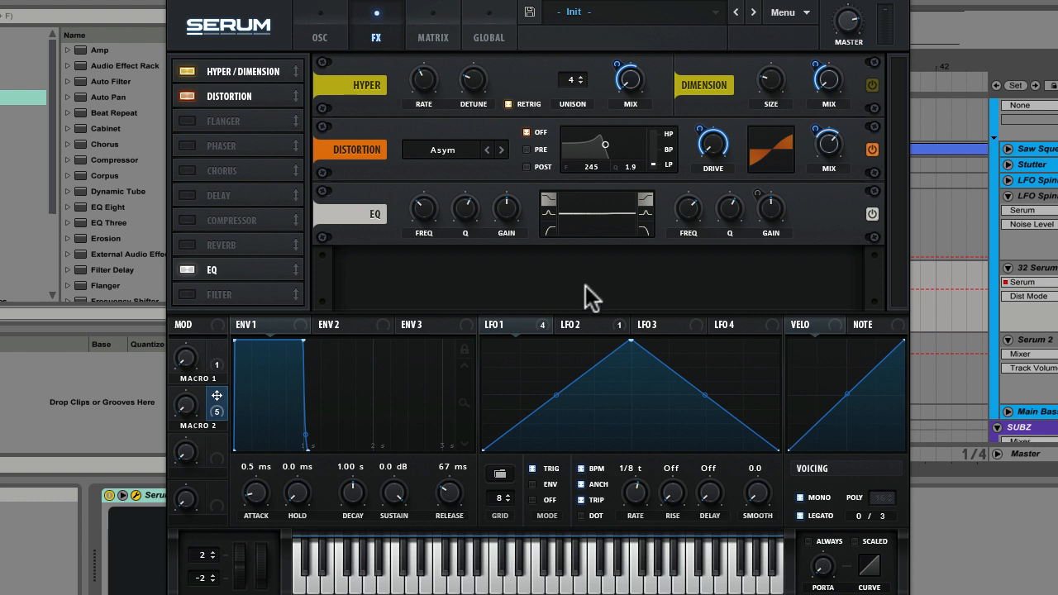
mouse_move(828, 147)
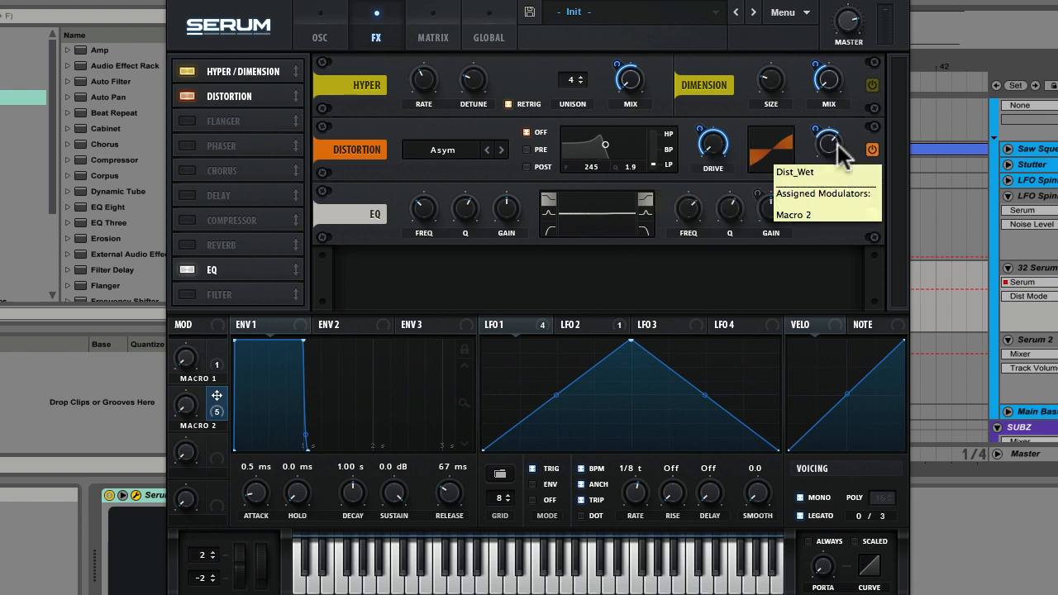
mouse_move(716, 144)
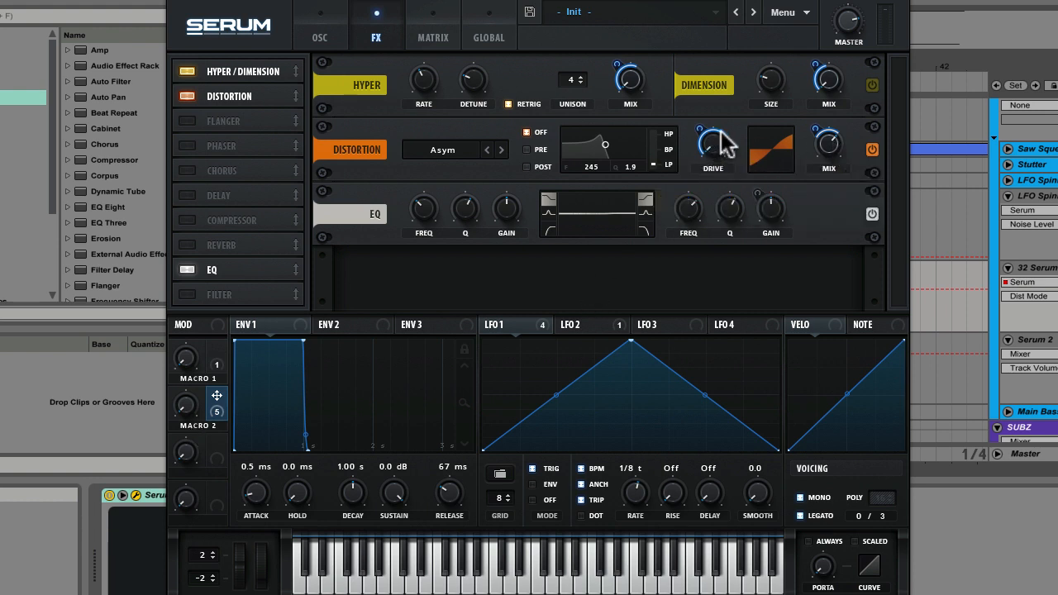
mouse_move(769, 207)
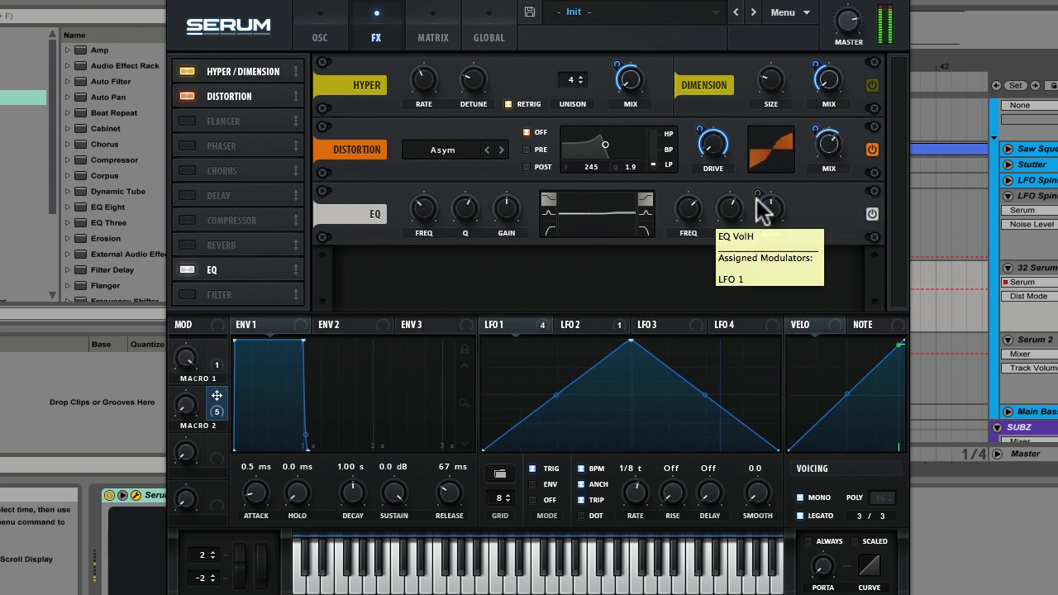
mouse_move(769, 178)
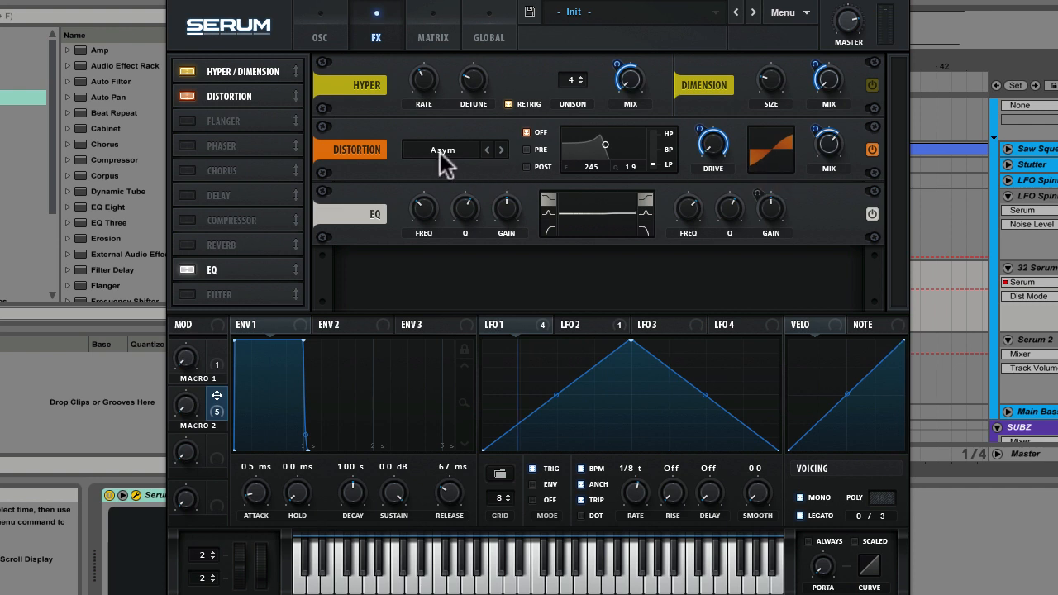
mouse_move(790, 161)
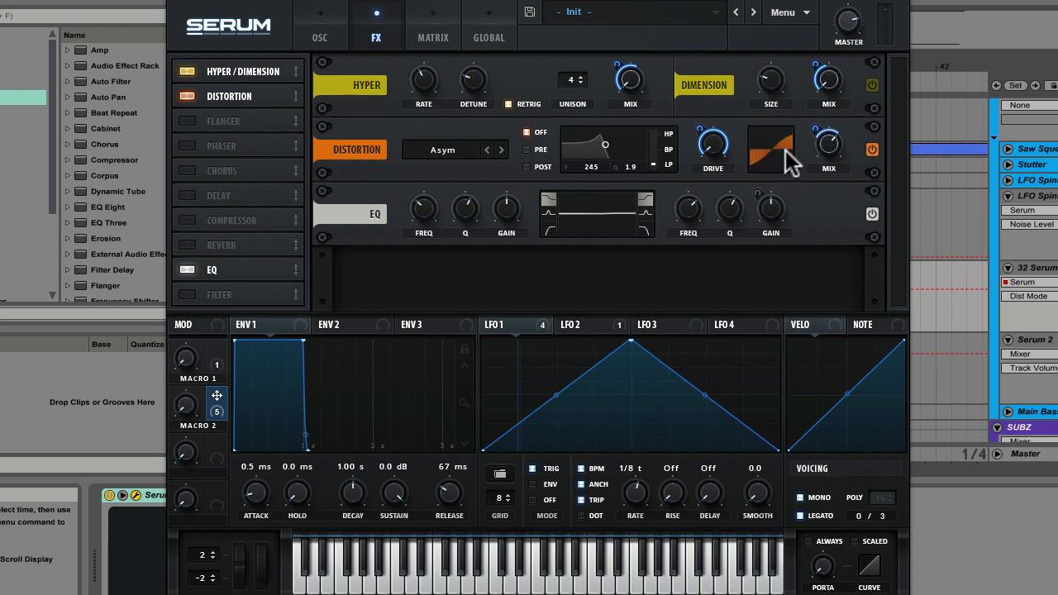
mouse_move(784, 170)
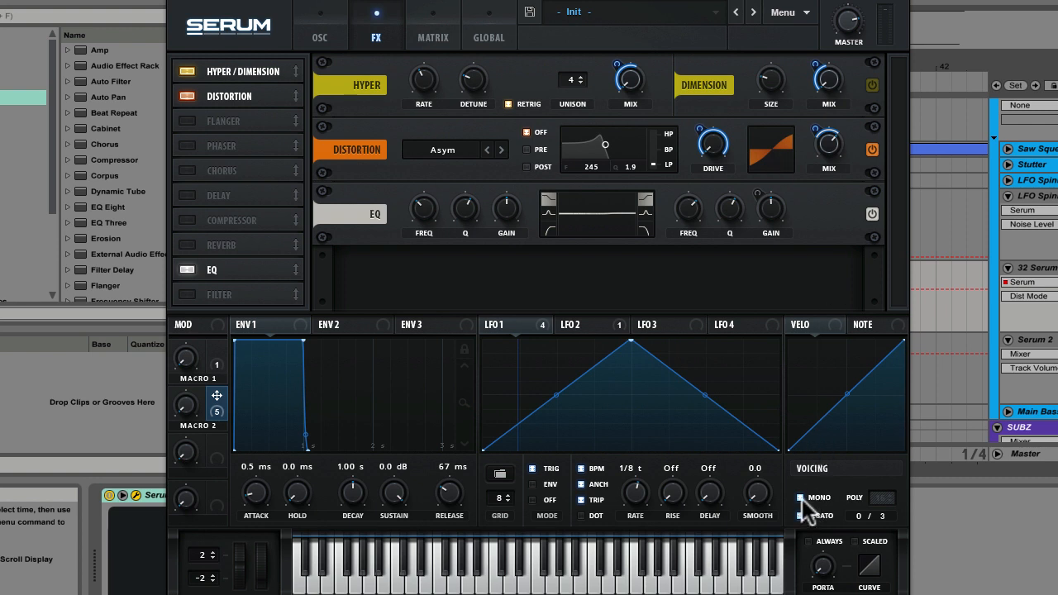
mouse_move(800, 516)
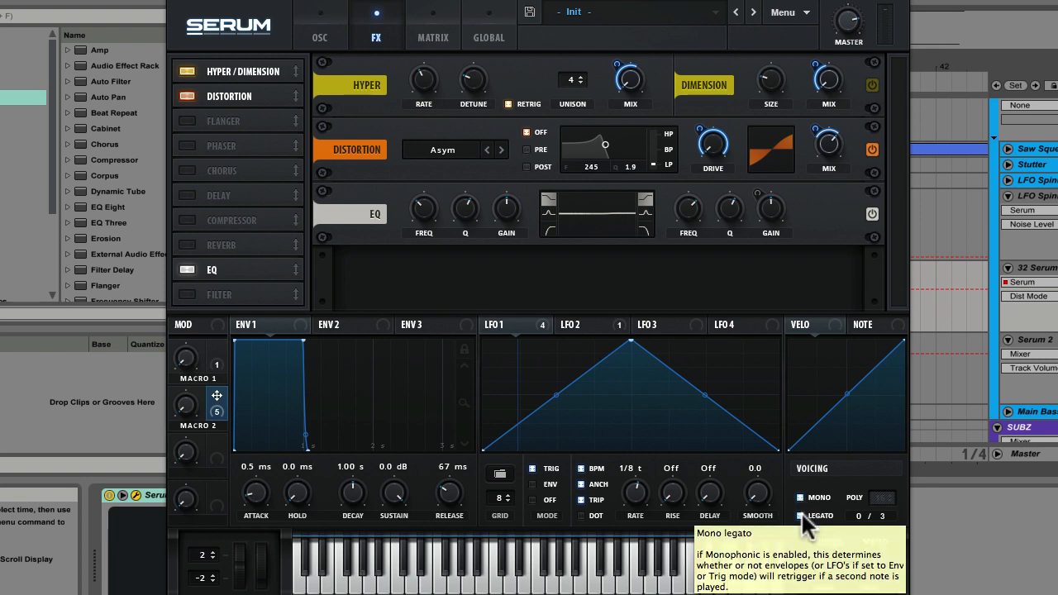
click(319, 37)
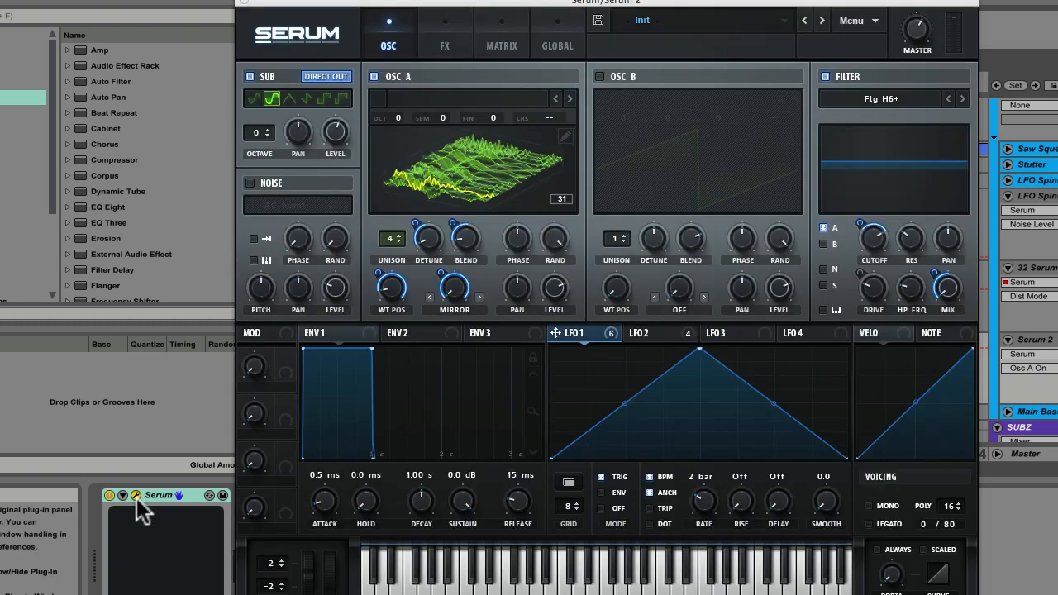
mouse_move(376, 83)
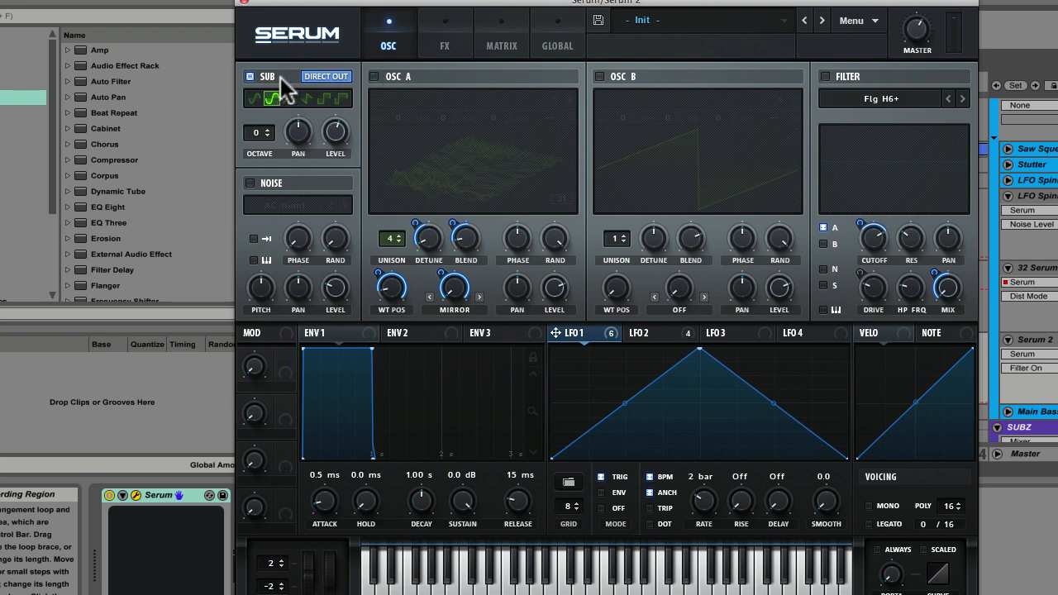
mouse_move(282, 87)
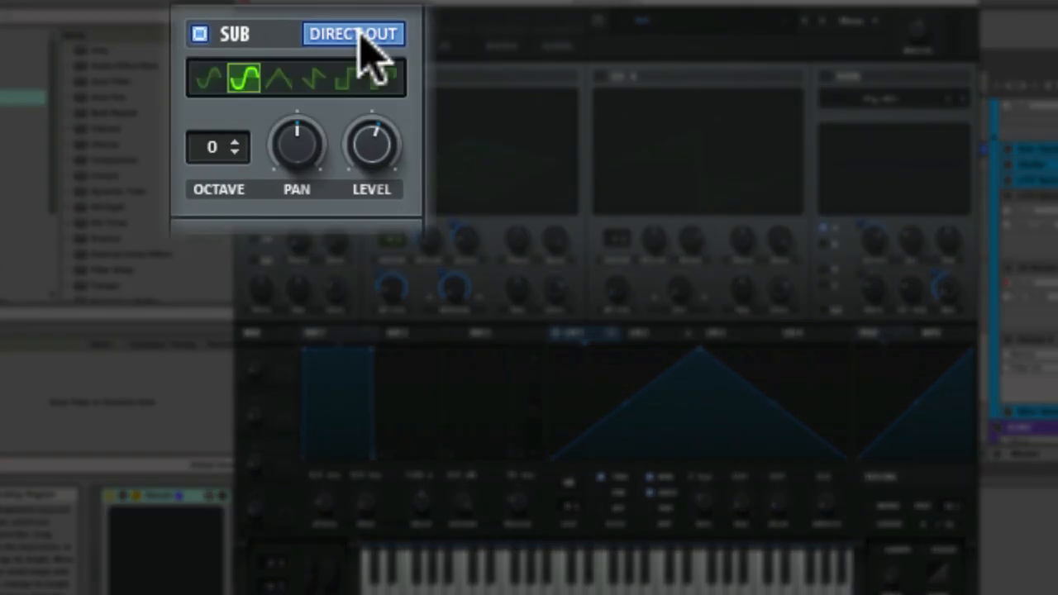
mouse_move(252, 78)
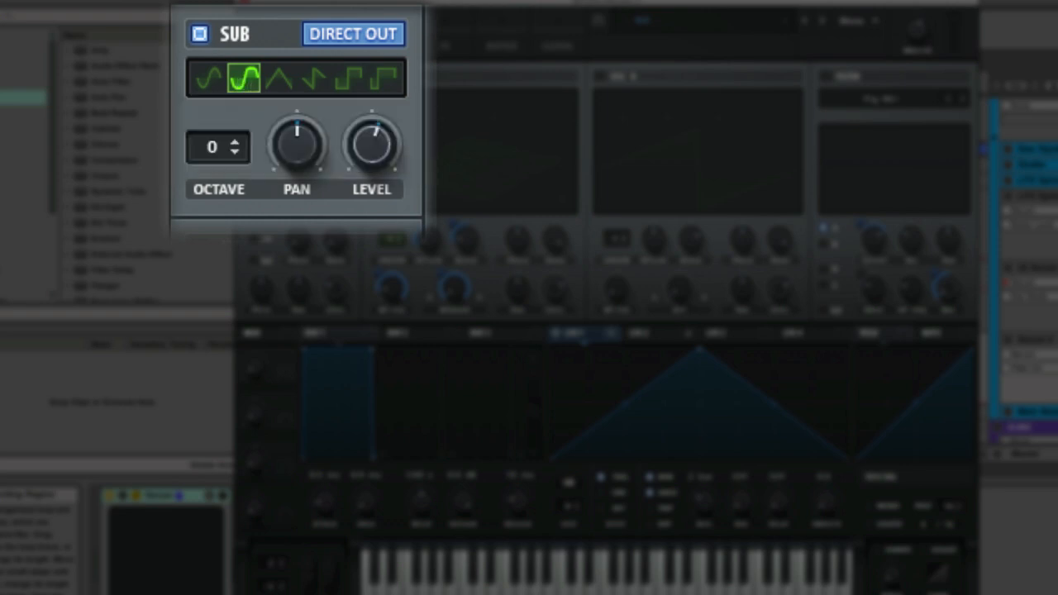
mouse_move(434, 165)
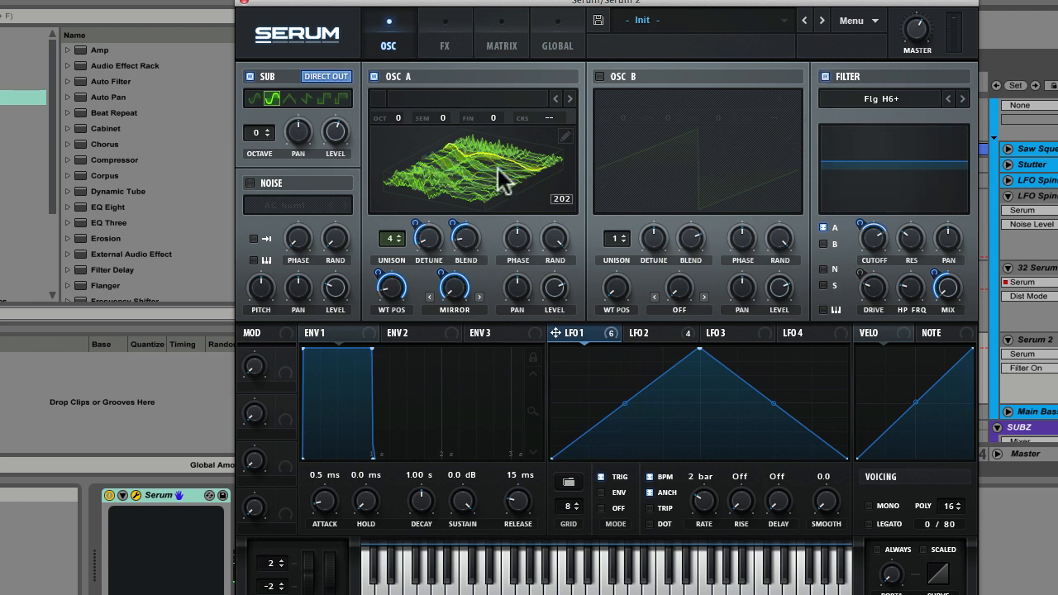
mouse_move(479, 186)
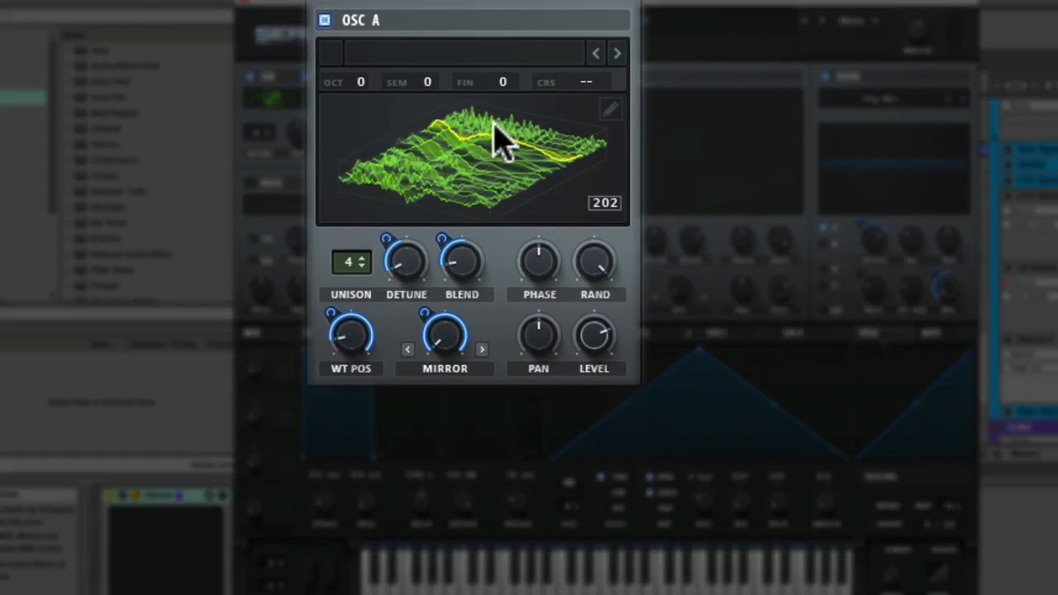
mouse_move(480, 191)
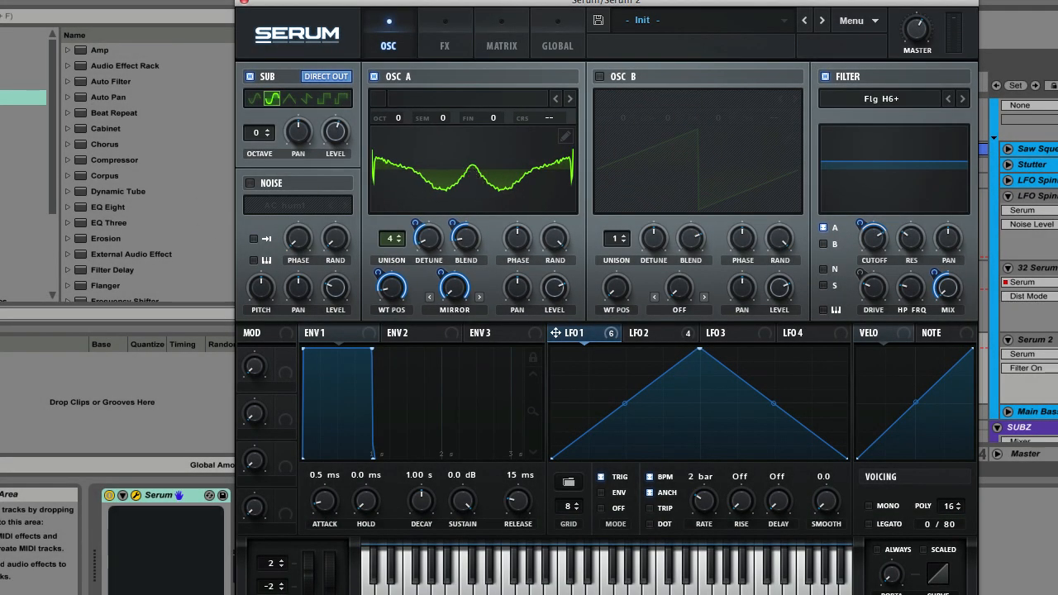
mouse_move(471, 169)
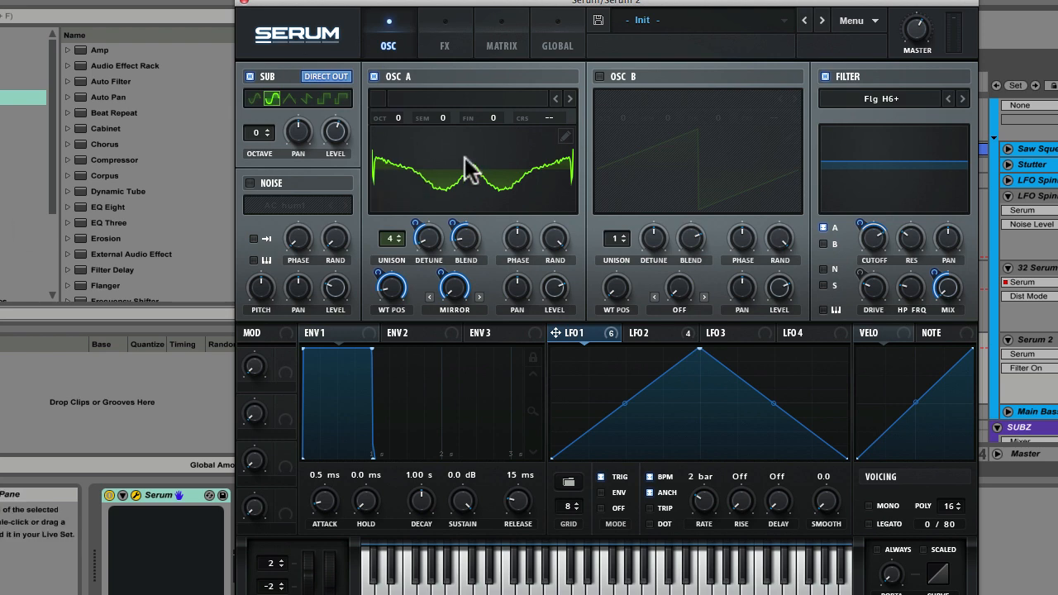
mouse_move(587, 235)
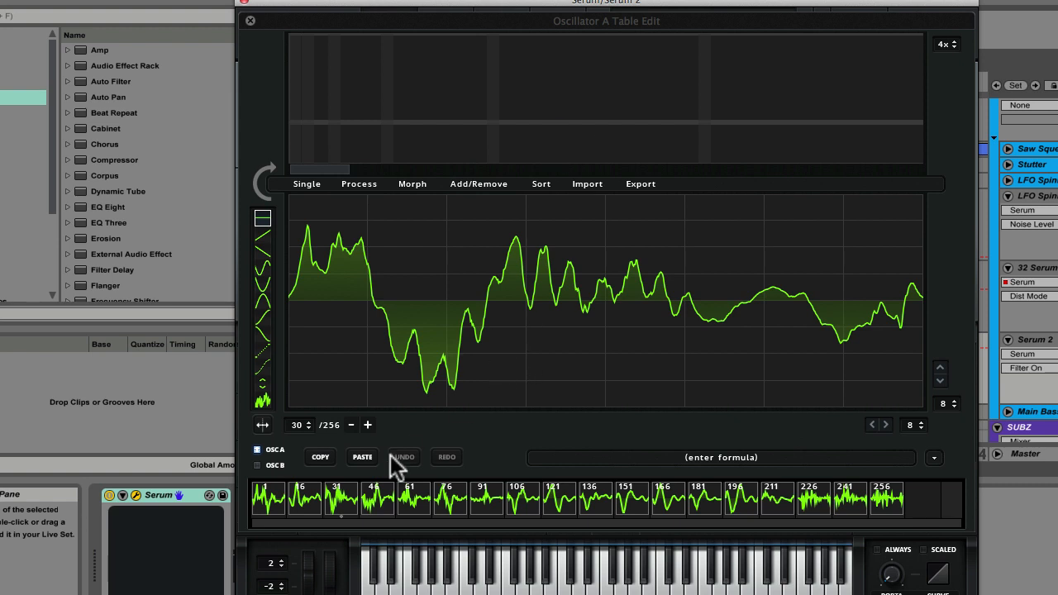
mouse_move(670, 507)
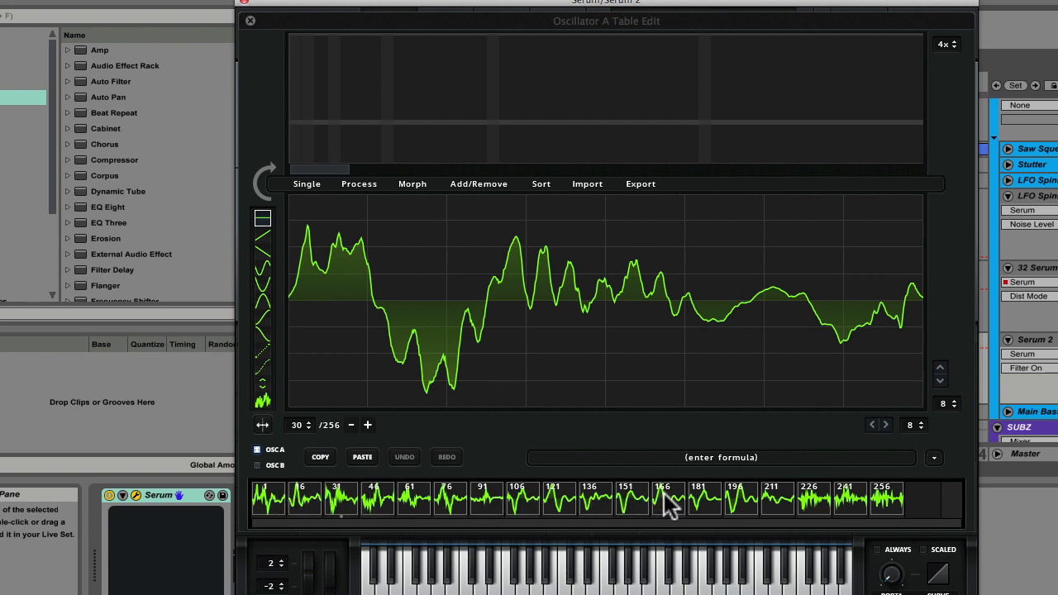
mouse_move(691, 504)
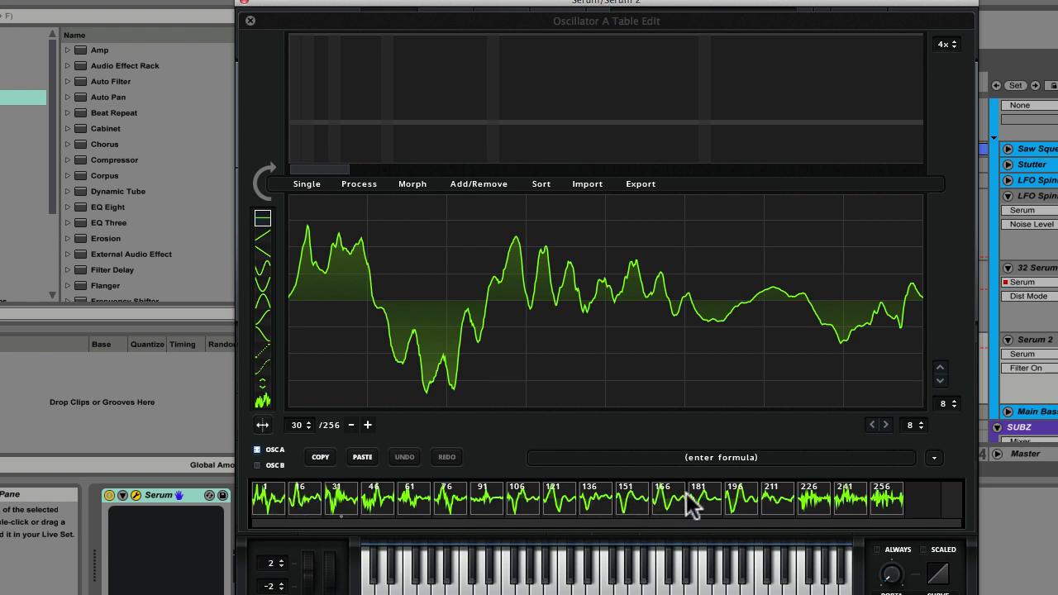
Step: Open oscillator A's wavetable editor showing frame 30 of 256 and its frame thumbnails
click(412, 183)
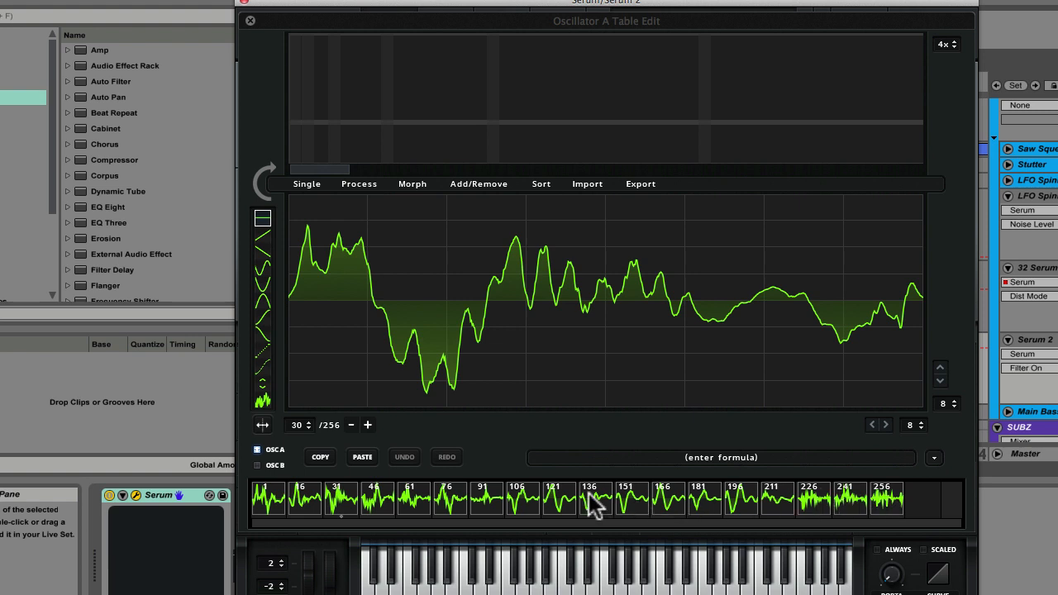
mouse_move(269, 74)
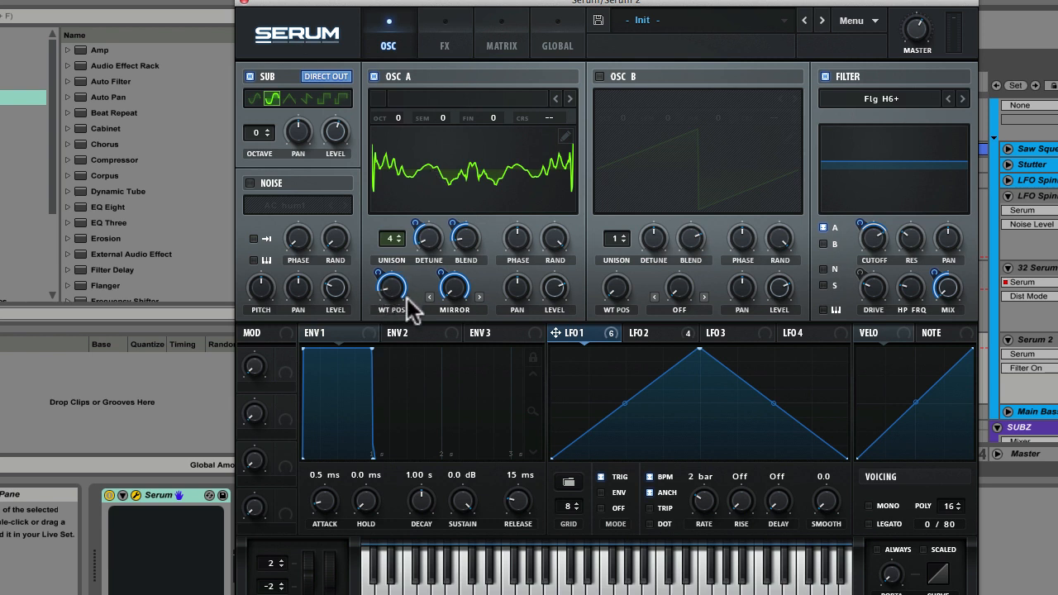
mouse_move(392, 290)
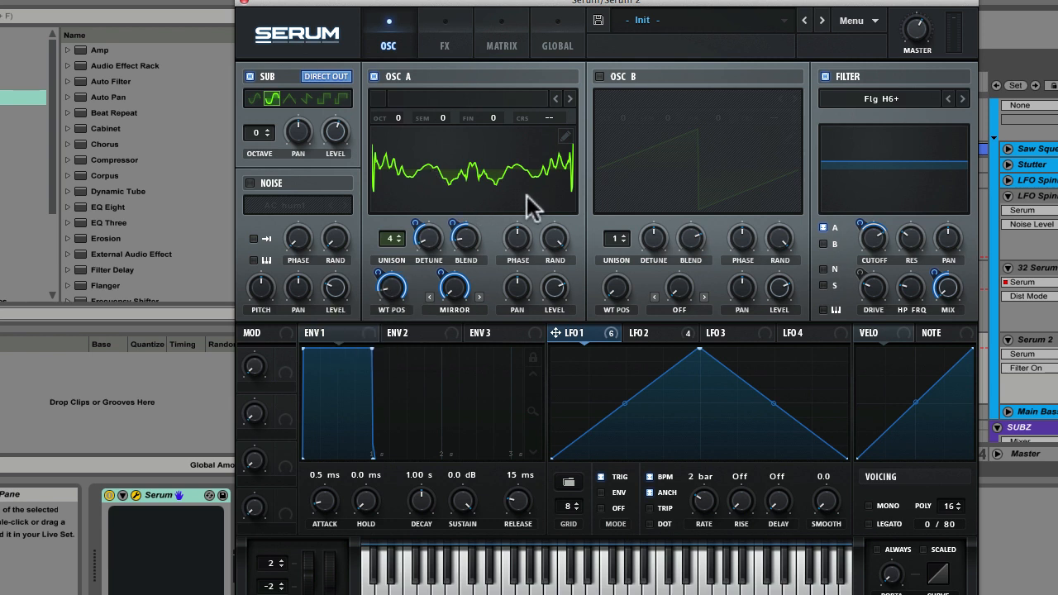
mouse_move(391, 290)
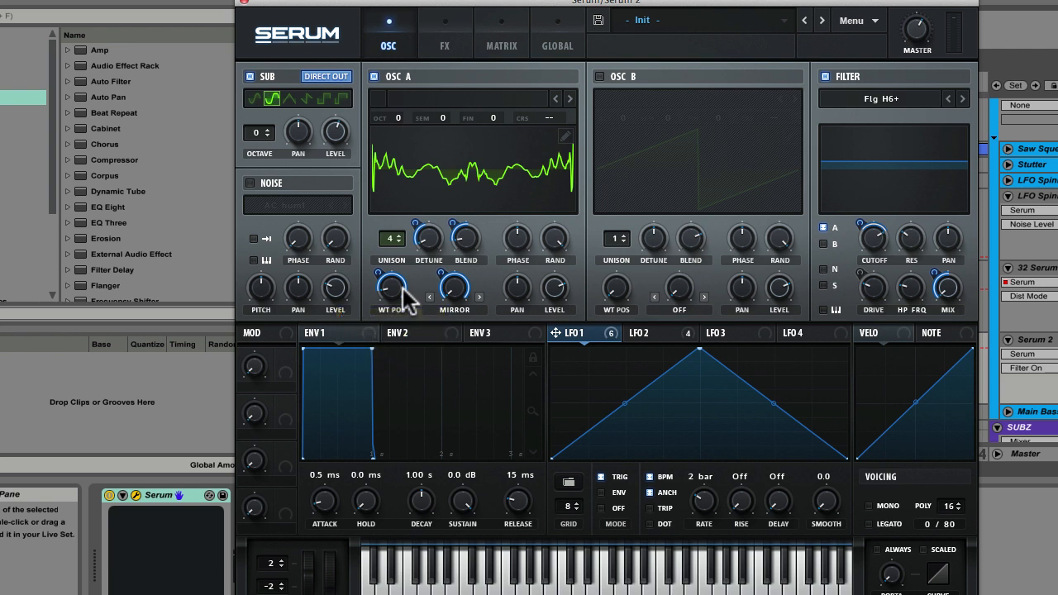
mouse_move(406, 298)
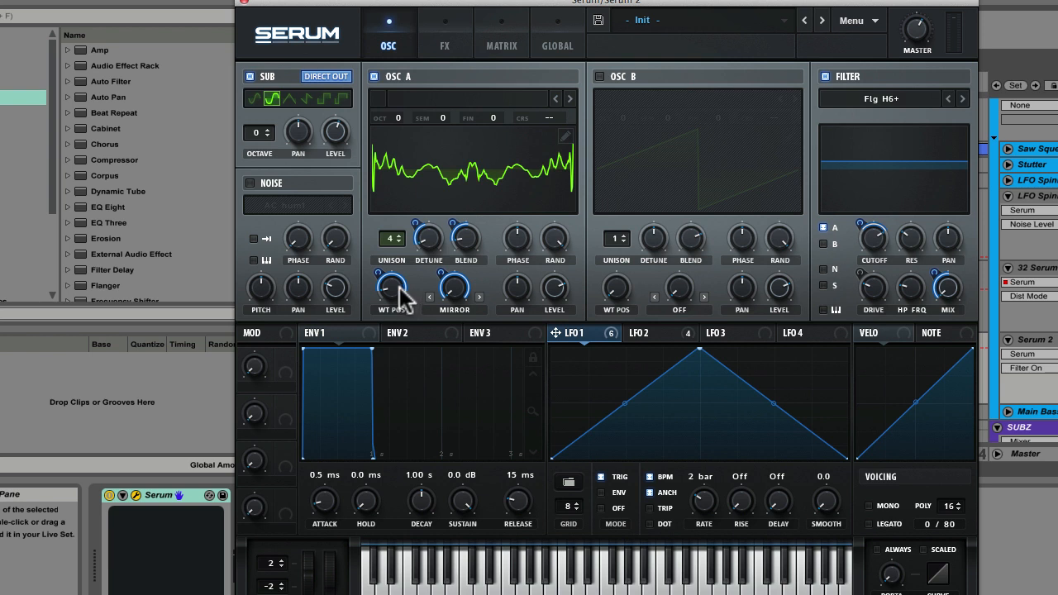
mouse_move(397, 244)
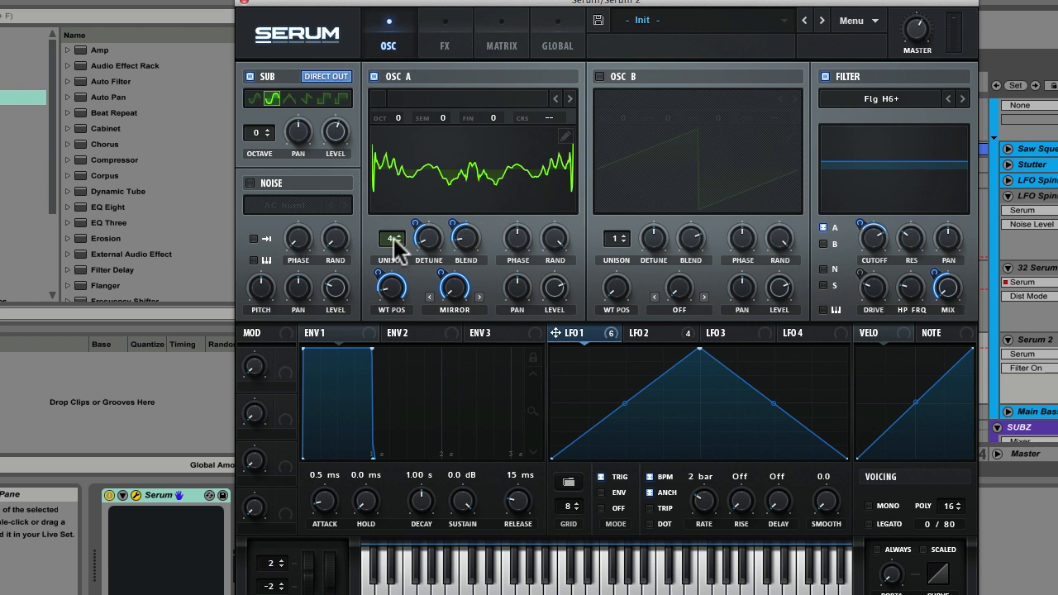
mouse_move(391, 289)
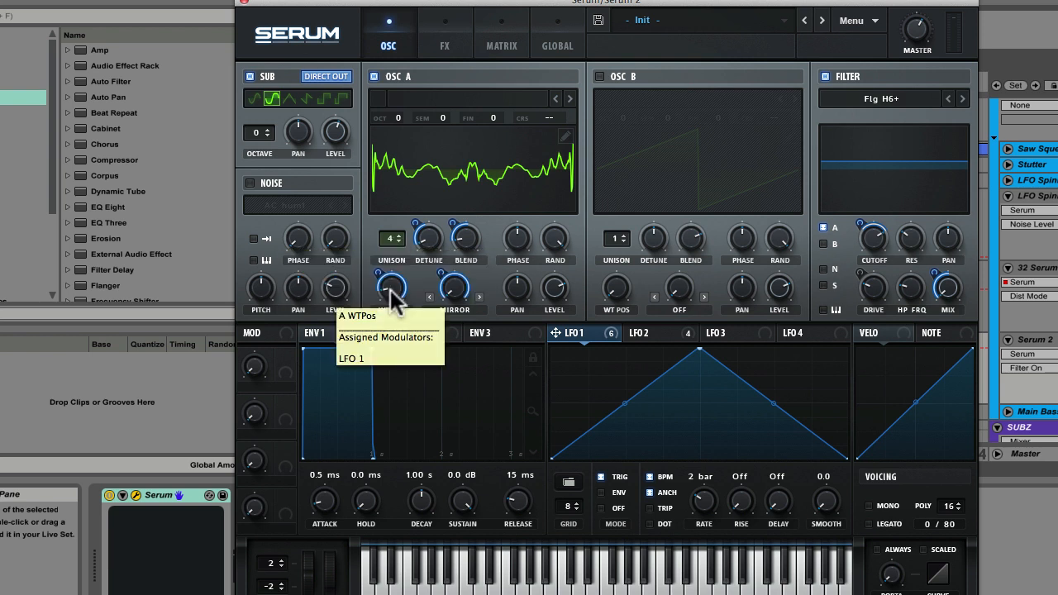
mouse_move(454, 322)
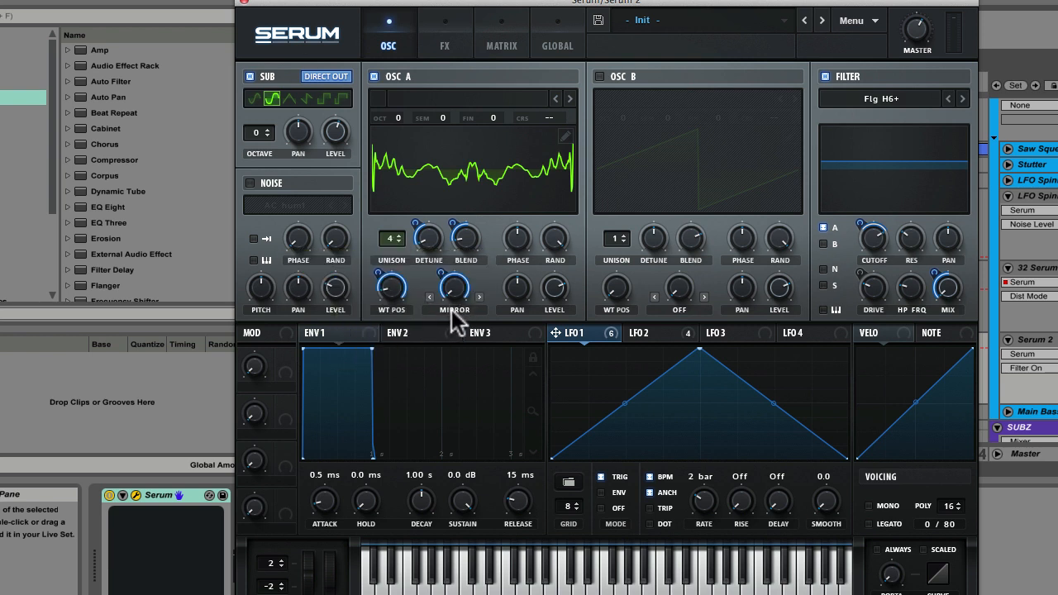
mouse_move(454, 290)
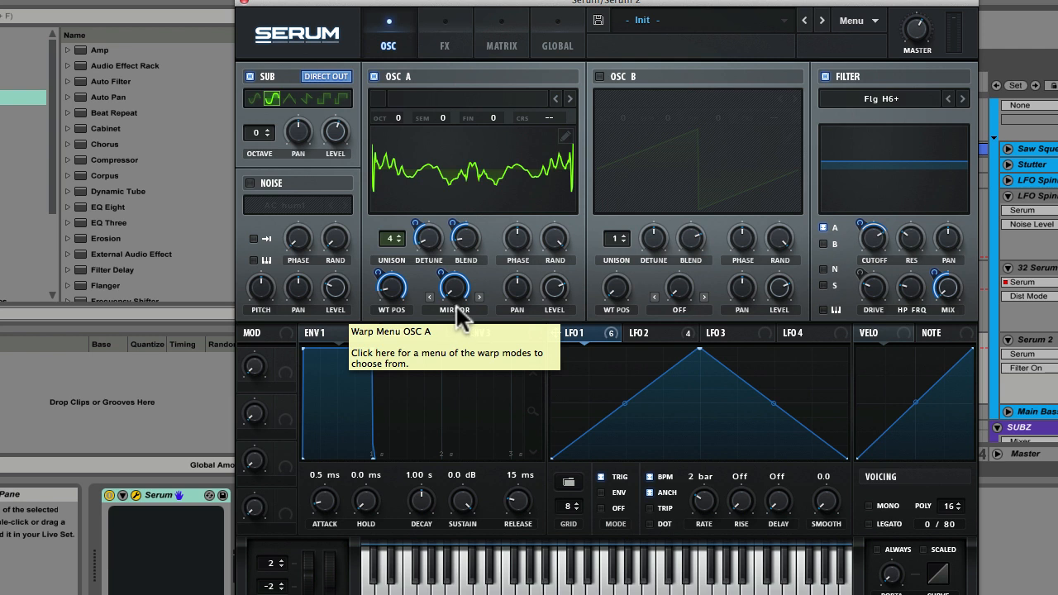
mouse_move(691, 385)
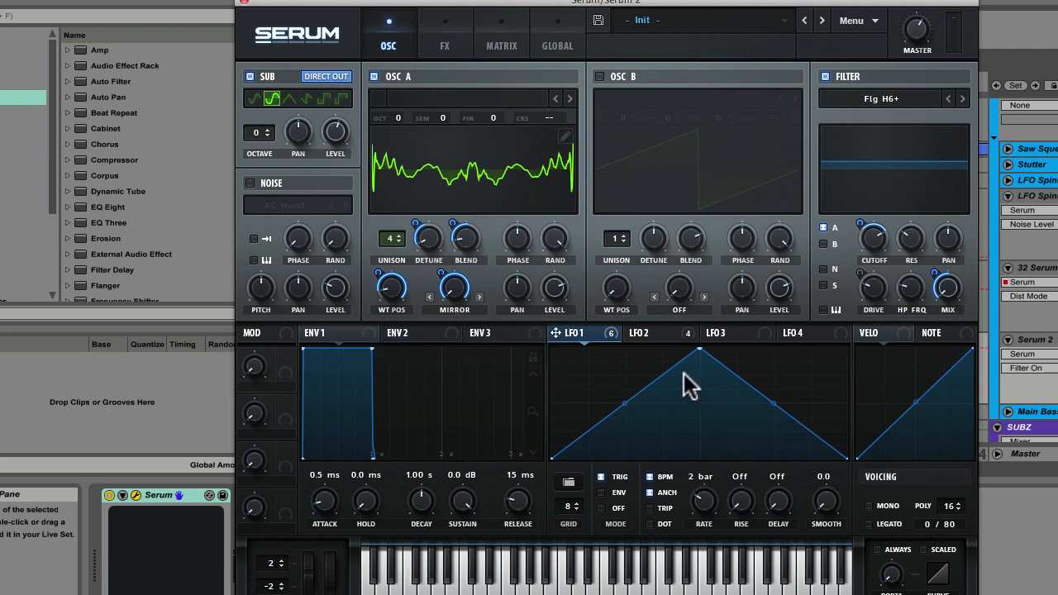
mouse_move(587, 343)
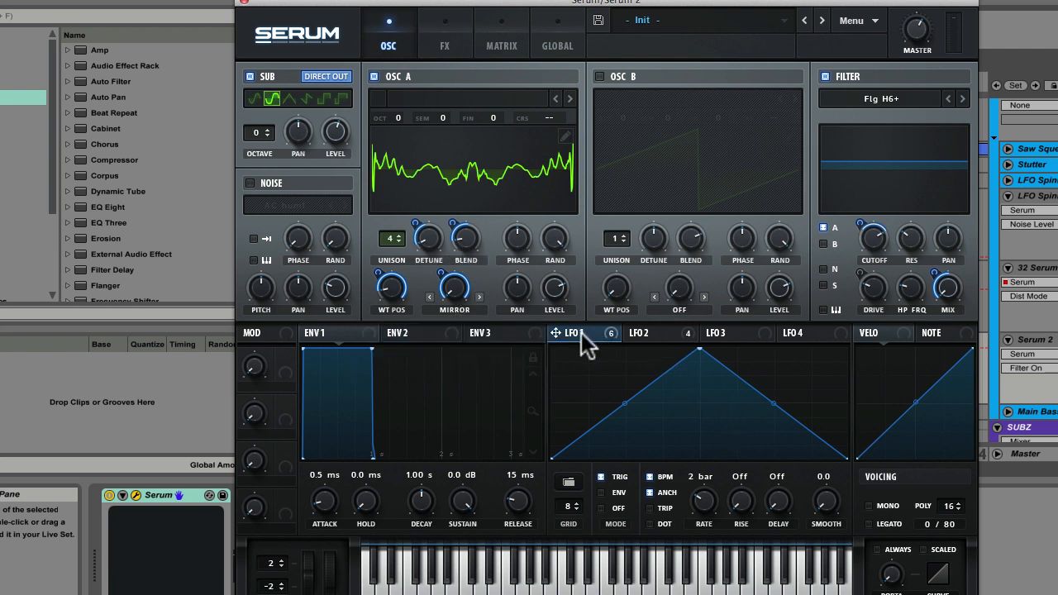
mouse_move(612, 476)
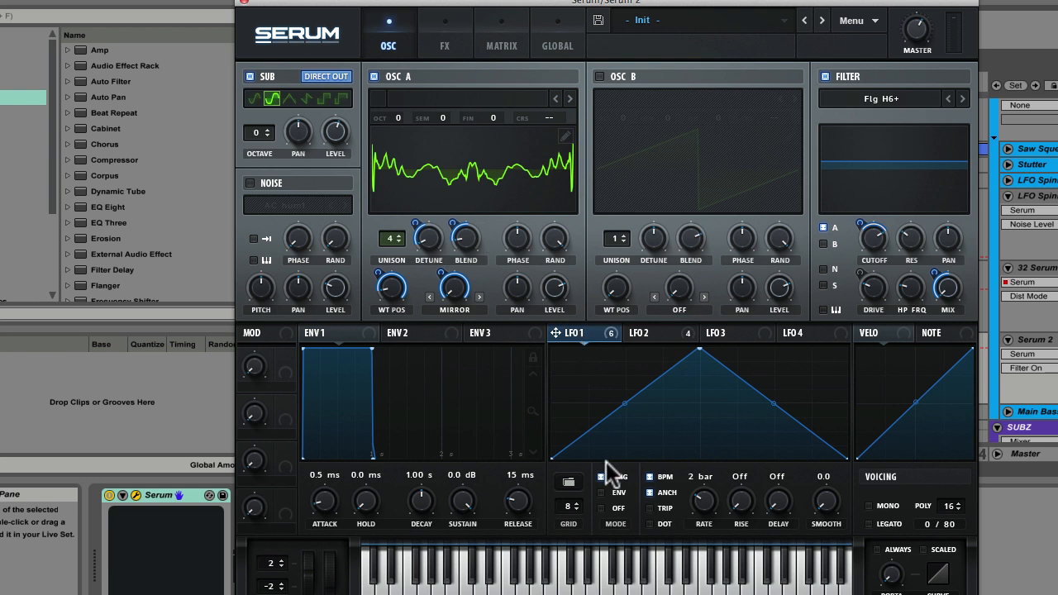
mouse_move(616, 492)
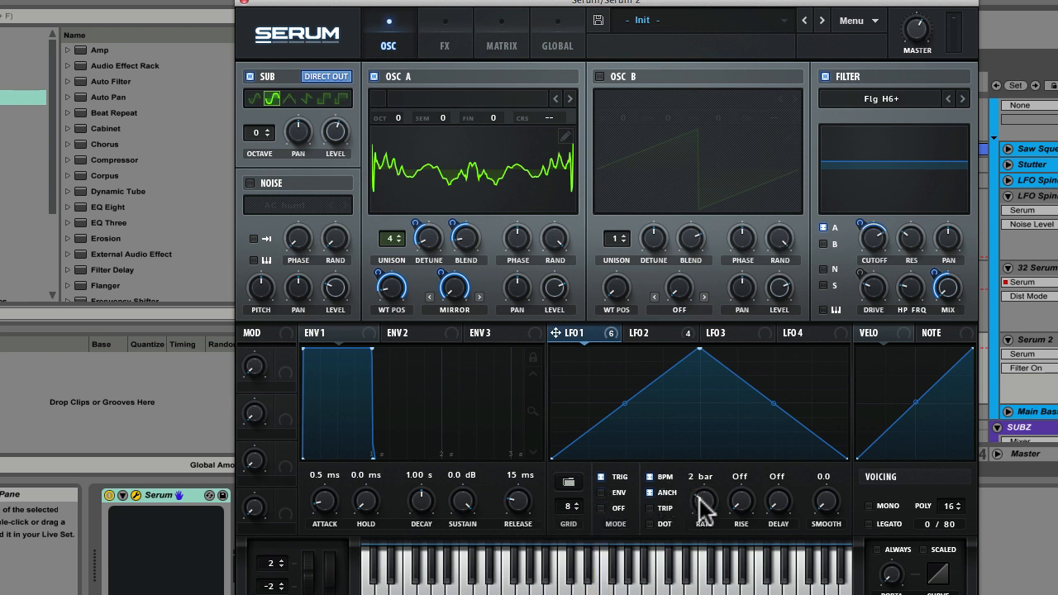
mouse_move(607, 438)
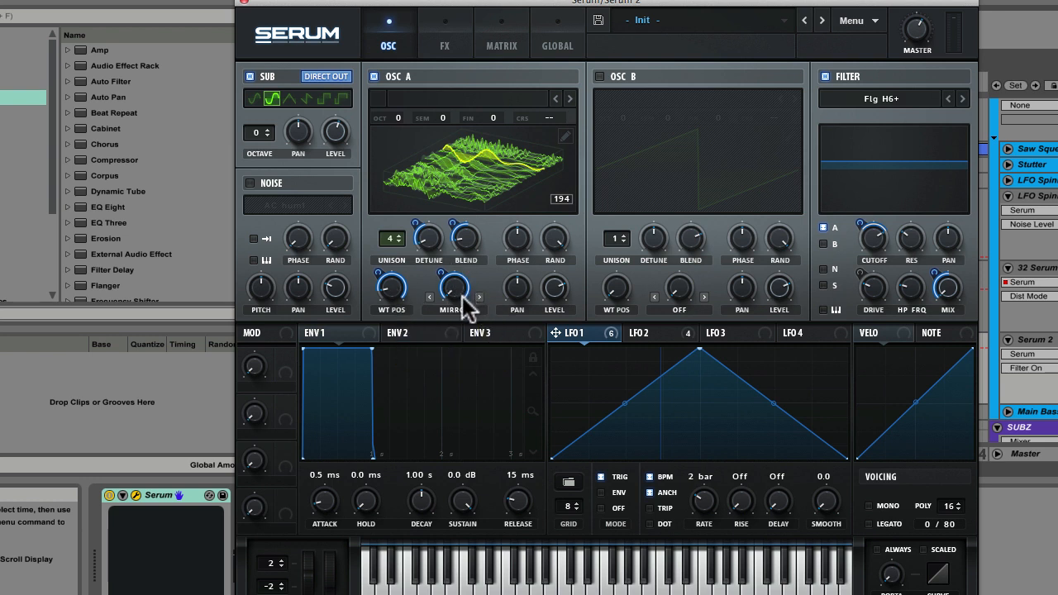
mouse_move(455, 327)
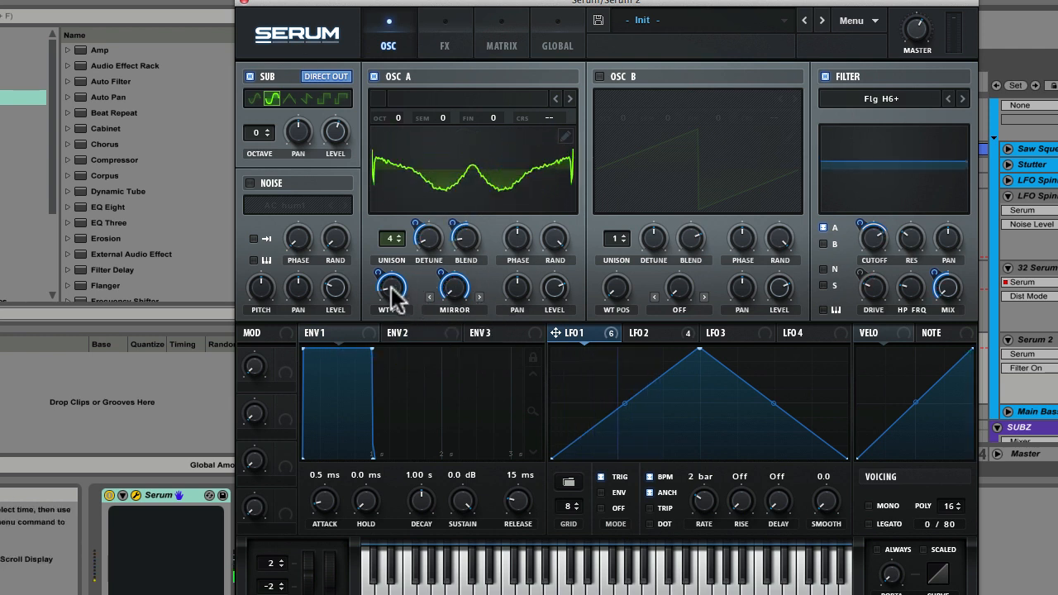
right_click(391, 289)
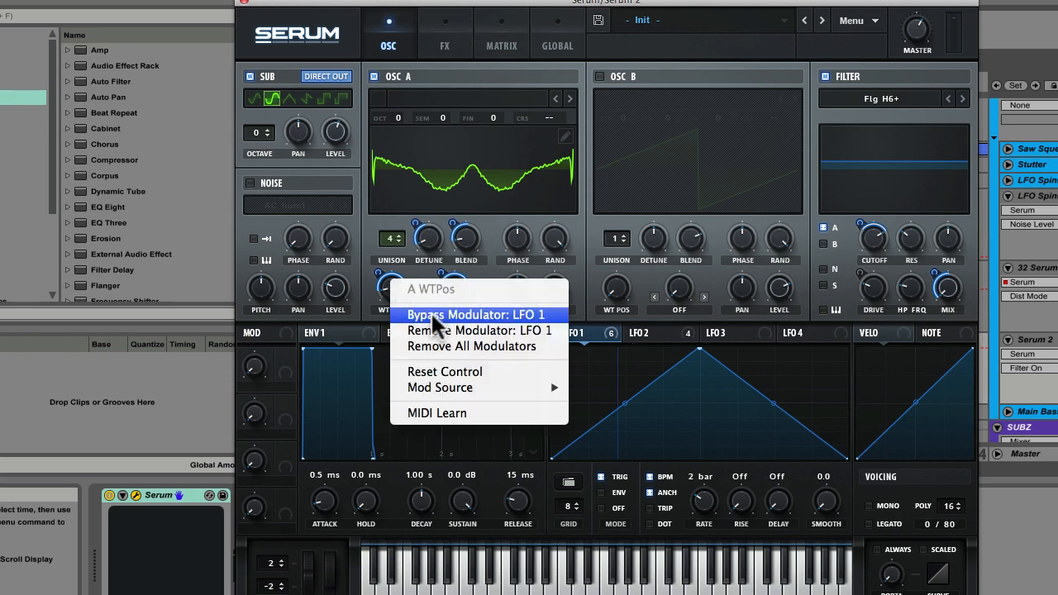
click(476, 314)
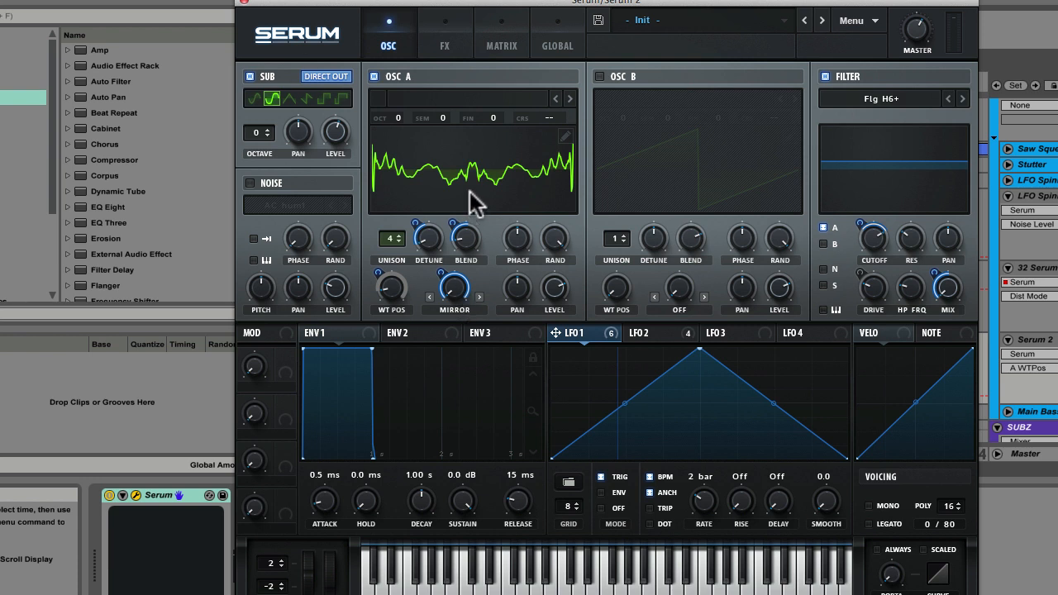
mouse_move(495, 252)
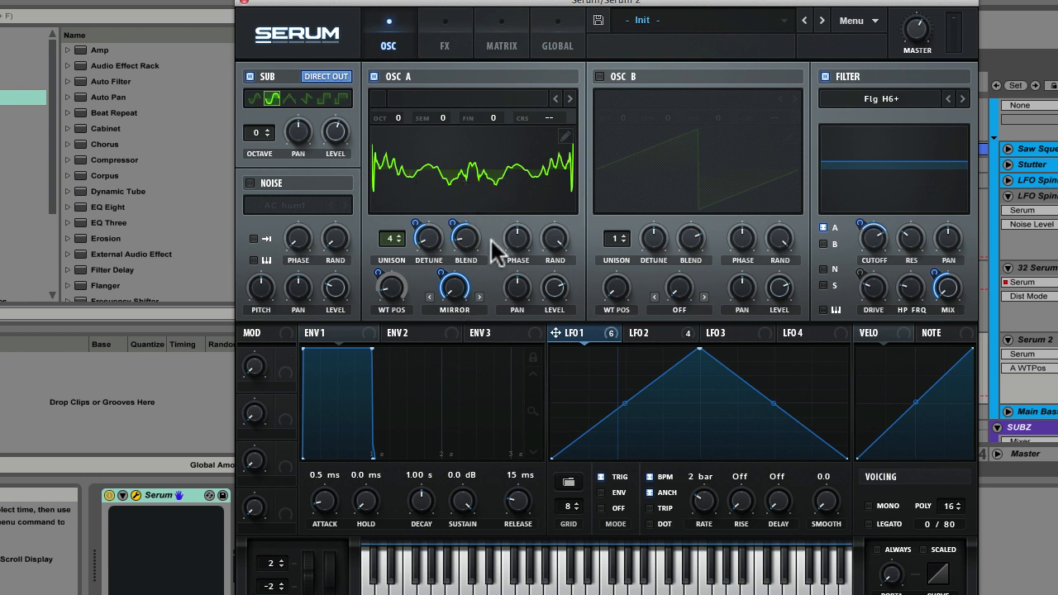
mouse_move(453, 289)
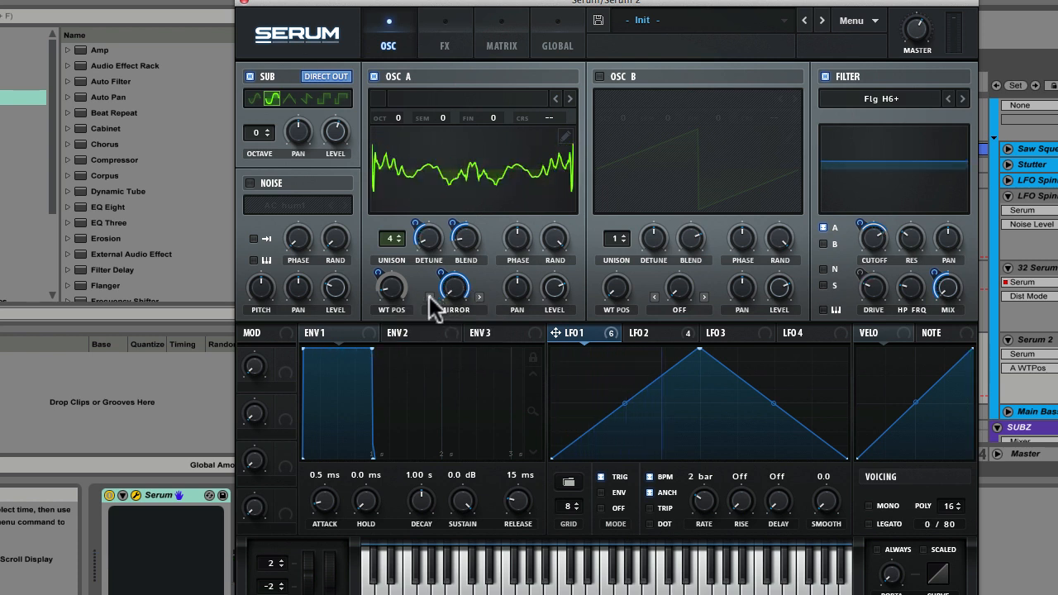
right_click(457, 290)
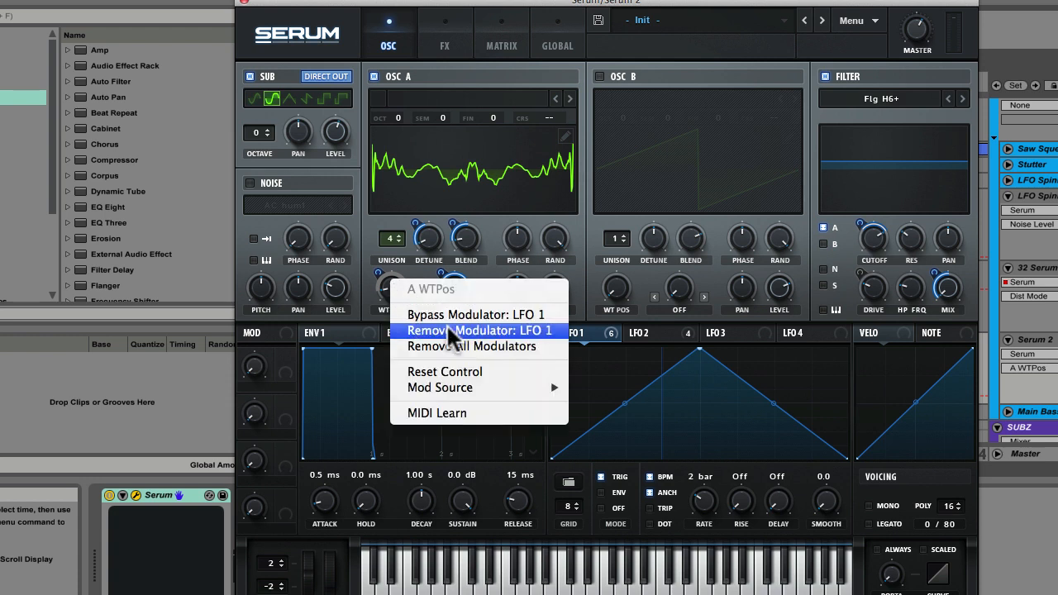
click(480, 331)
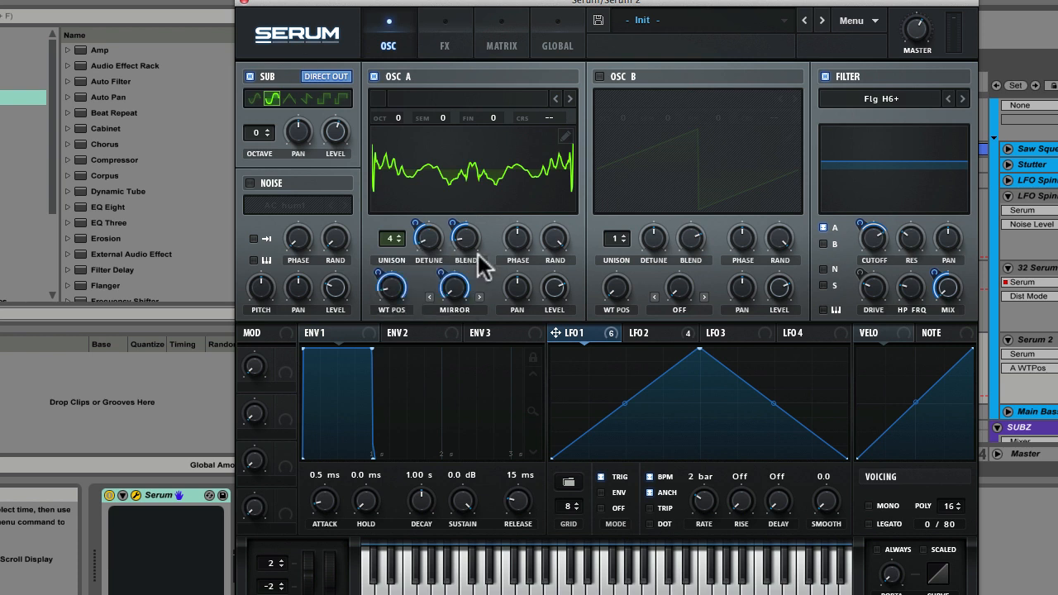
mouse_move(447, 263)
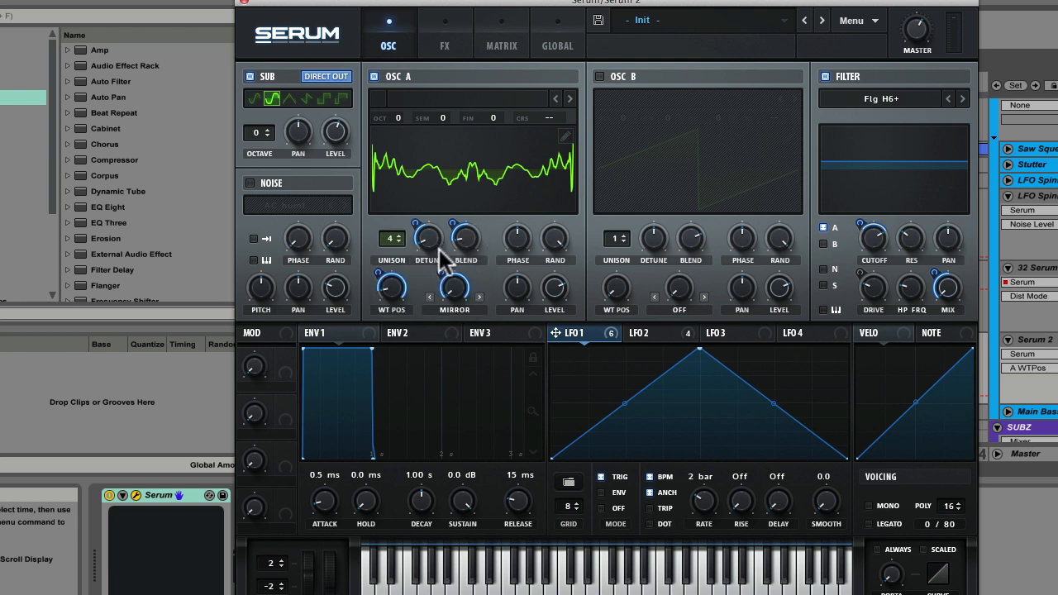
mouse_move(437, 299)
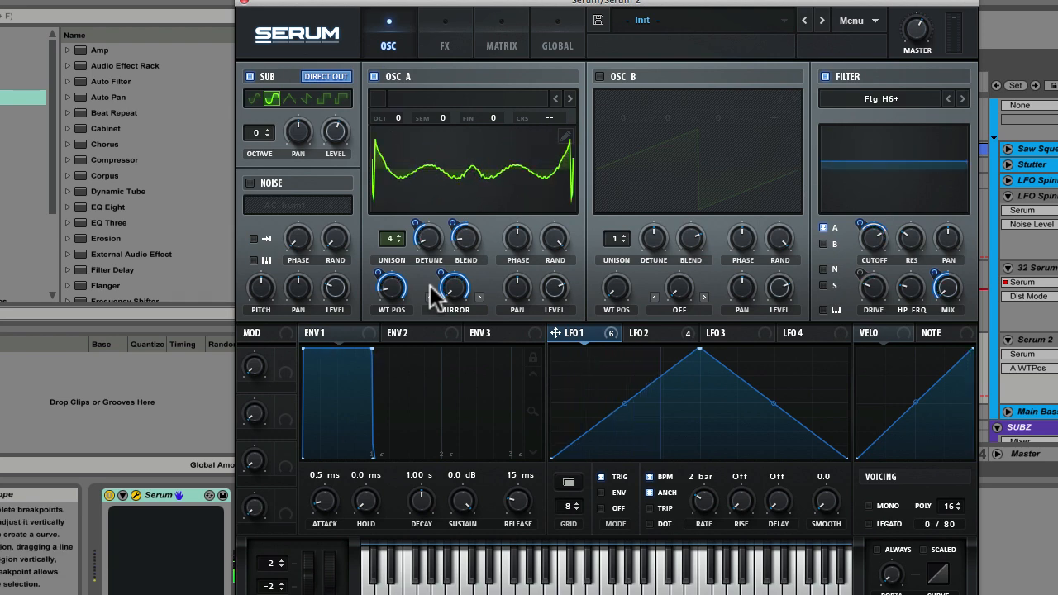
mouse_move(922, 91)
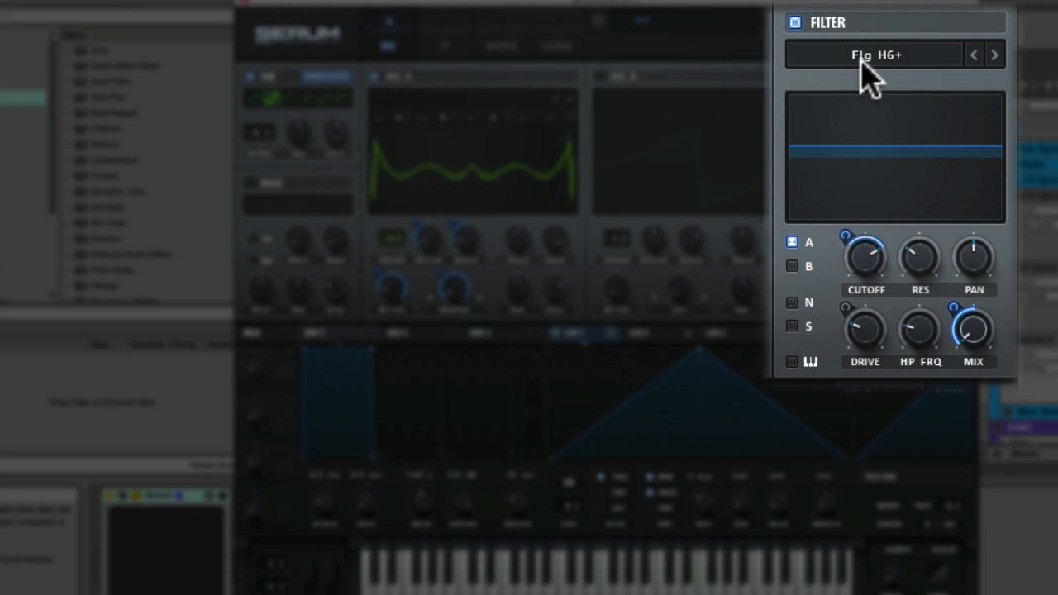
mouse_move(906, 70)
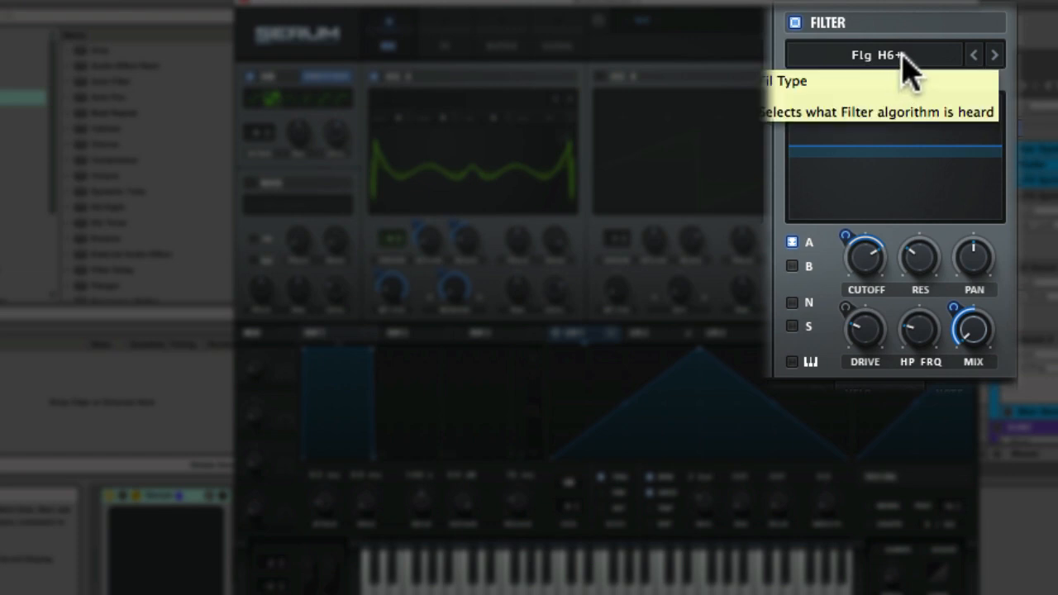
mouse_move(881, 161)
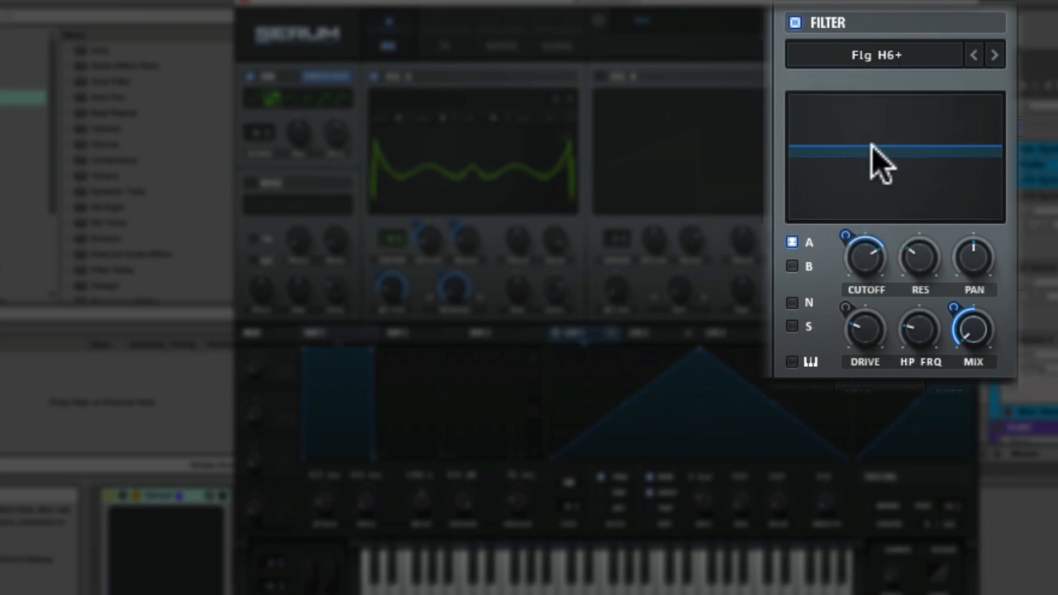
mouse_move(934, 223)
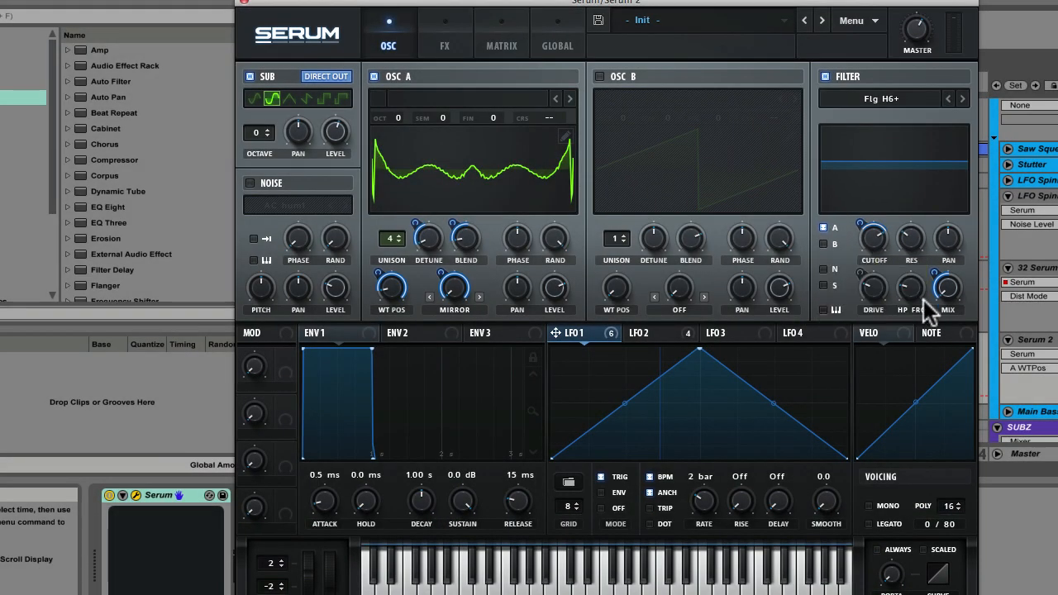
mouse_move(761, 323)
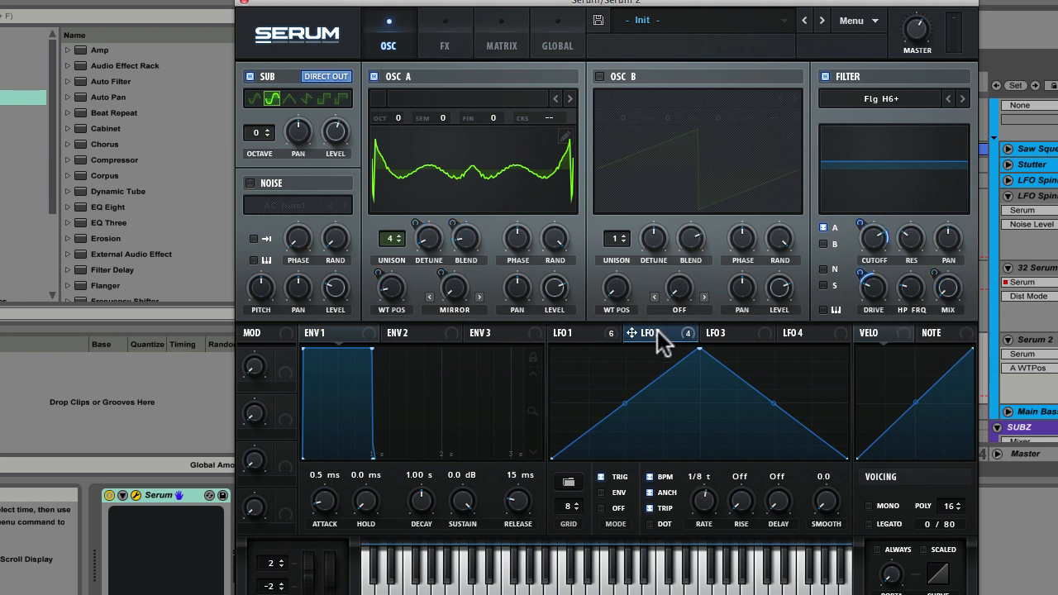
Step: Display LFO 2's triangle shape with its 1/8 t rate and trigger enabled
click(649, 333)
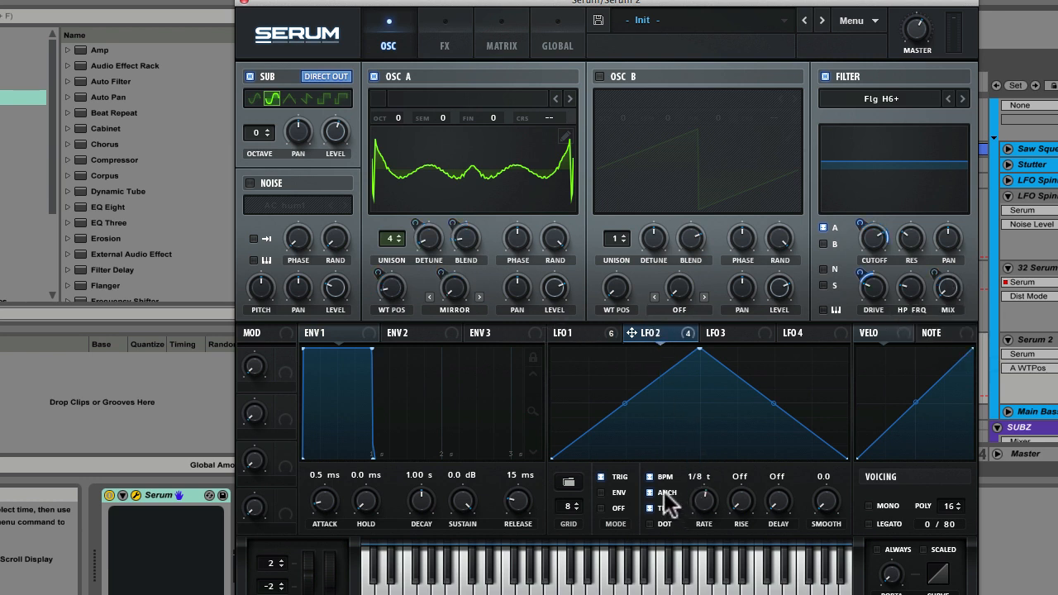
mouse_move(703, 476)
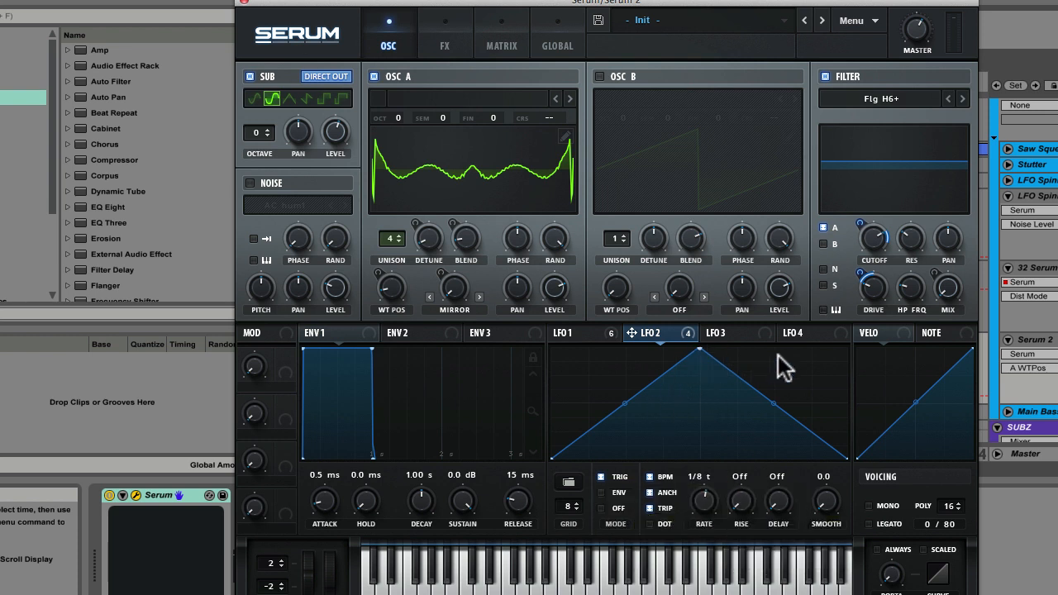
mouse_move(873, 306)
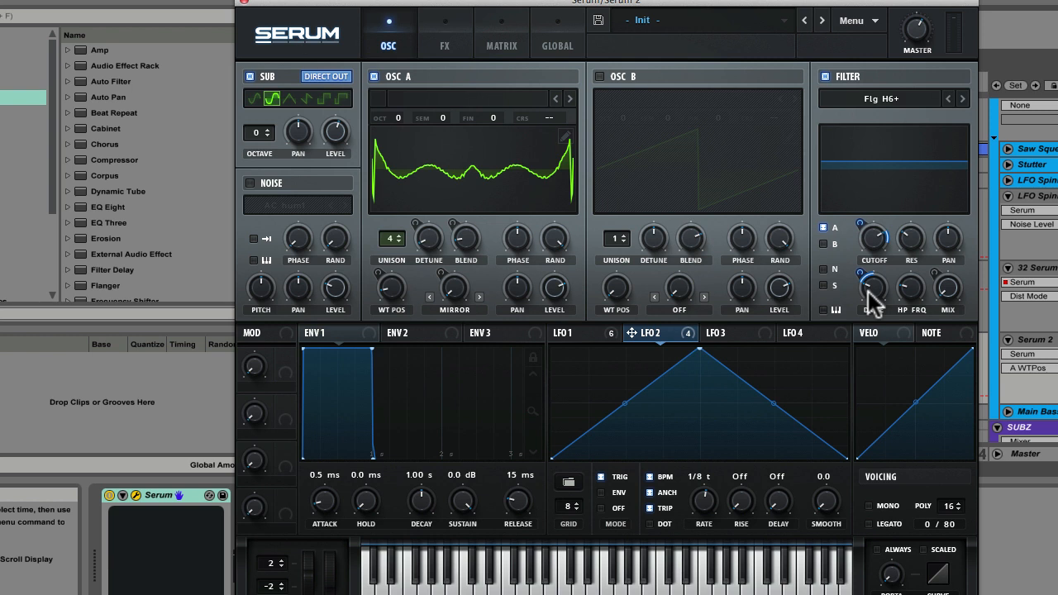
mouse_move(874, 288)
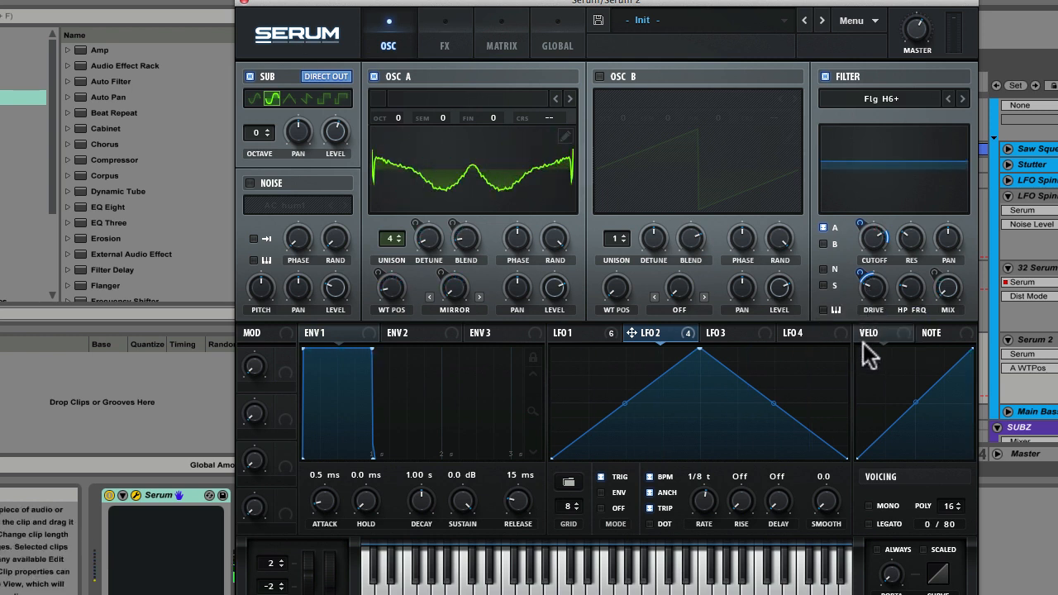
mouse_move(827, 83)
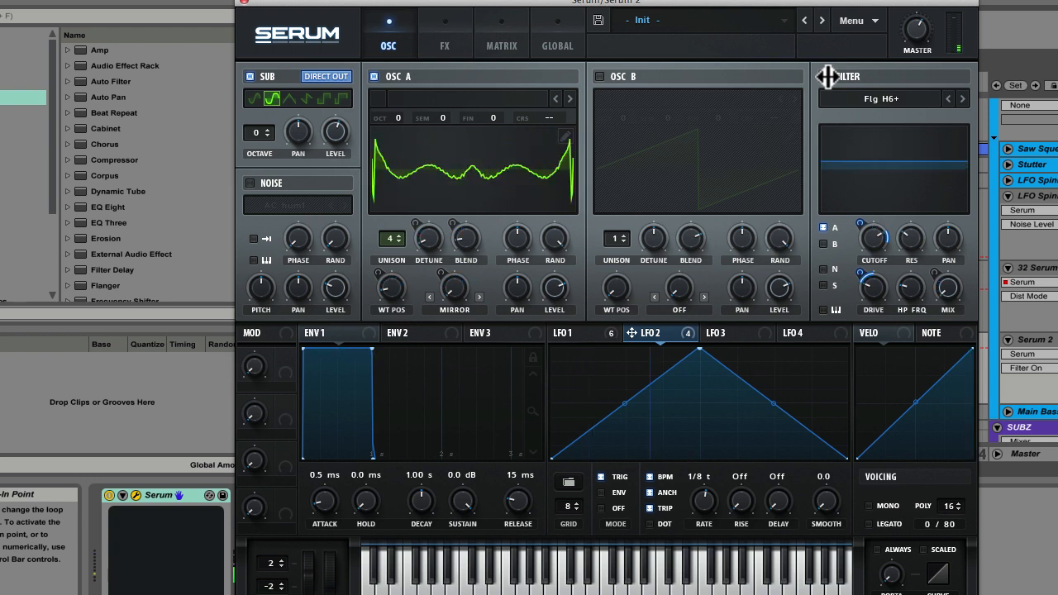
mouse_move(831, 87)
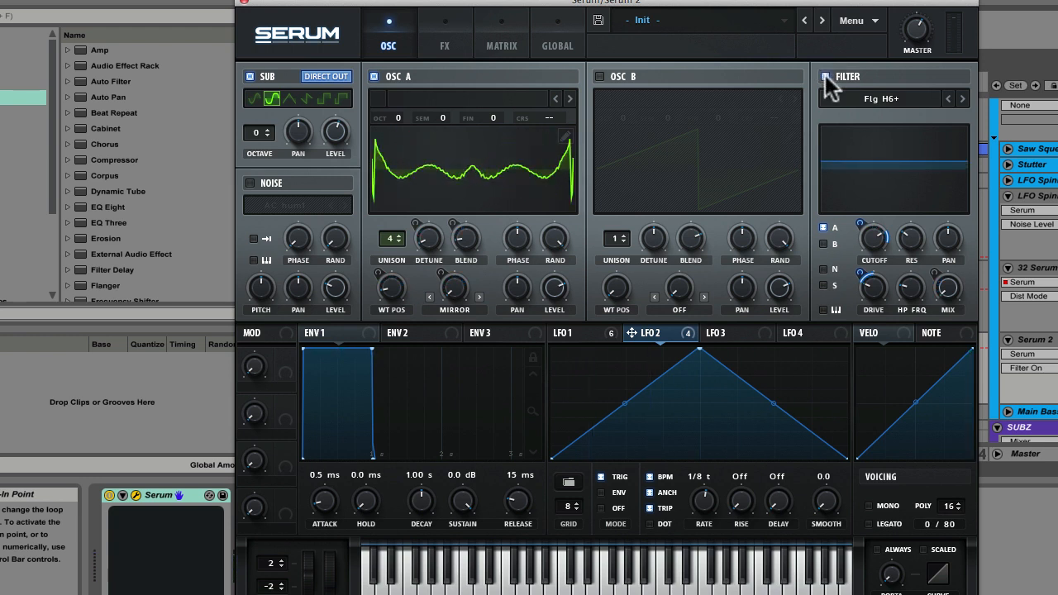
click(445, 45)
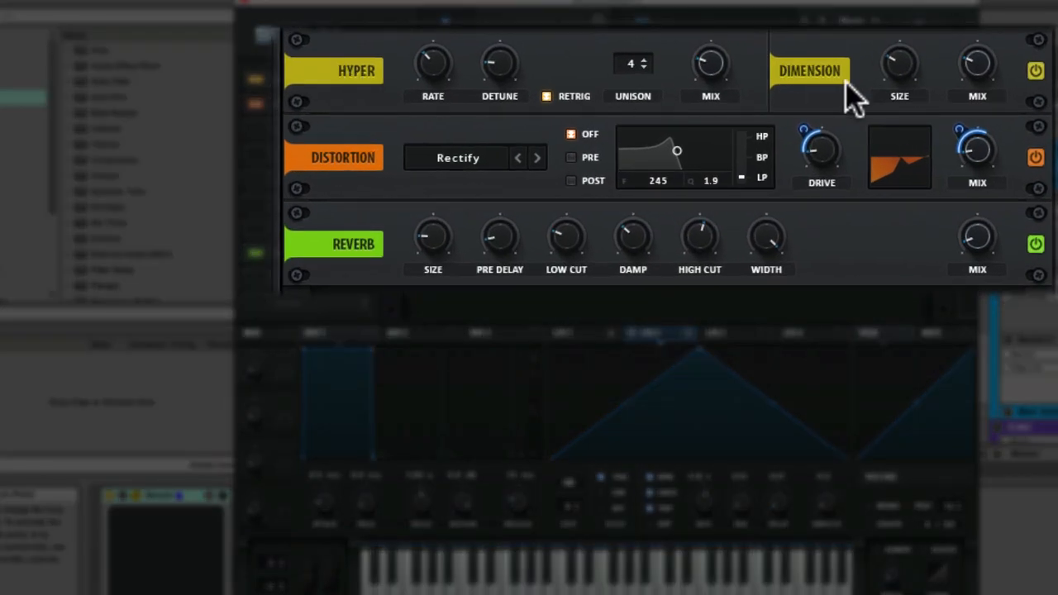
mouse_move(360, 219)
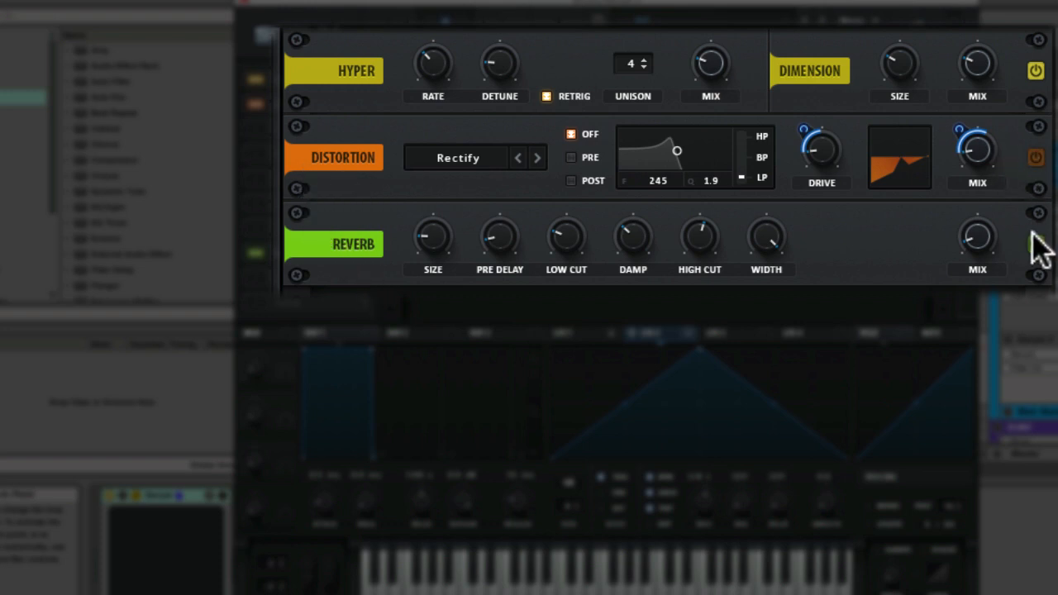
click(1036, 244)
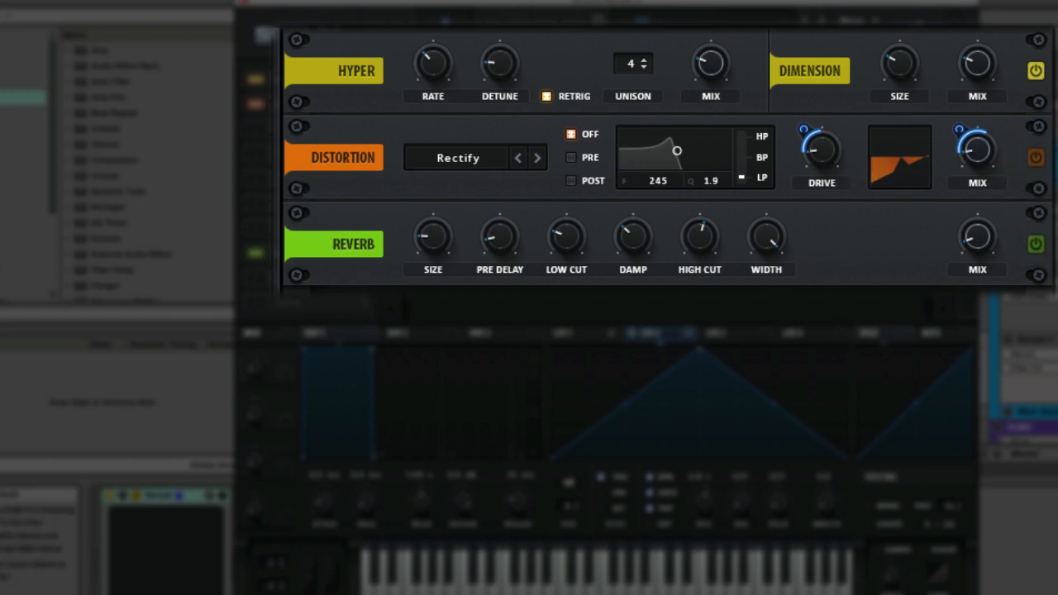
click(1037, 70)
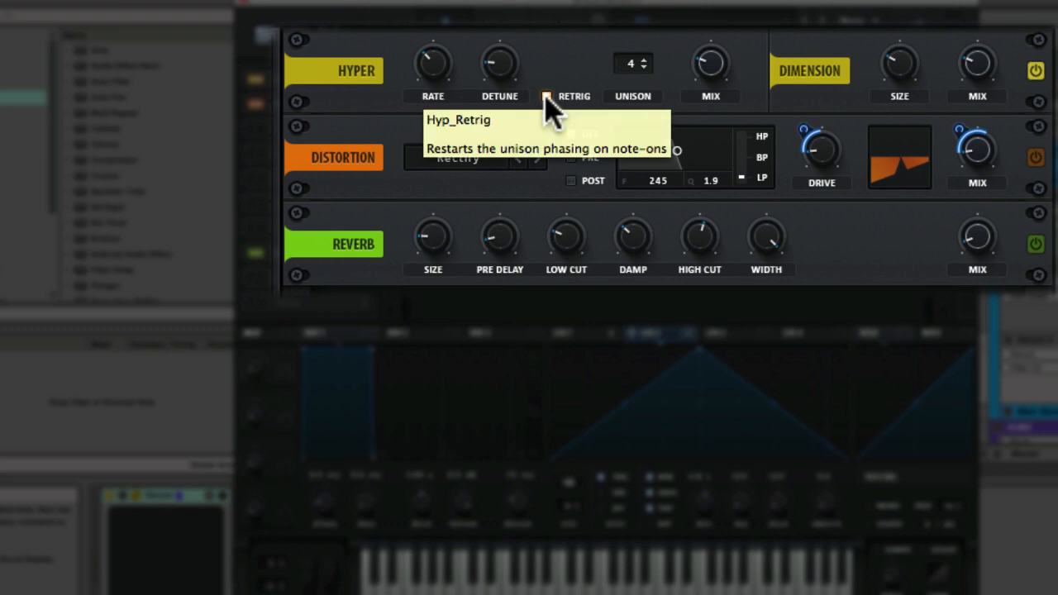
mouse_move(843, 83)
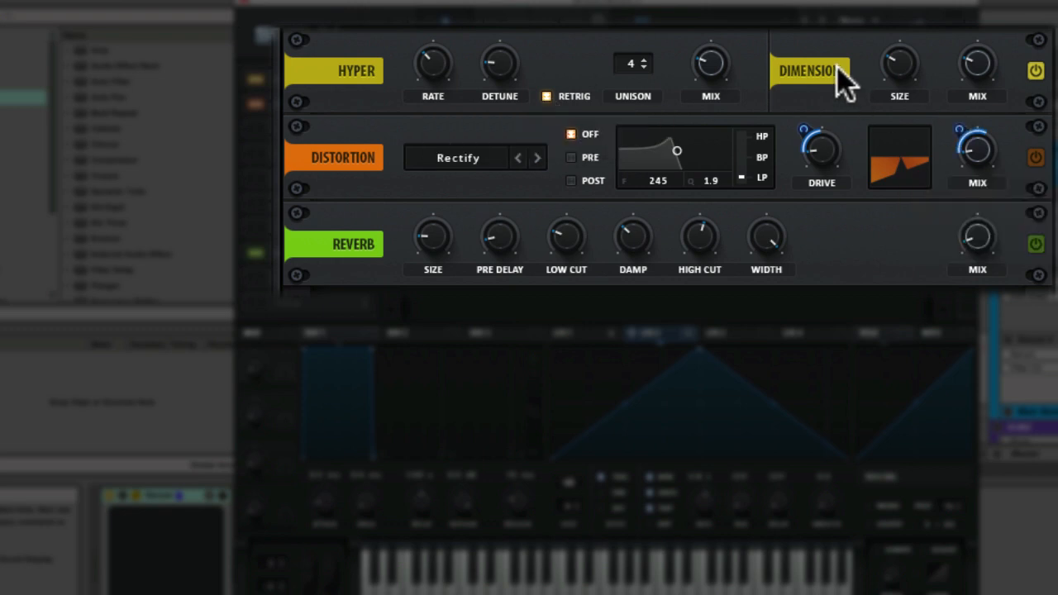
mouse_move(1001, 83)
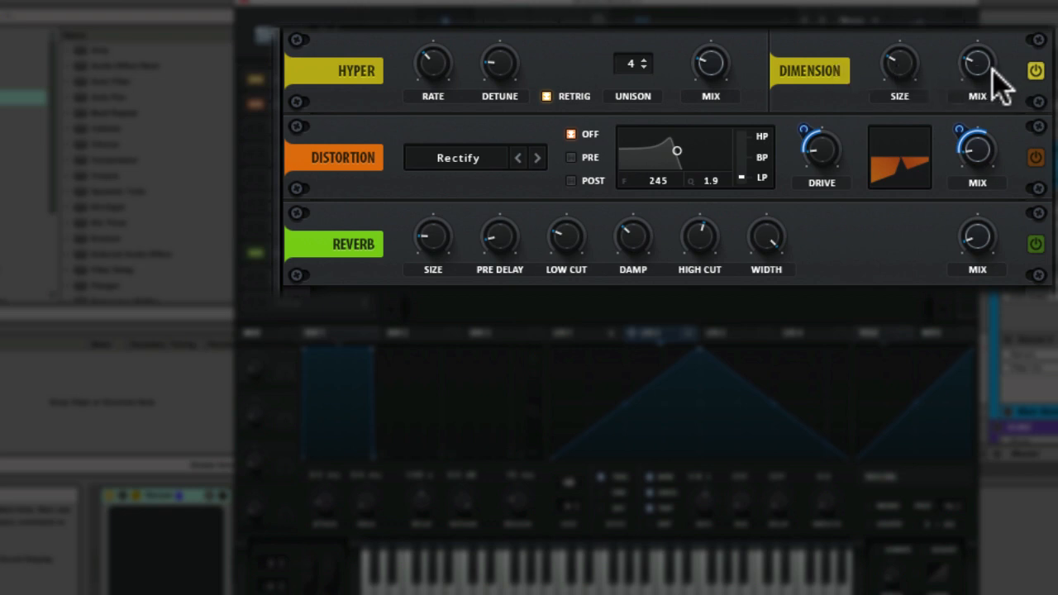
mouse_move(977, 66)
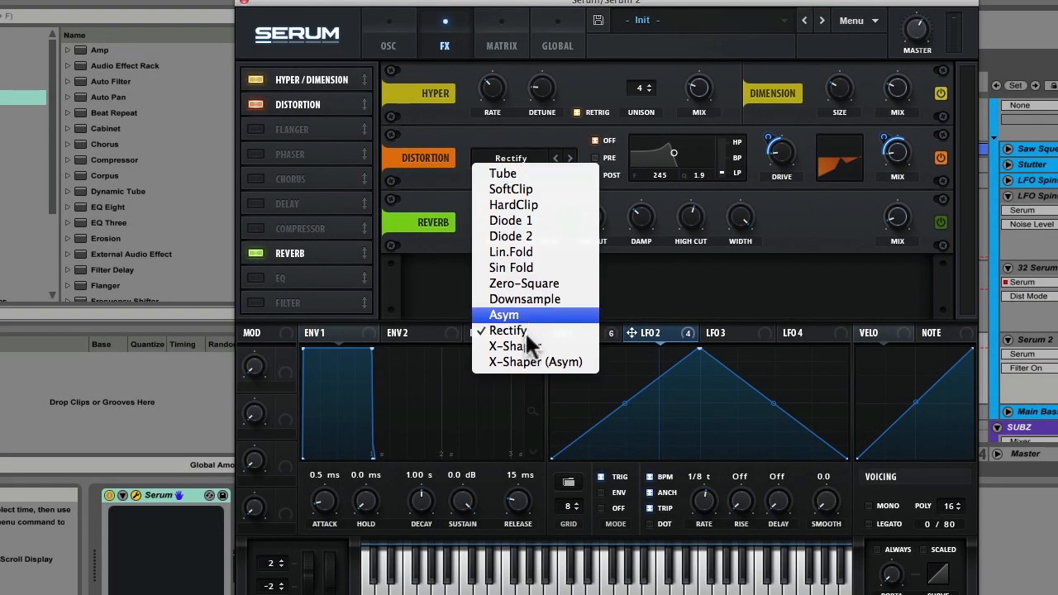
mouse_move(475, 148)
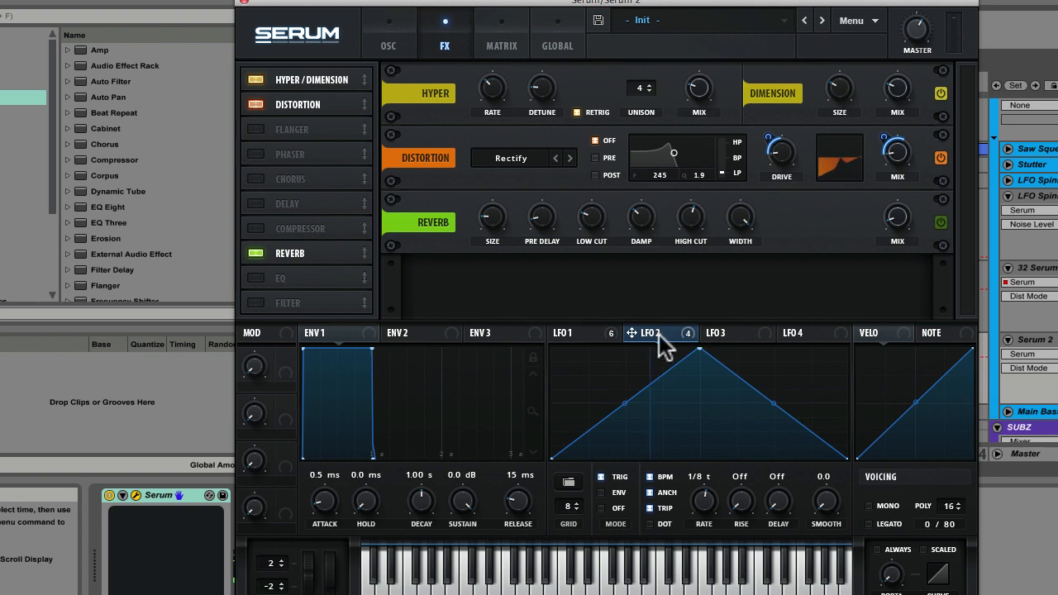
mouse_move(666, 347)
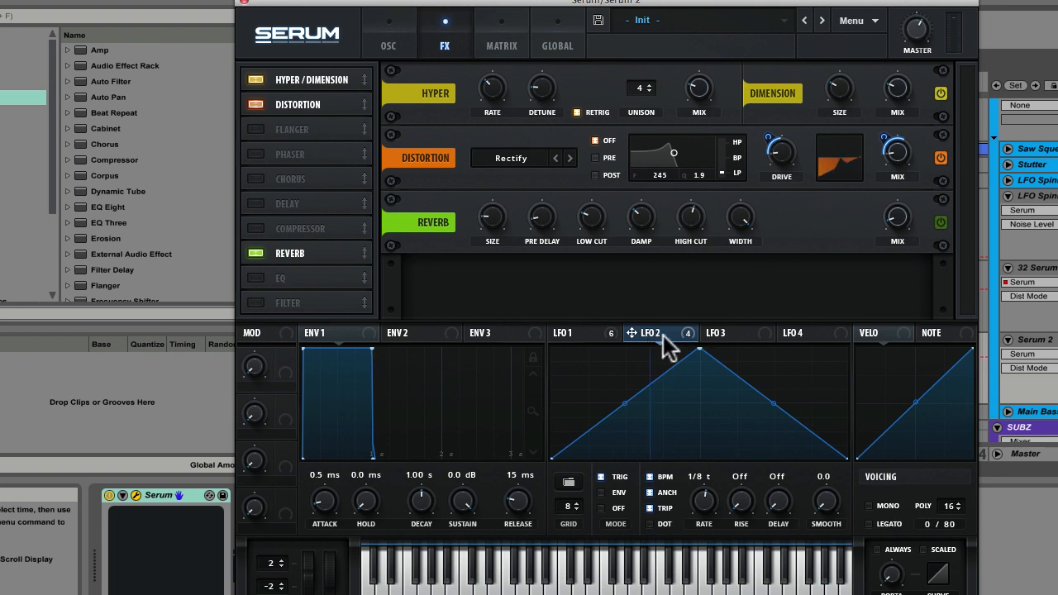
mouse_move(753, 329)
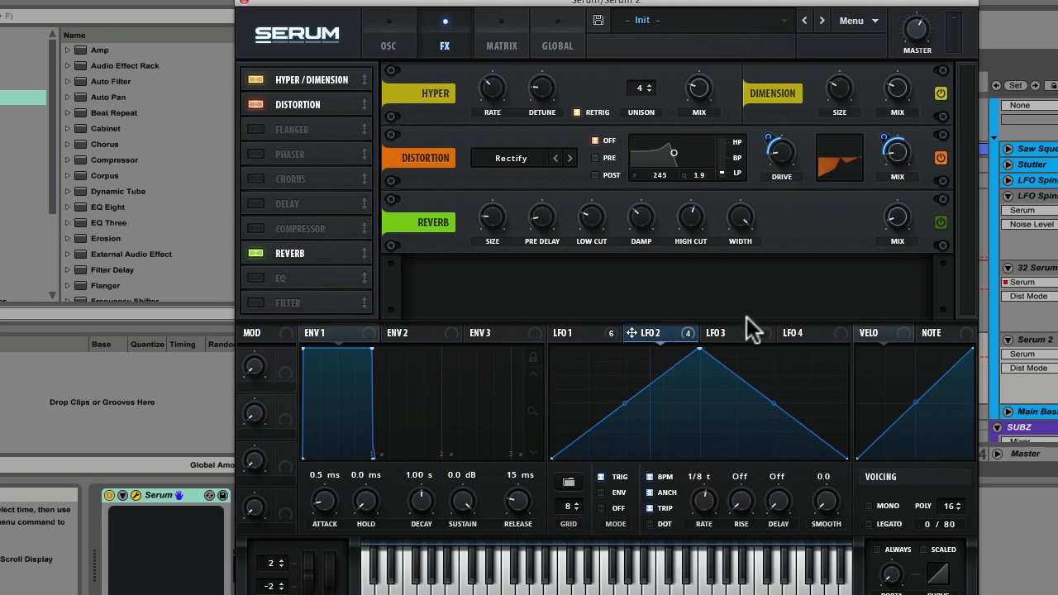
mouse_move(782, 157)
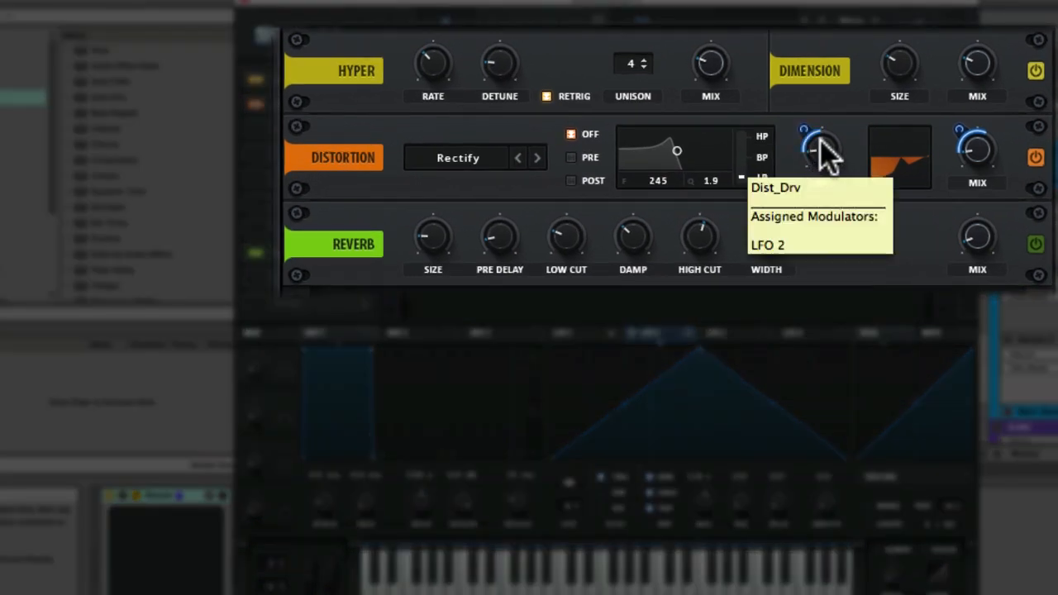
mouse_move(975, 157)
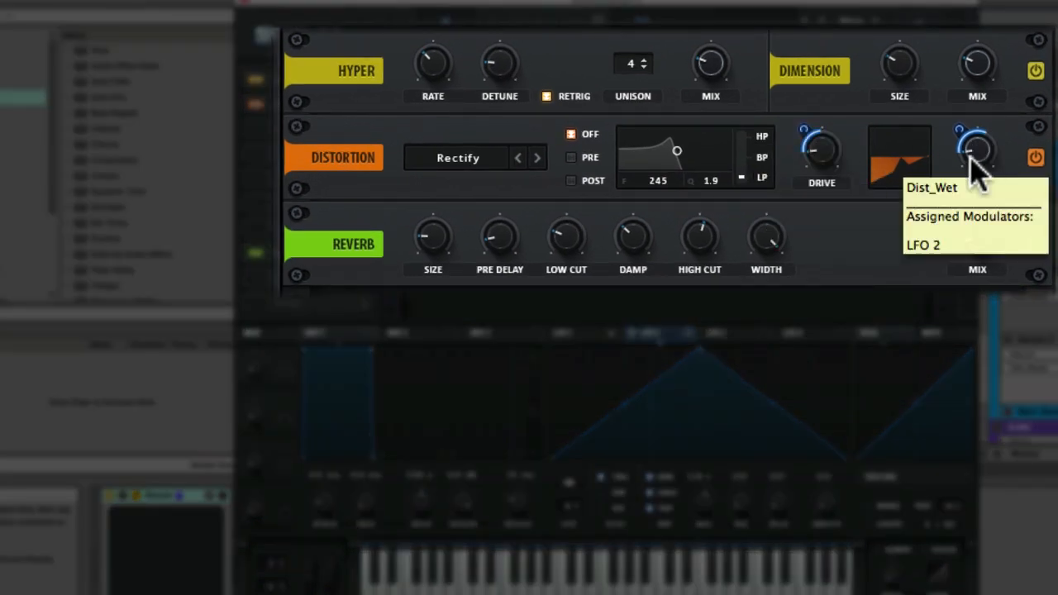
mouse_move(910, 294)
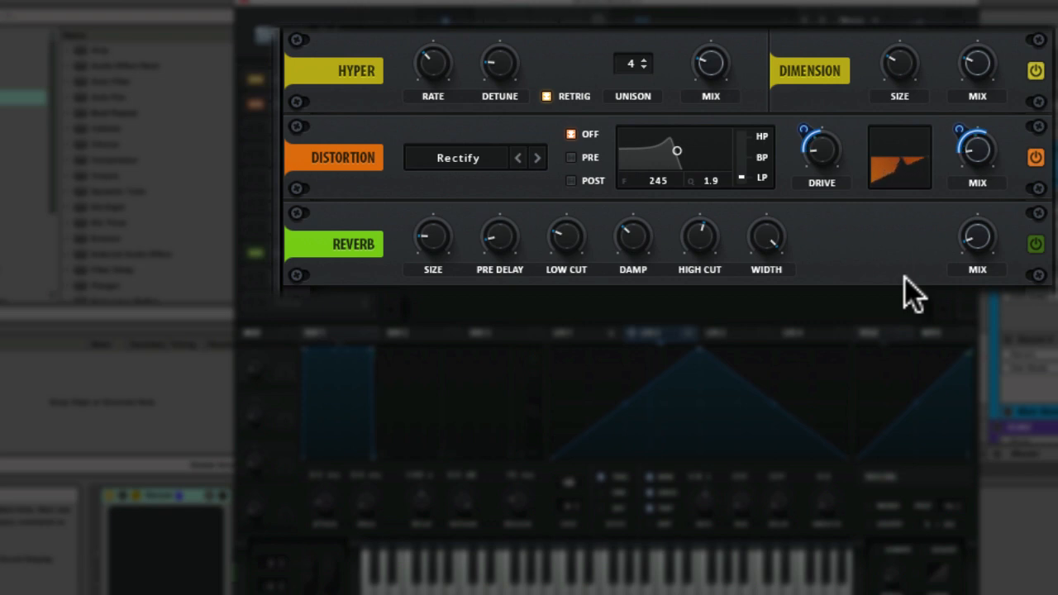
mouse_move(902, 281)
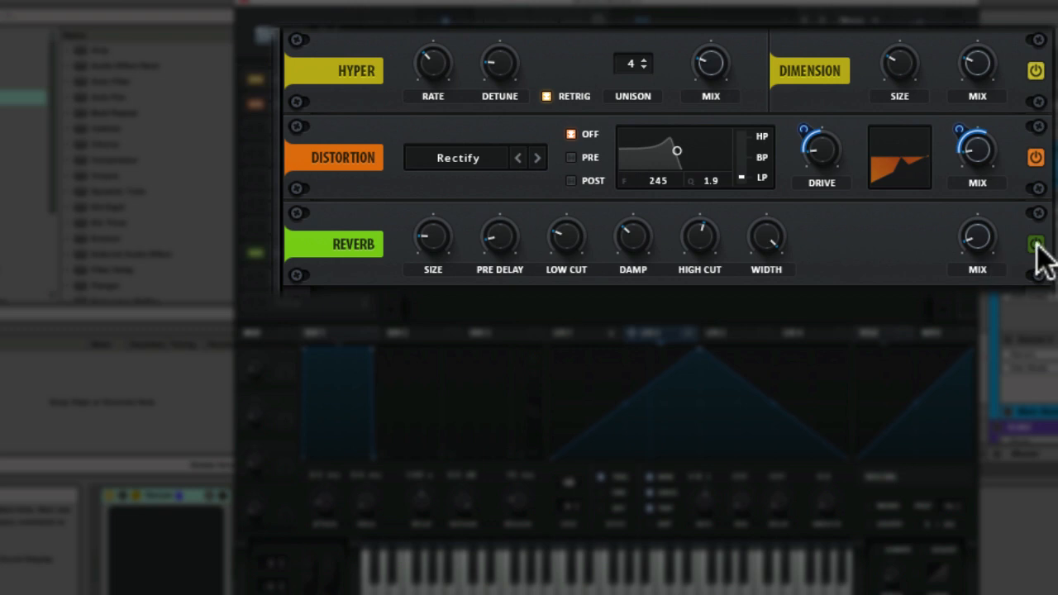
click(1036, 244)
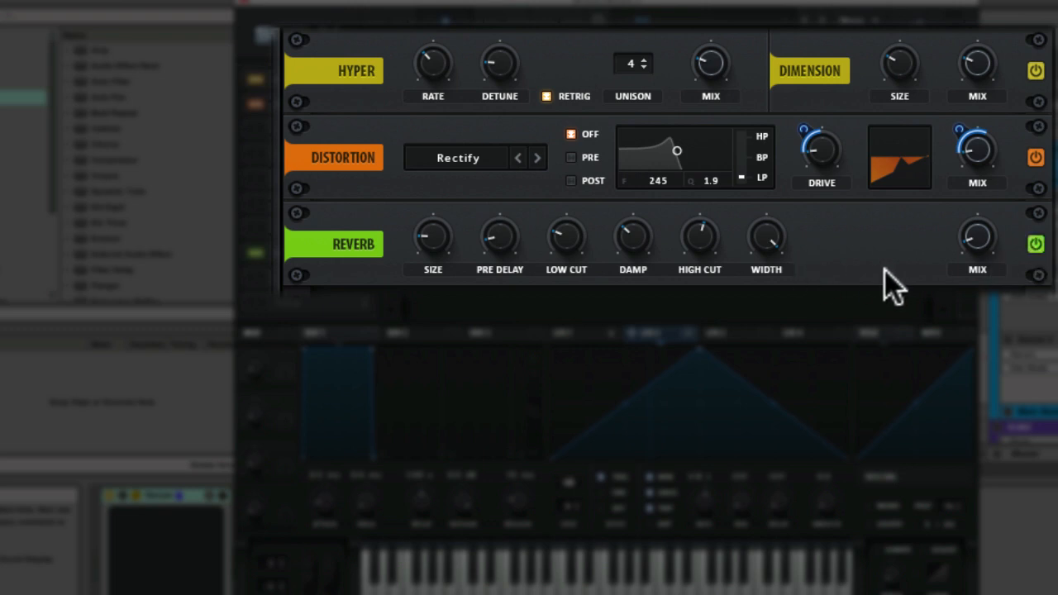
mouse_move(868, 272)
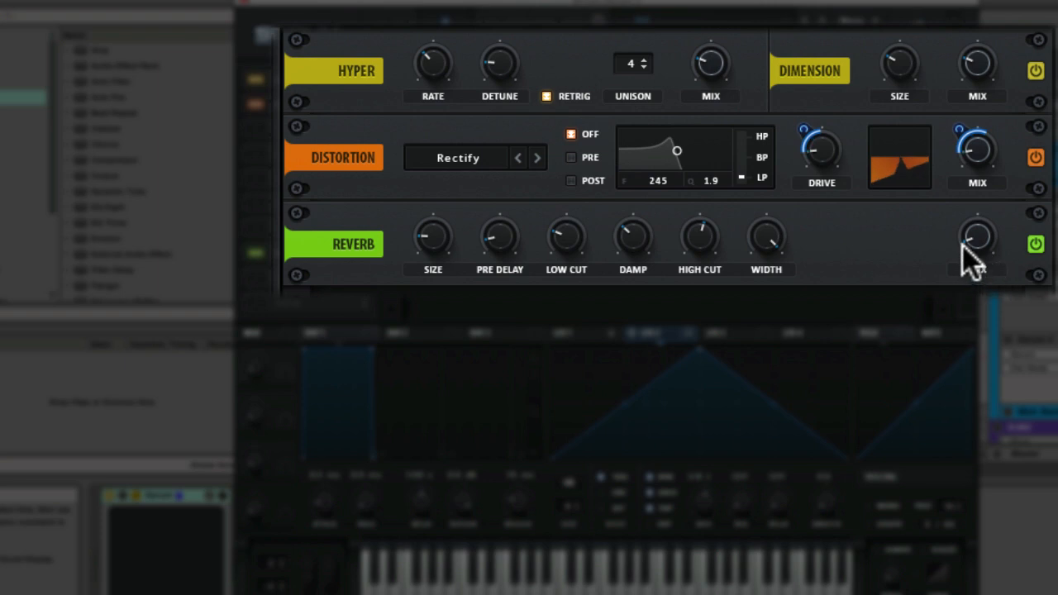
mouse_move(430, 248)
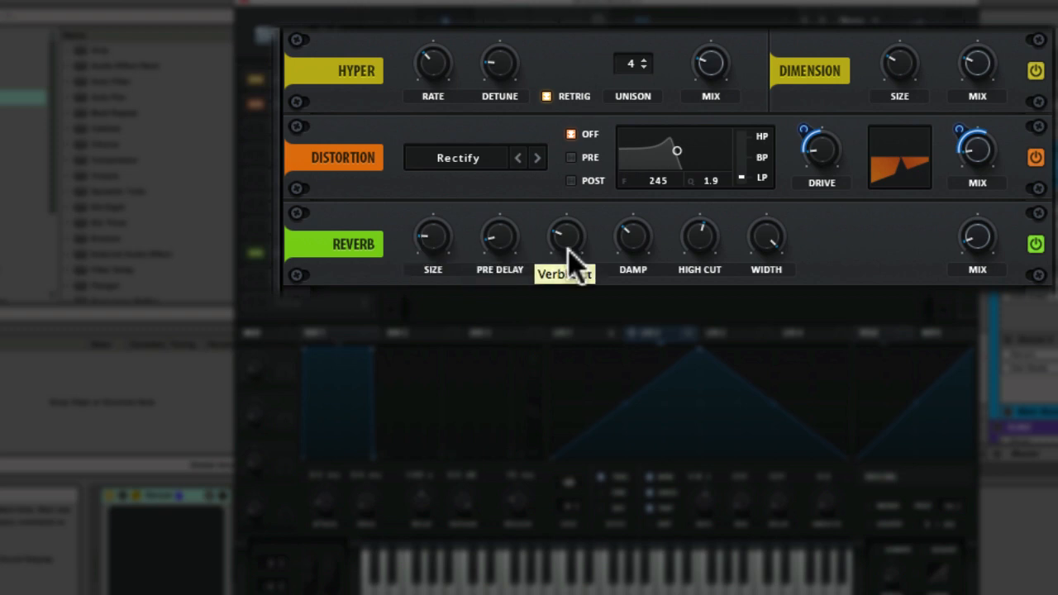
mouse_move(707, 252)
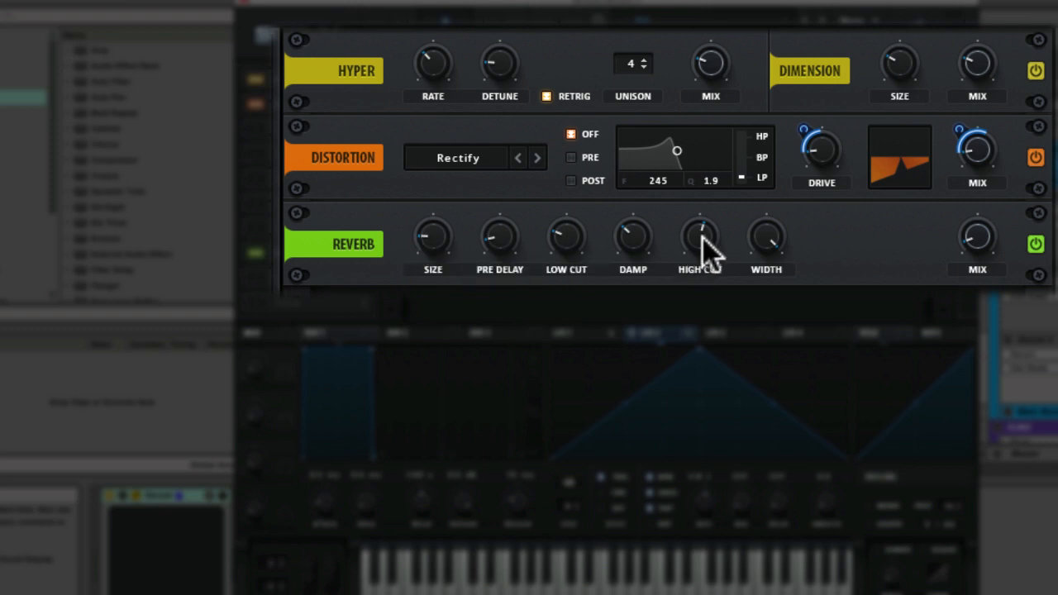
mouse_move(633, 239)
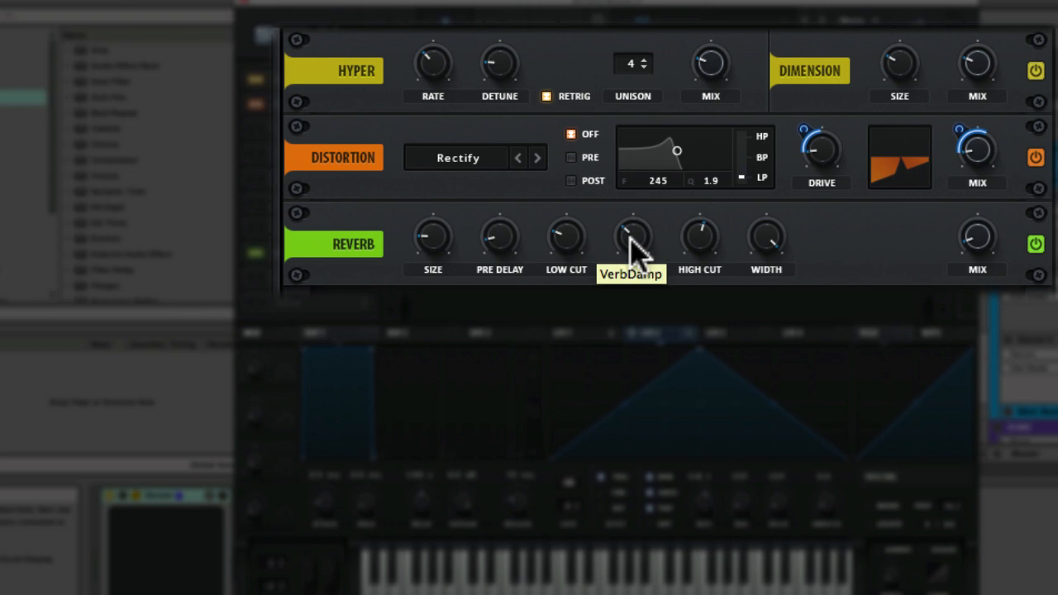
mouse_move(773, 240)
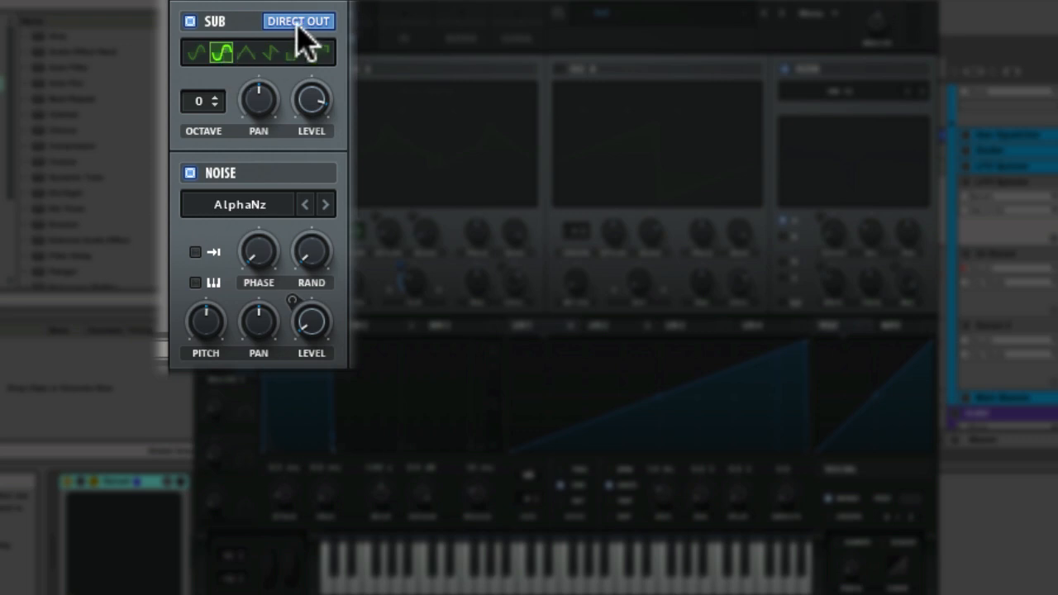
mouse_move(298, 20)
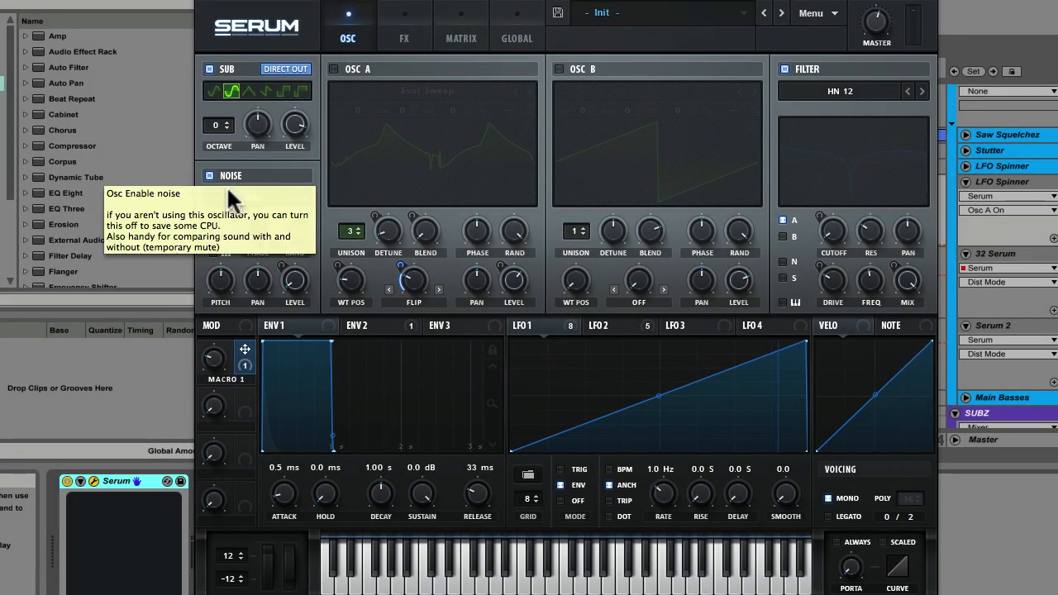
Step: Keep AlphaNz as the noise sample and display LFO 2's rounded 1/16 t curve
click(244, 198)
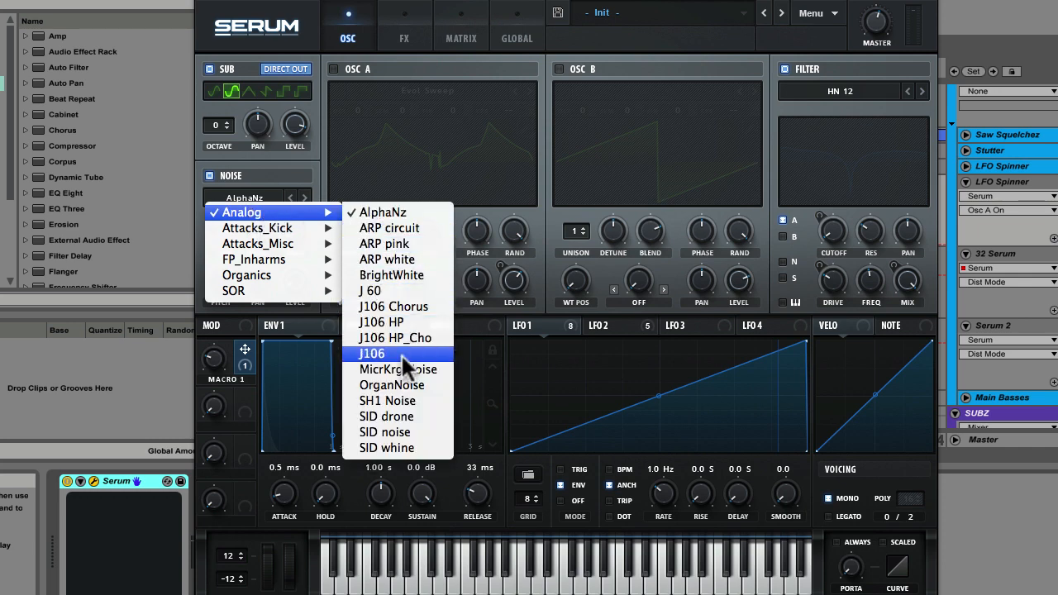
mouse_move(401, 416)
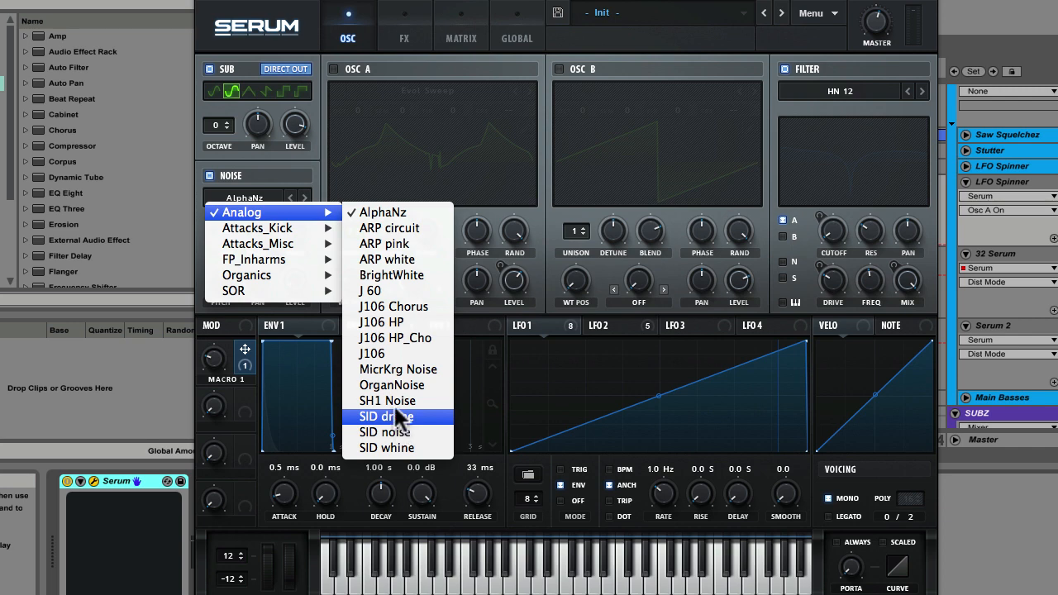
mouse_move(281, 223)
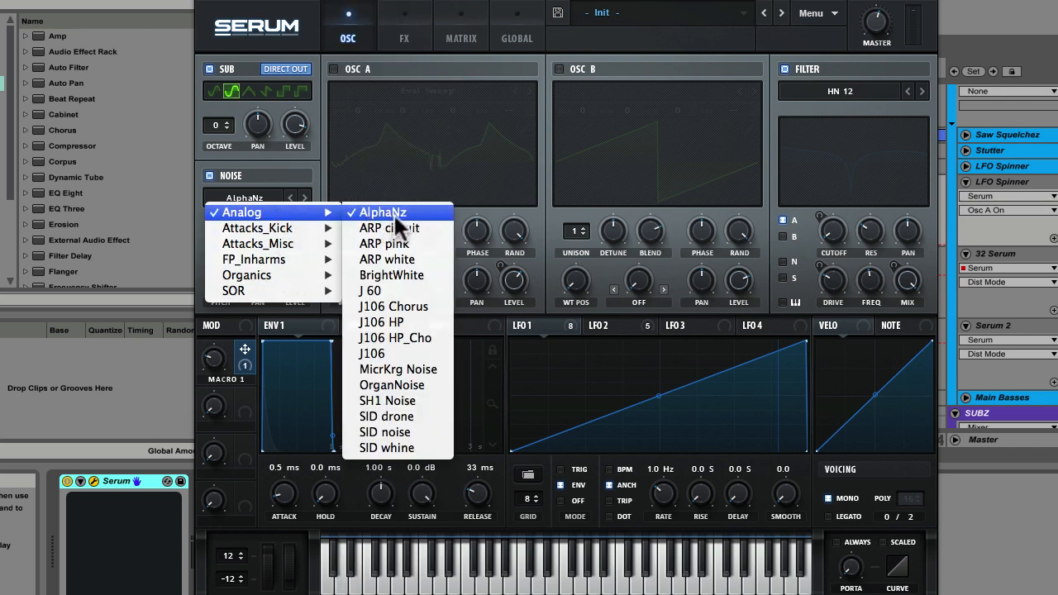
click(381, 212)
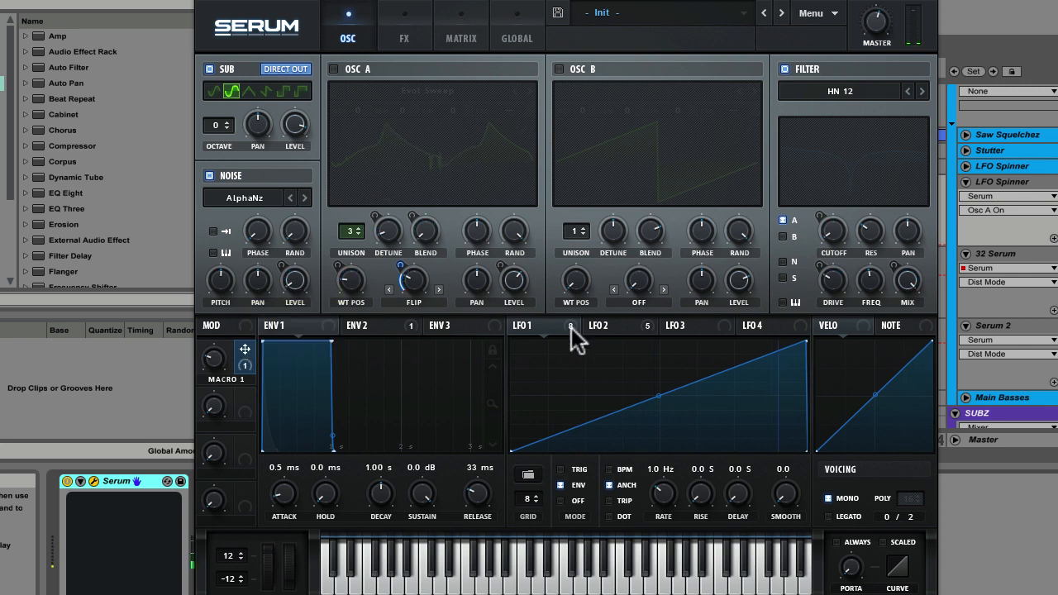
click(598, 325)
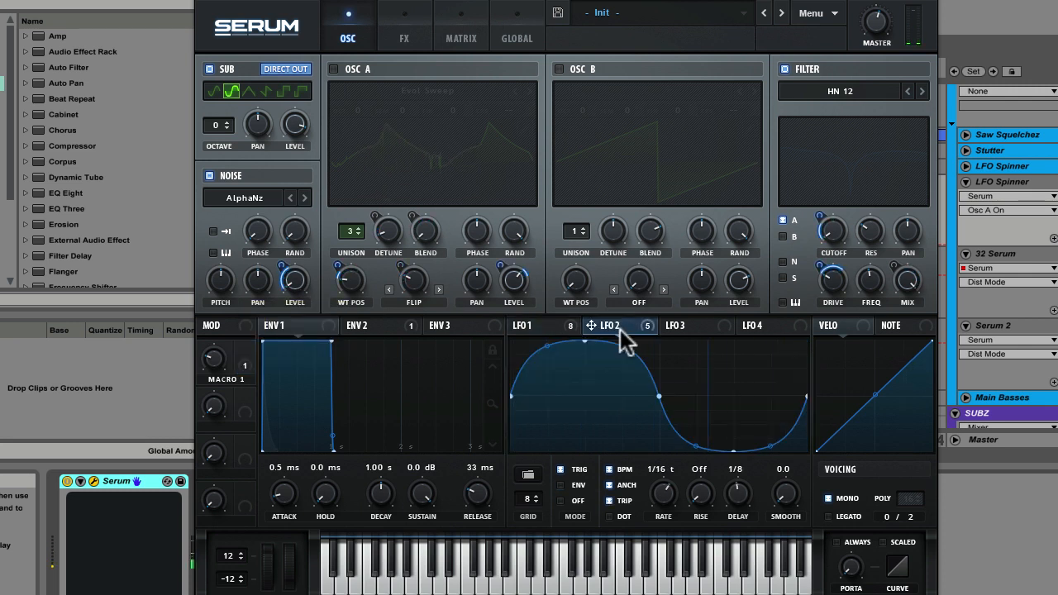
mouse_move(616, 389)
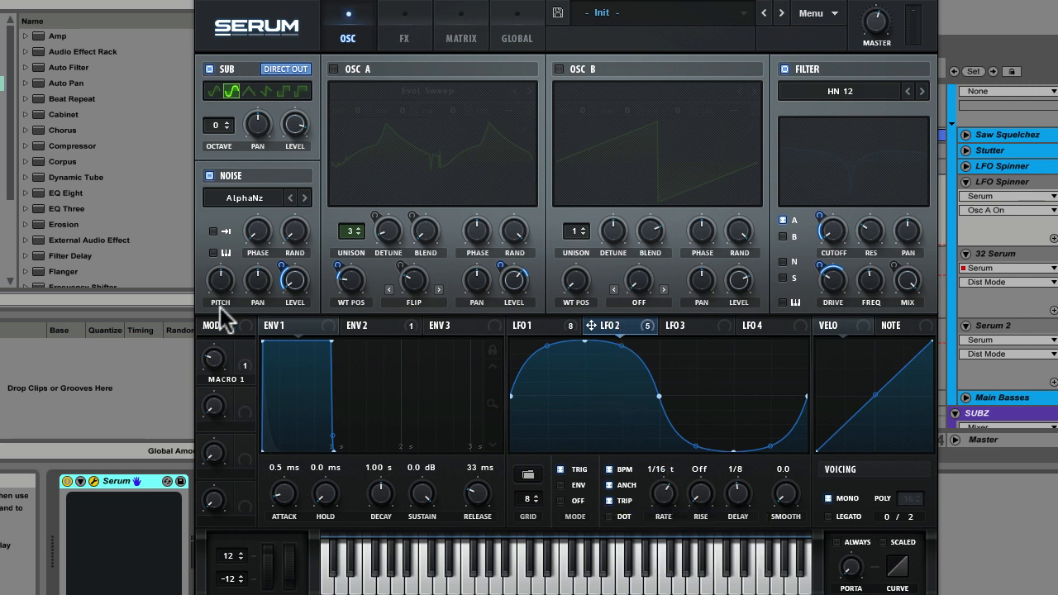
mouse_move(260, 222)
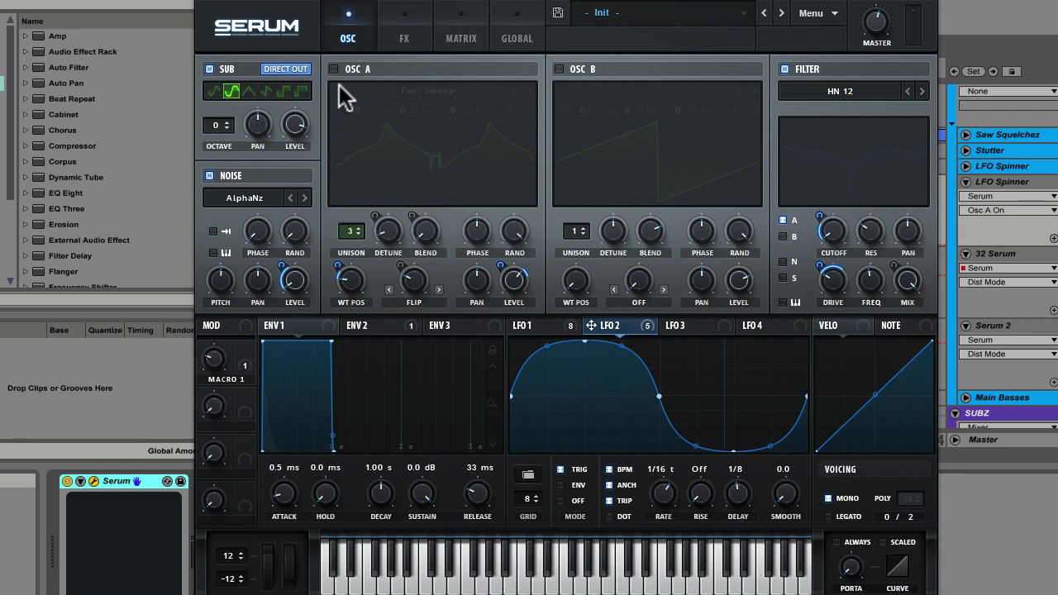
Step: Enable oscillator A with the Digital > Evol Sweep wavetable and show LFO 1's ramp
click(333, 69)
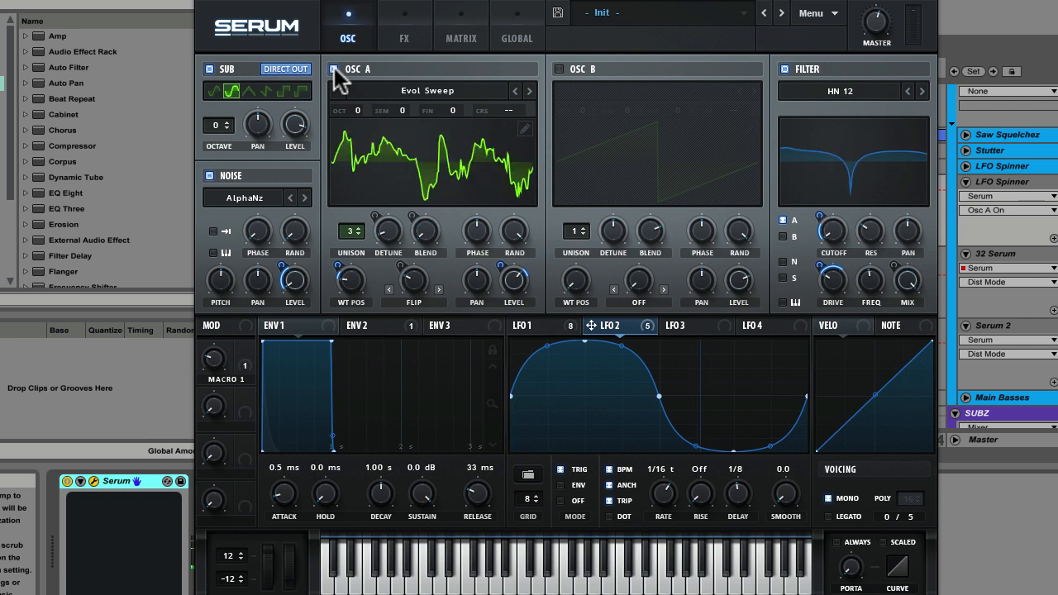
mouse_move(347, 87)
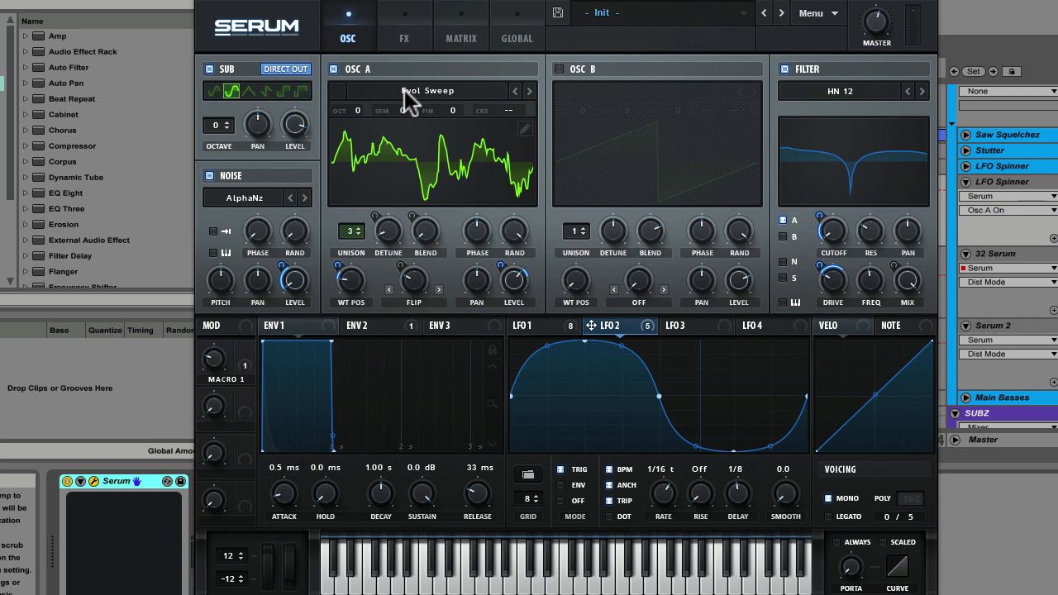
click(428, 90)
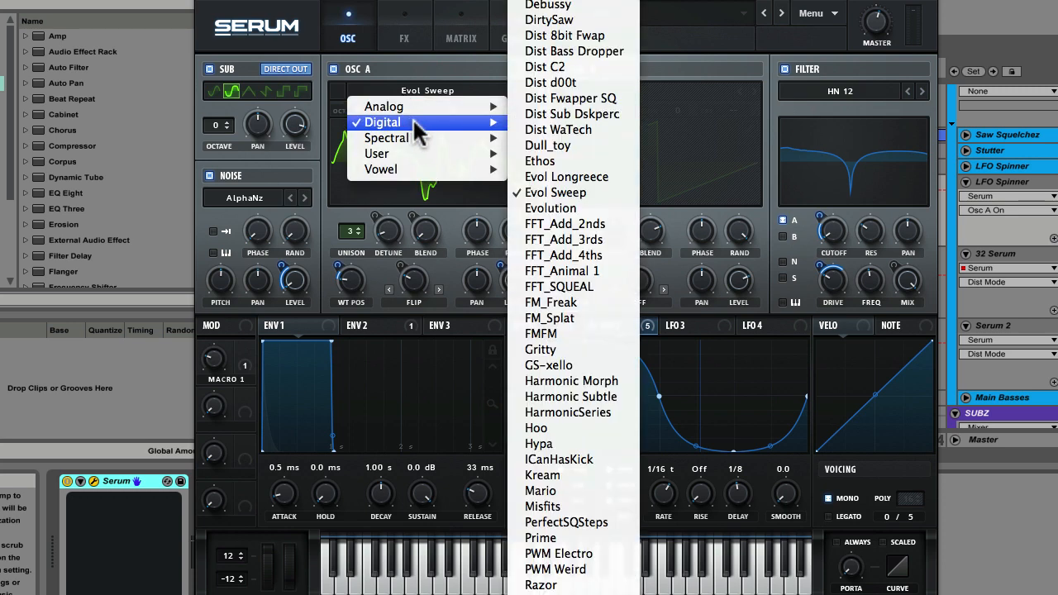
click(556, 192)
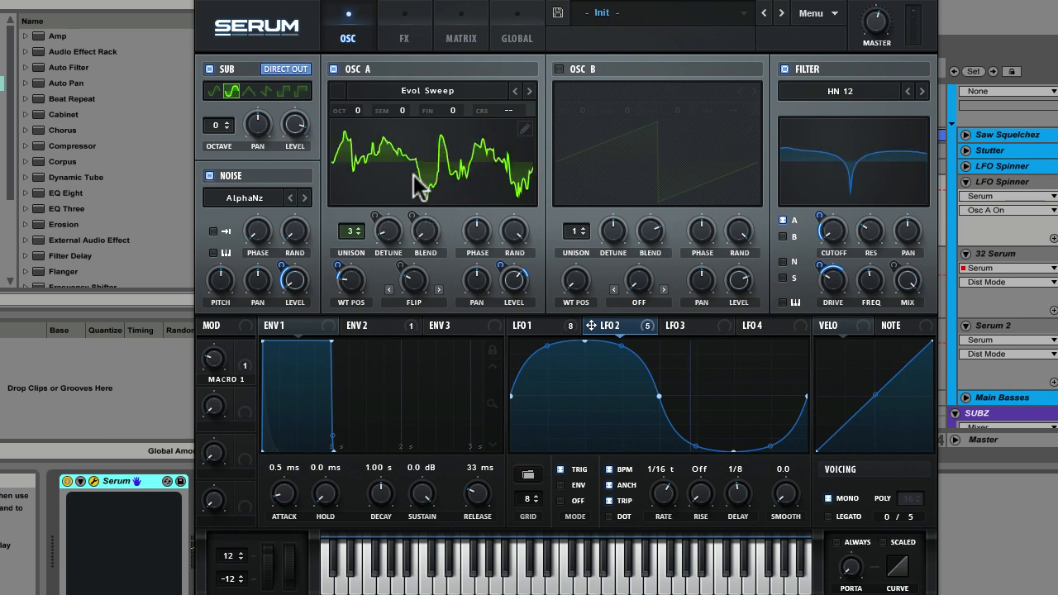
mouse_move(419, 186)
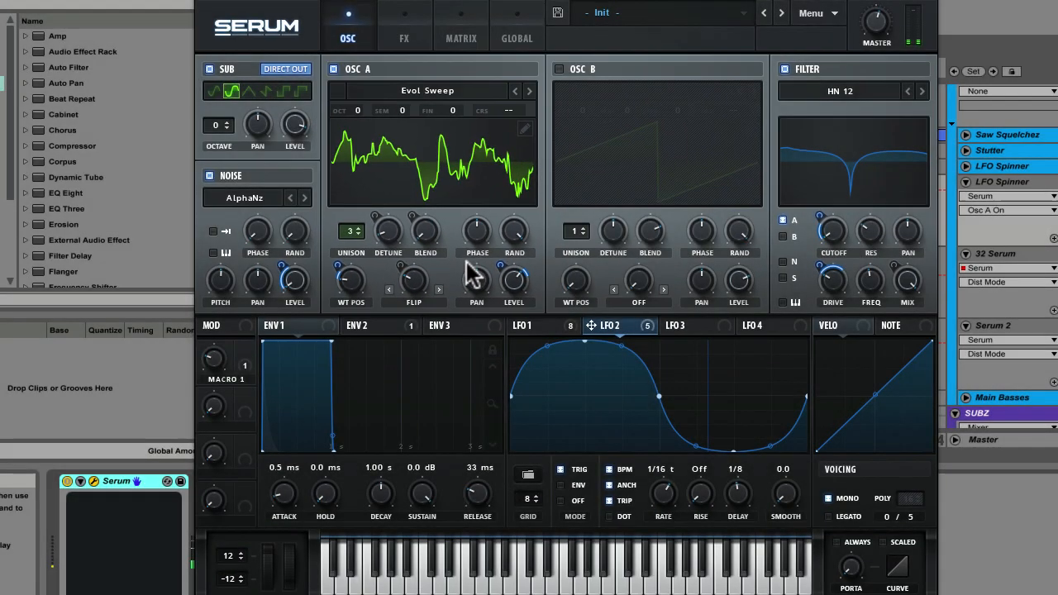
click(522, 325)
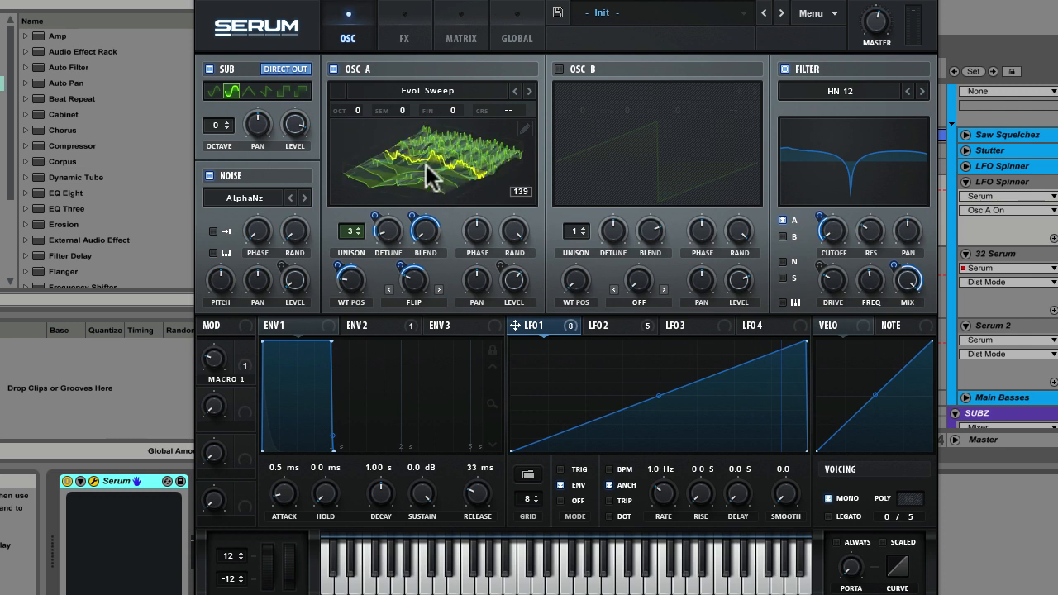
mouse_move(424, 182)
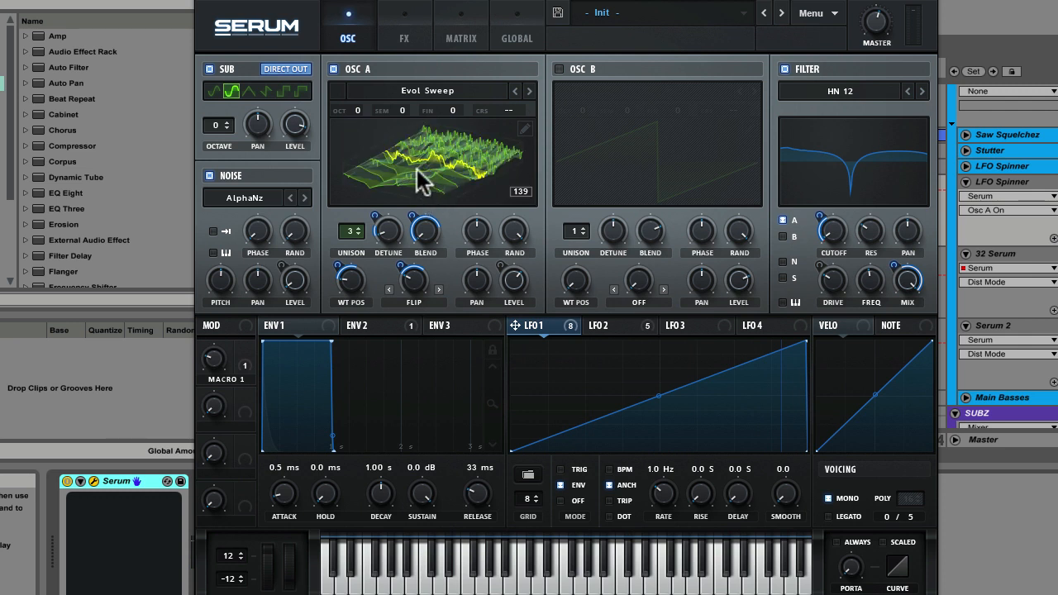
mouse_move(467, 153)
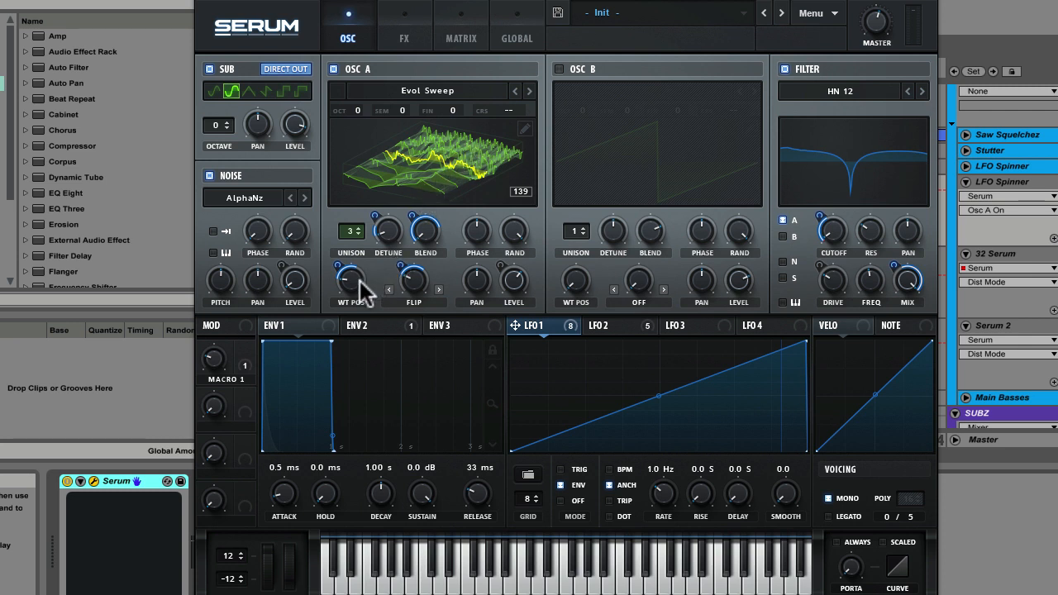
mouse_move(350, 281)
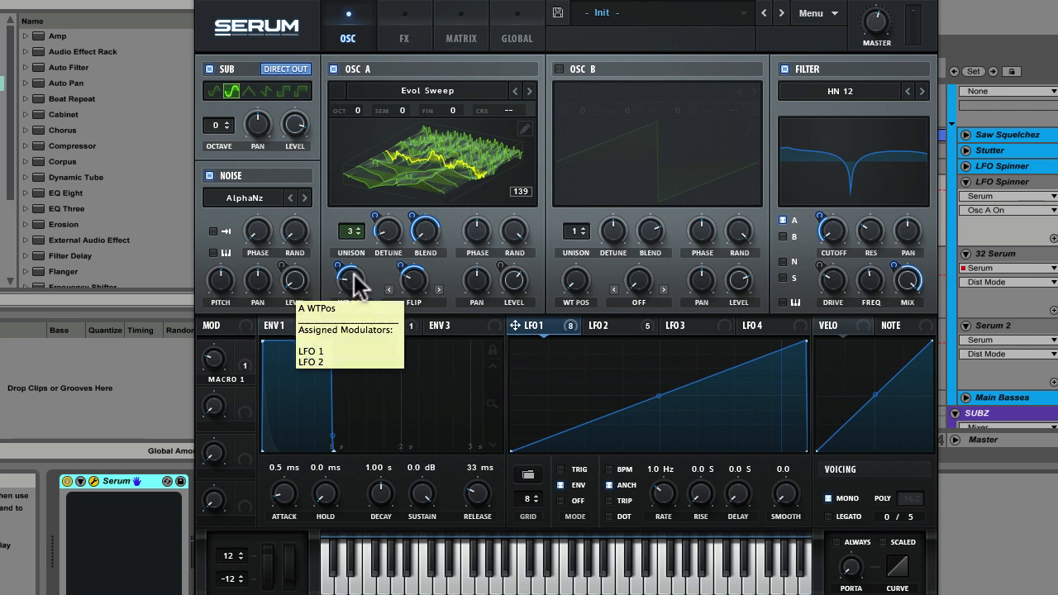
mouse_move(355, 290)
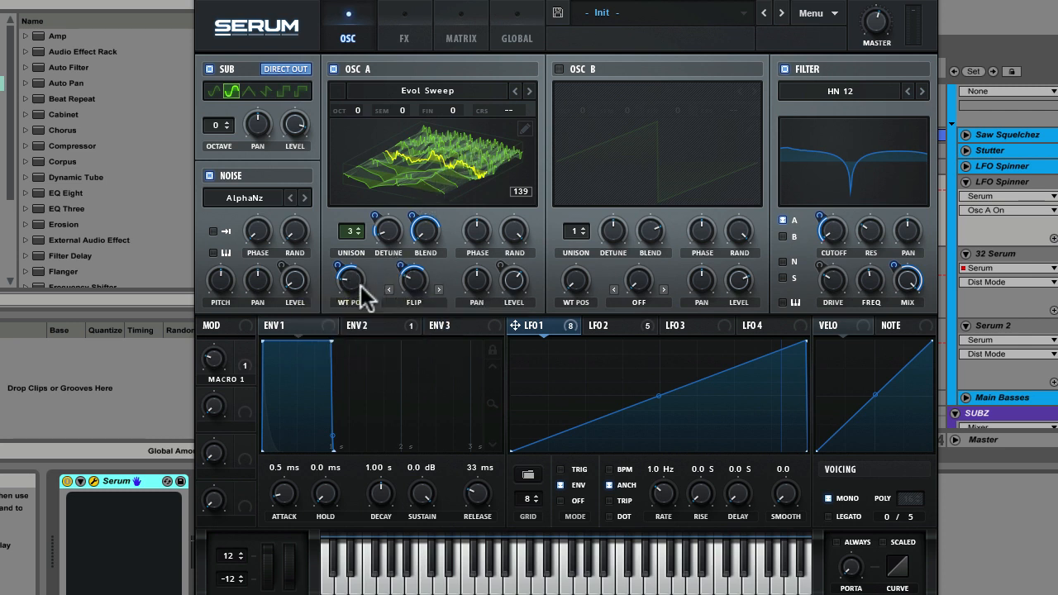
mouse_move(354, 296)
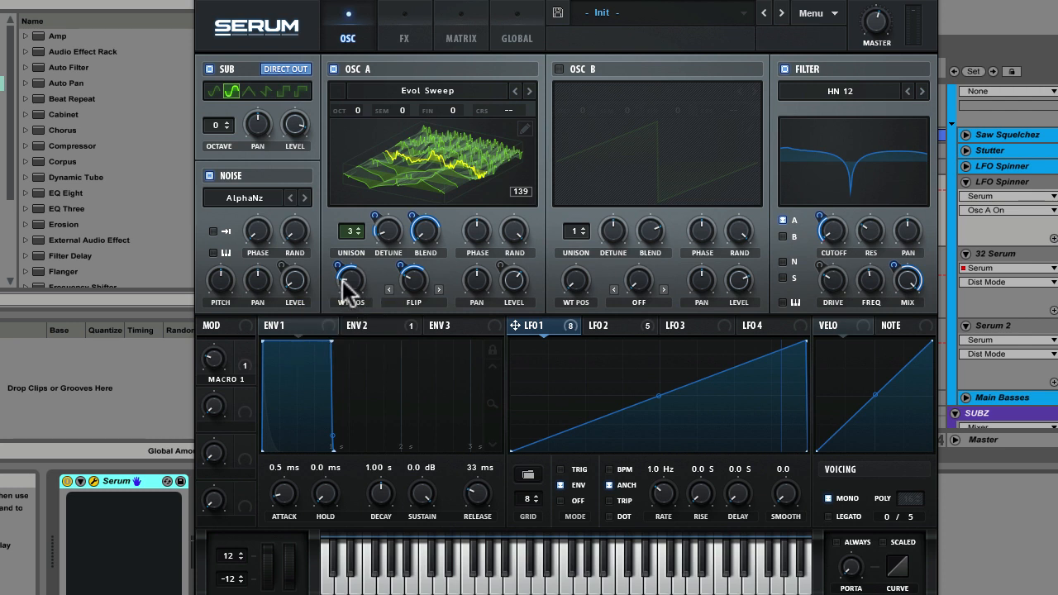
mouse_move(352, 289)
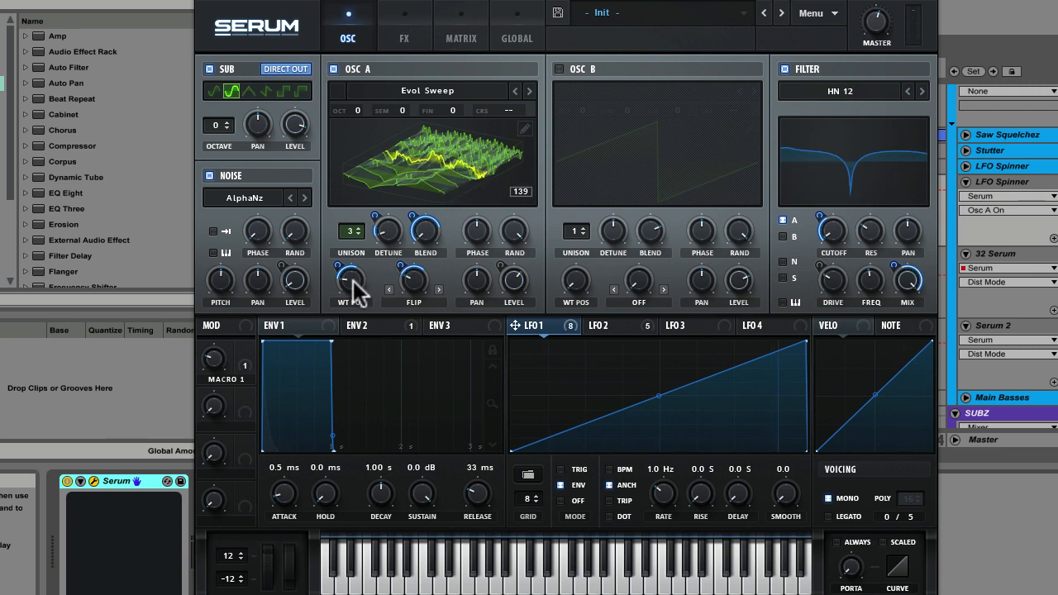
mouse_move(350, 280)
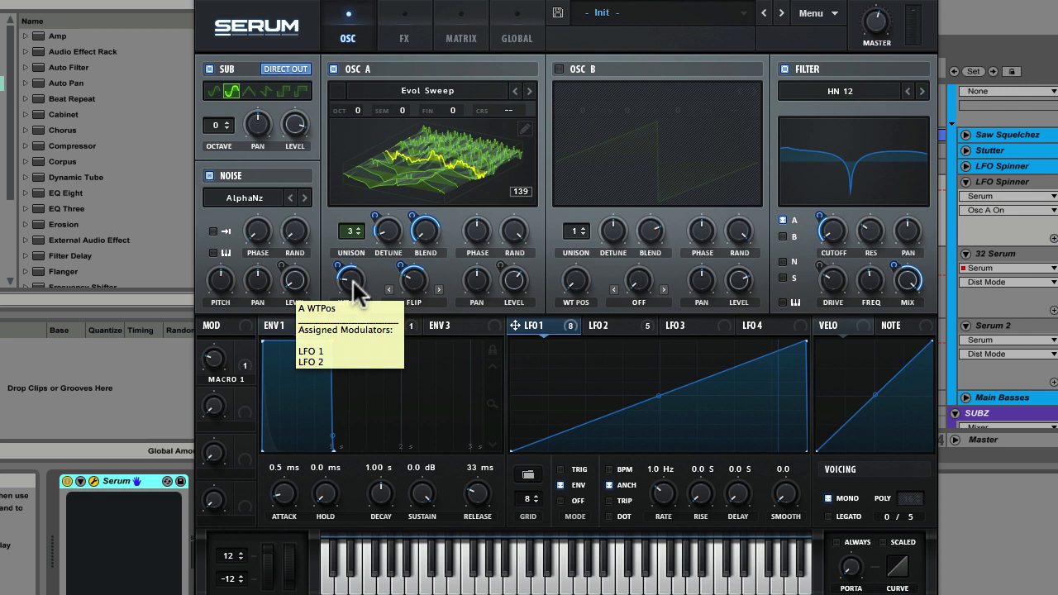
mouse_move(552, 339)
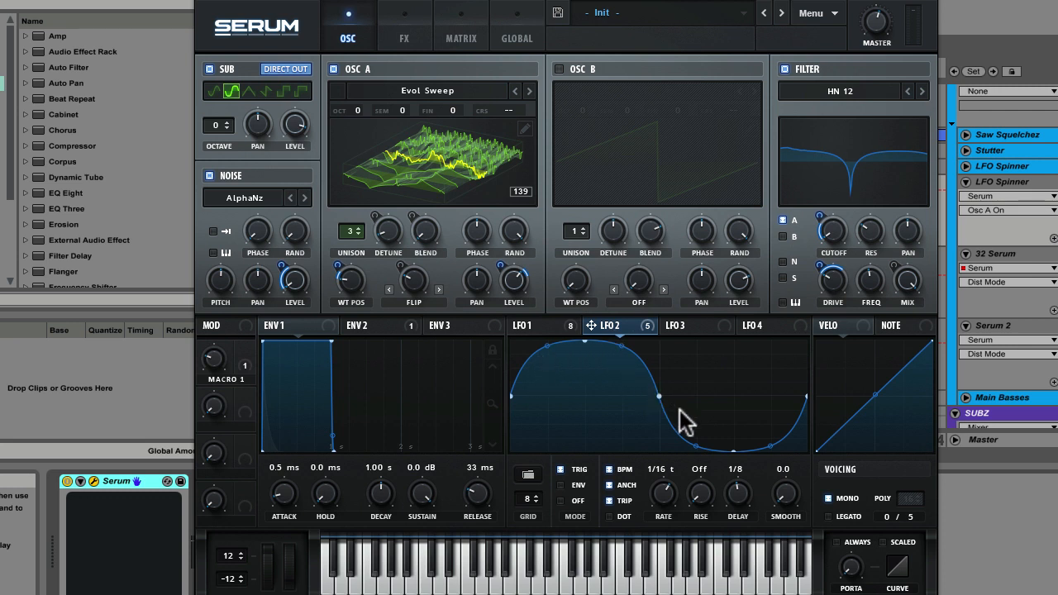
mouse_move(349, 280)
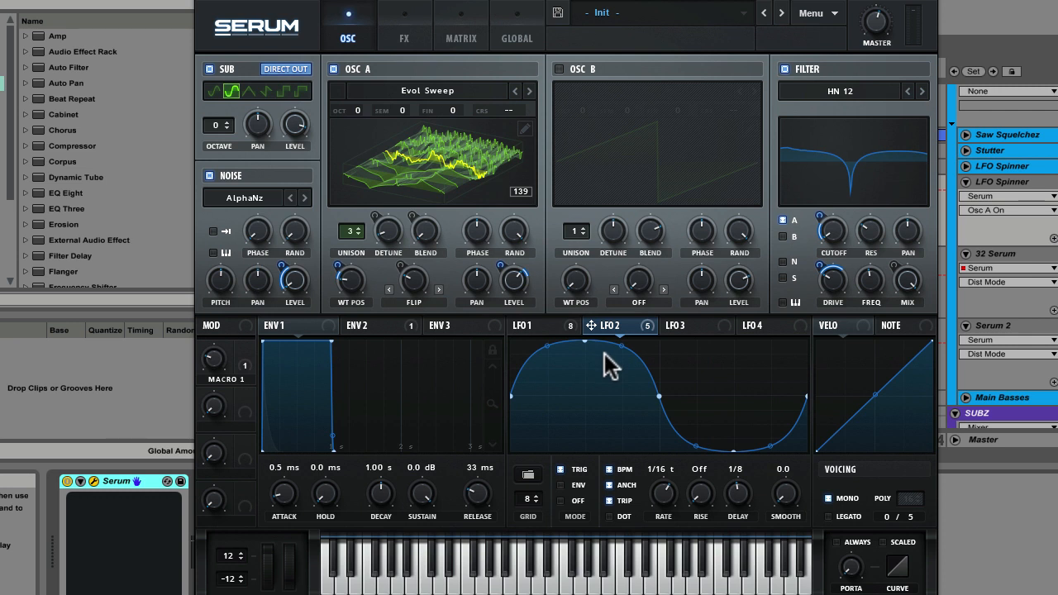
mouse_move(662, 459)
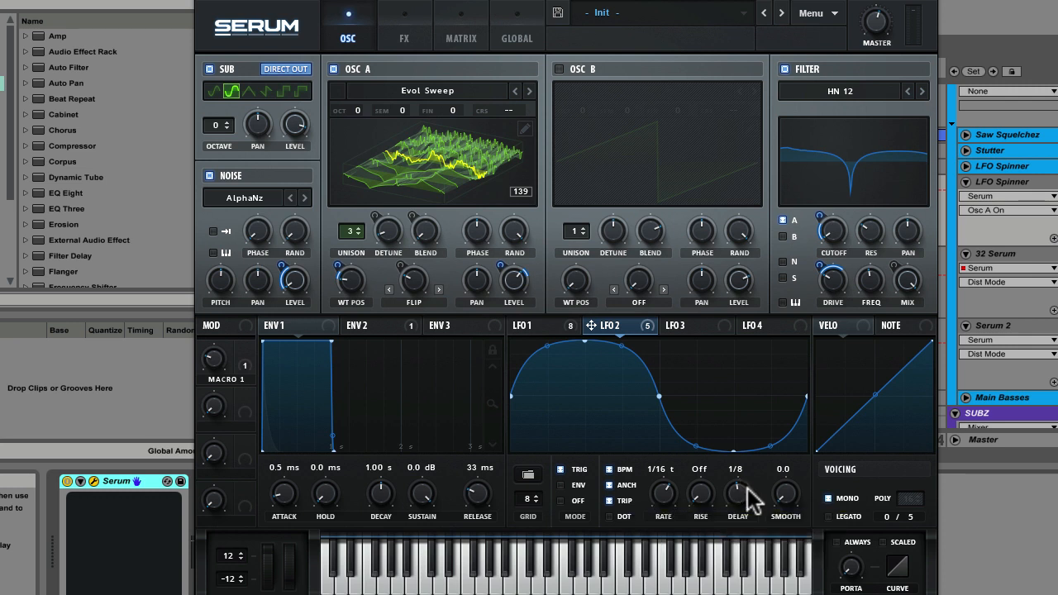
Step: Compare LFO 1's ramp with LFO 2's 1/16 triplet curve with 1/8 delay
click(532, 325)
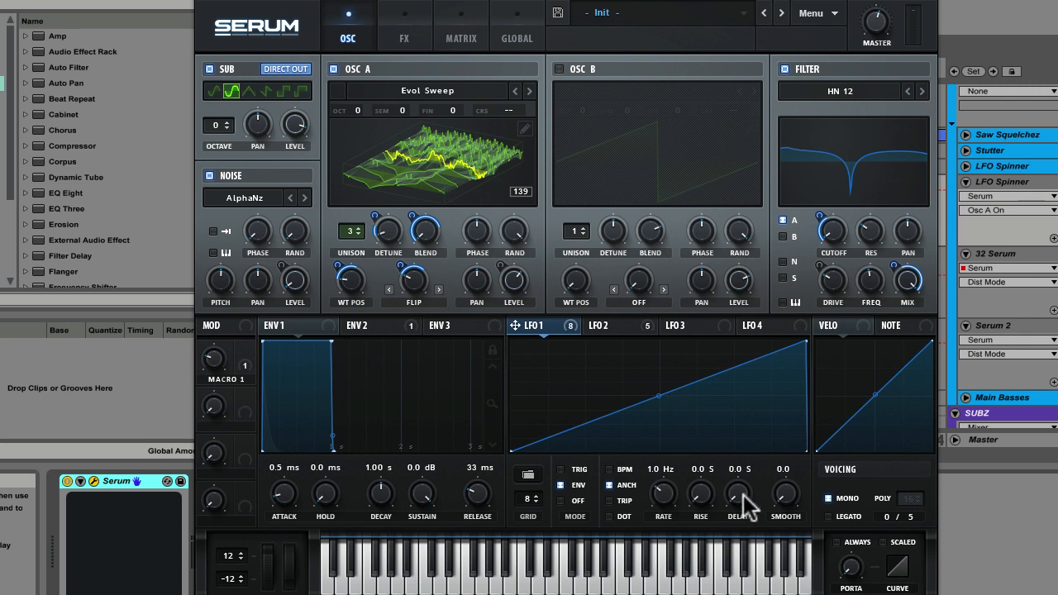
click(609, 325)
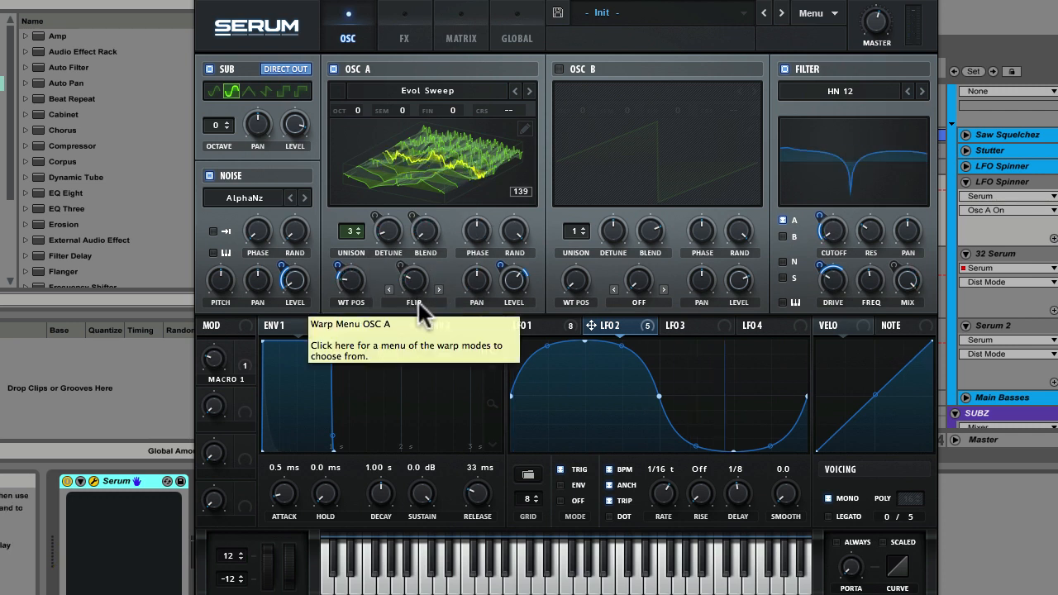
Step: Switch OSC A's wavetable to a 2D view and inspect the WT POS and Level modulators
click(414, 302)
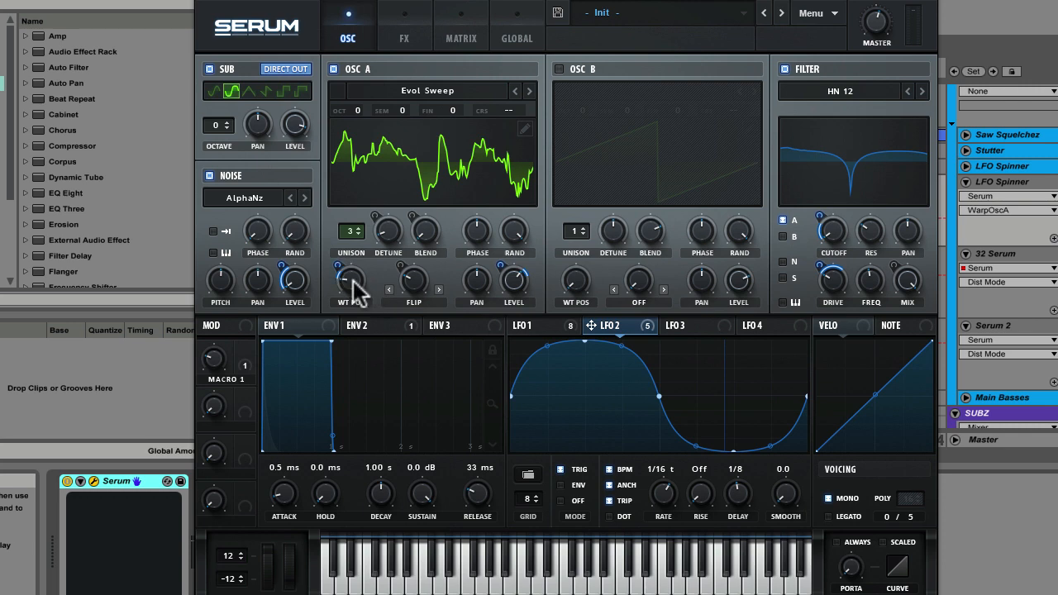
right_click(350, 281)
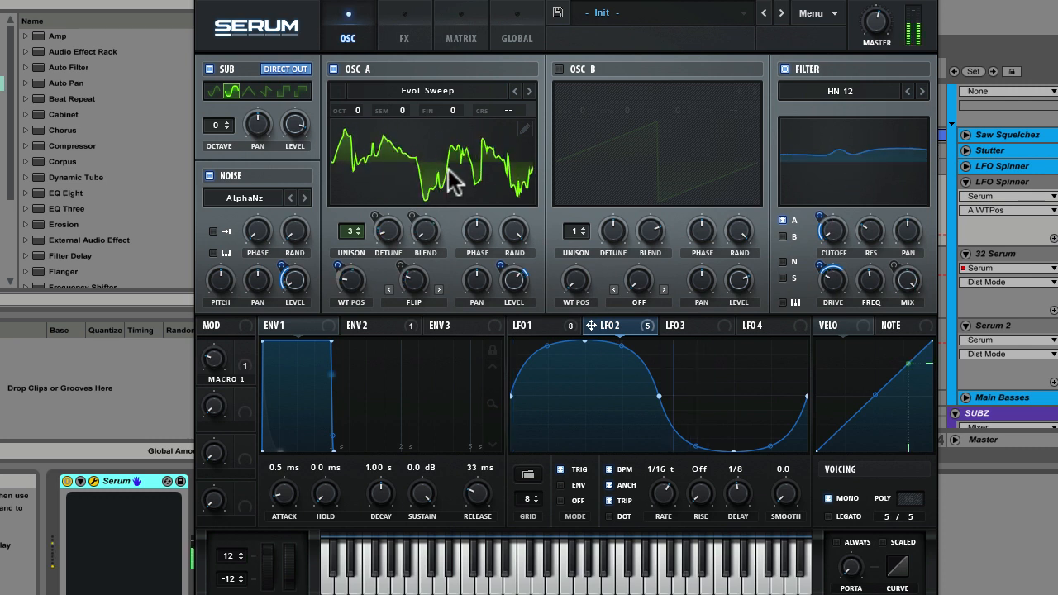
right_click(351, 280)
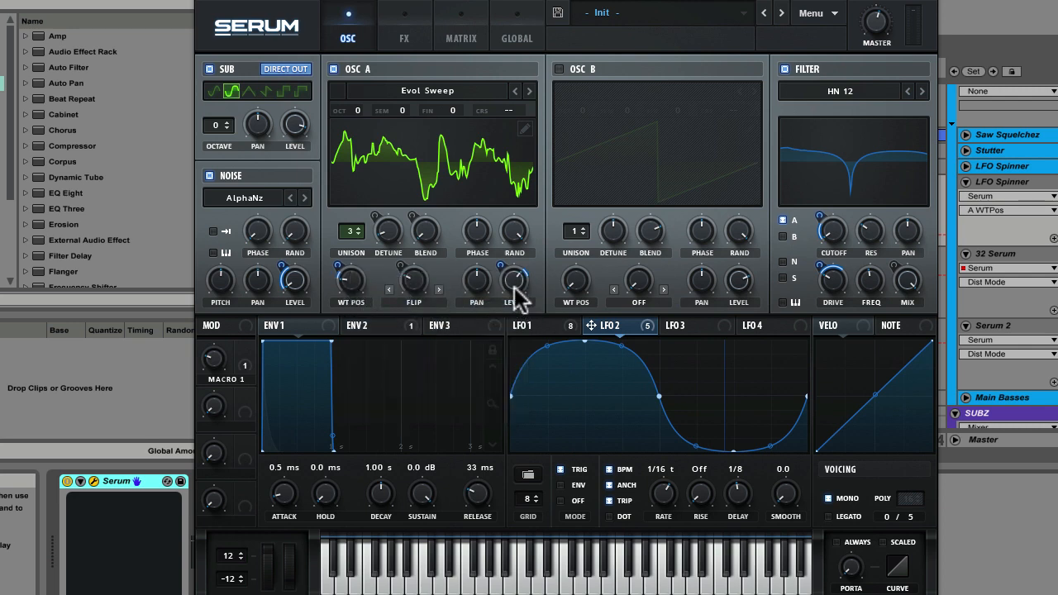
mouse_move(533, 289)
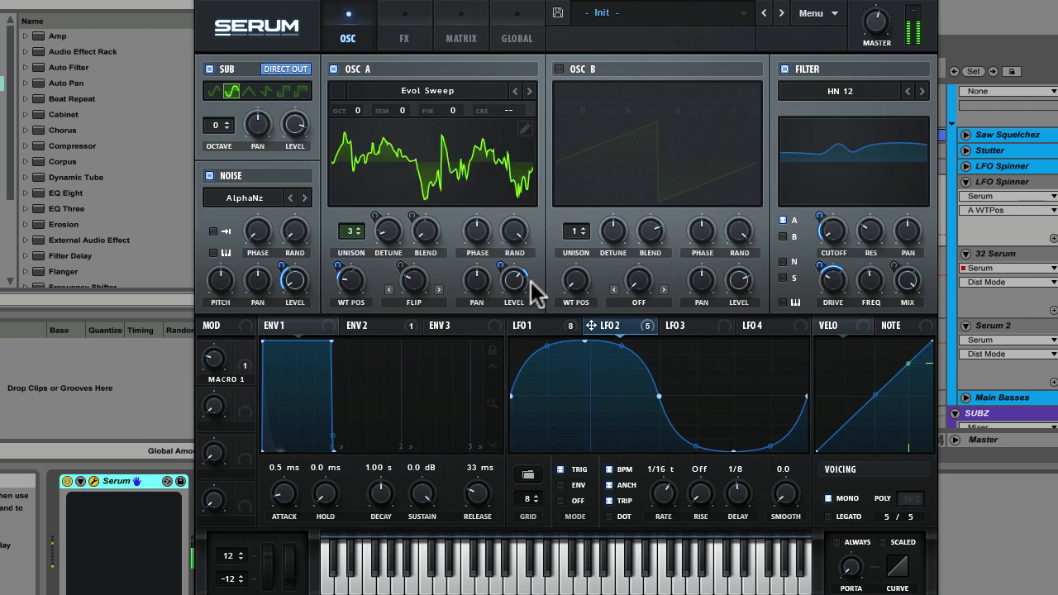
mouse_move(515, 279)
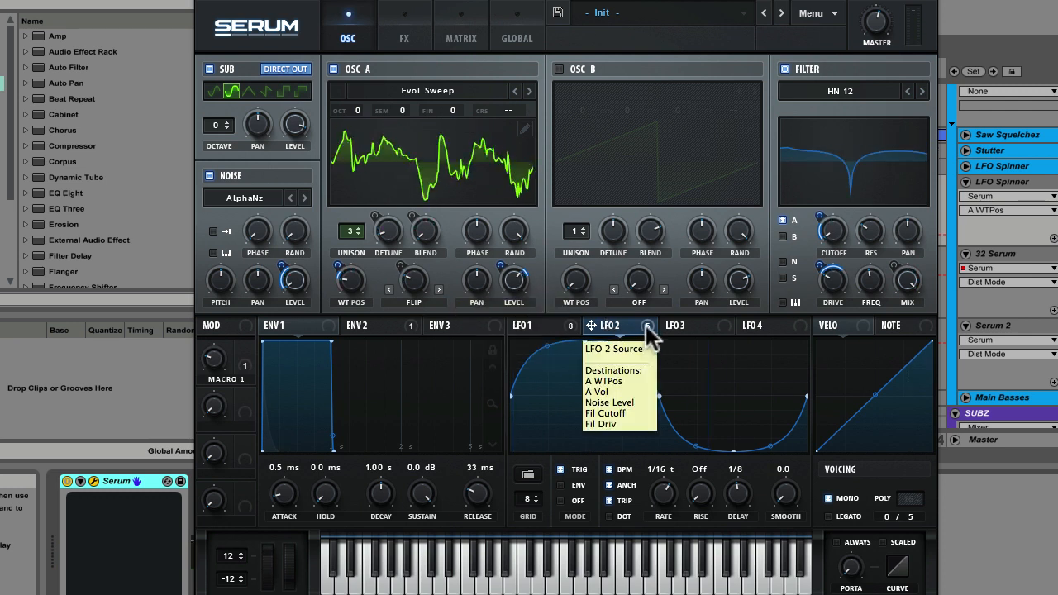
mouse_move(798, 177)
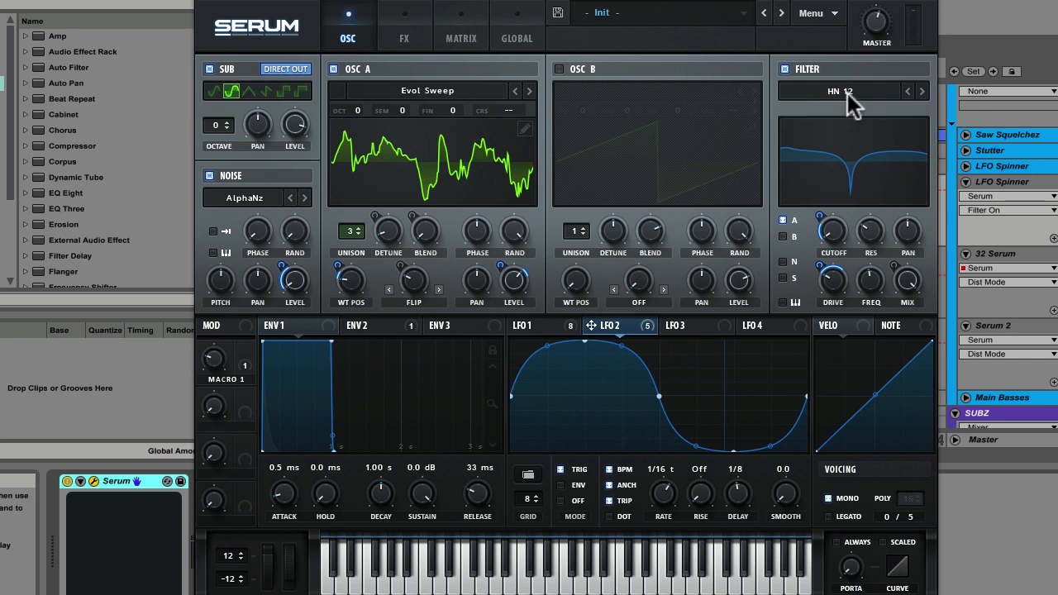
mouse_move(847, 253)
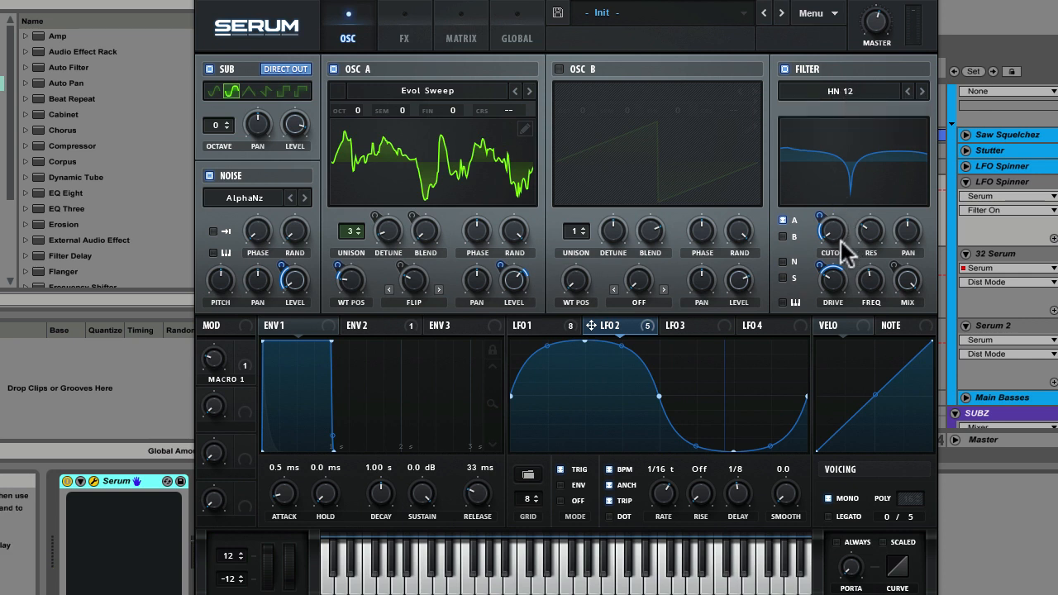
mouse_move(835, 248)
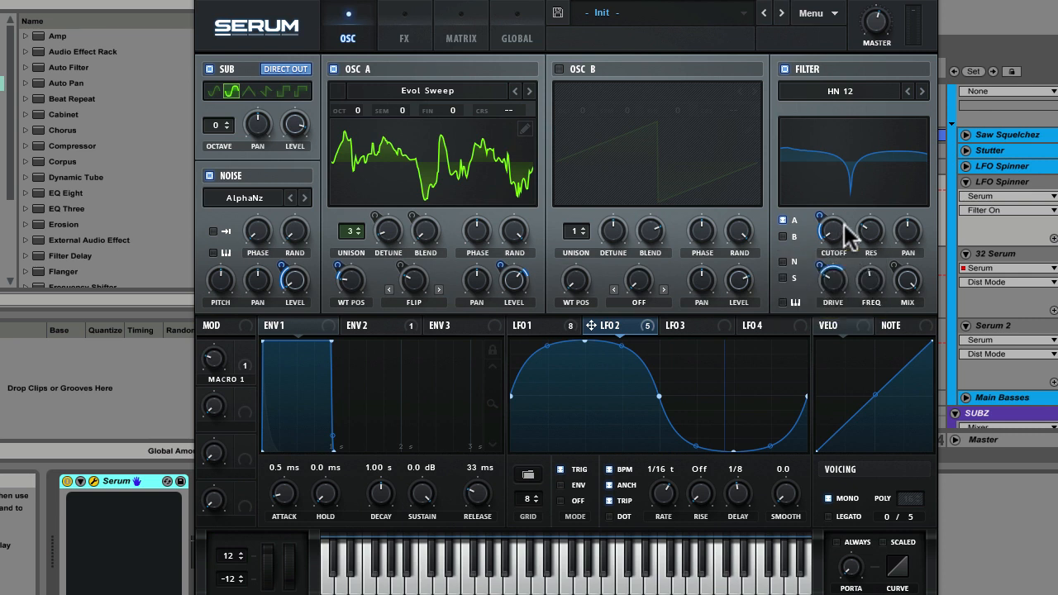
Step: Compare the LFO 1 ramp and LFO 2 curve, then bring up the effects page
click(531, 325)
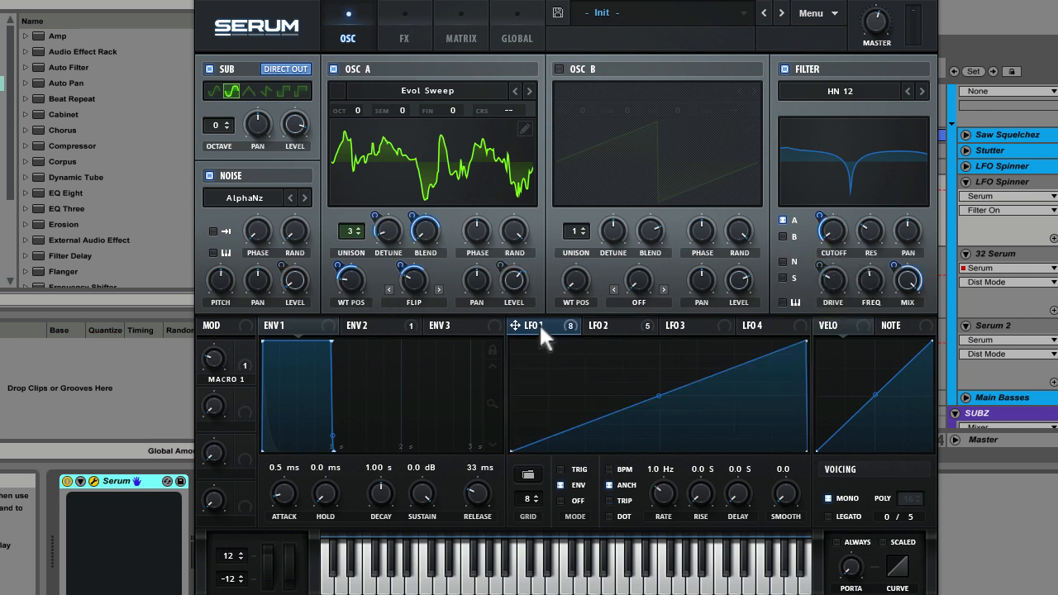
mouse_move(832, 231)
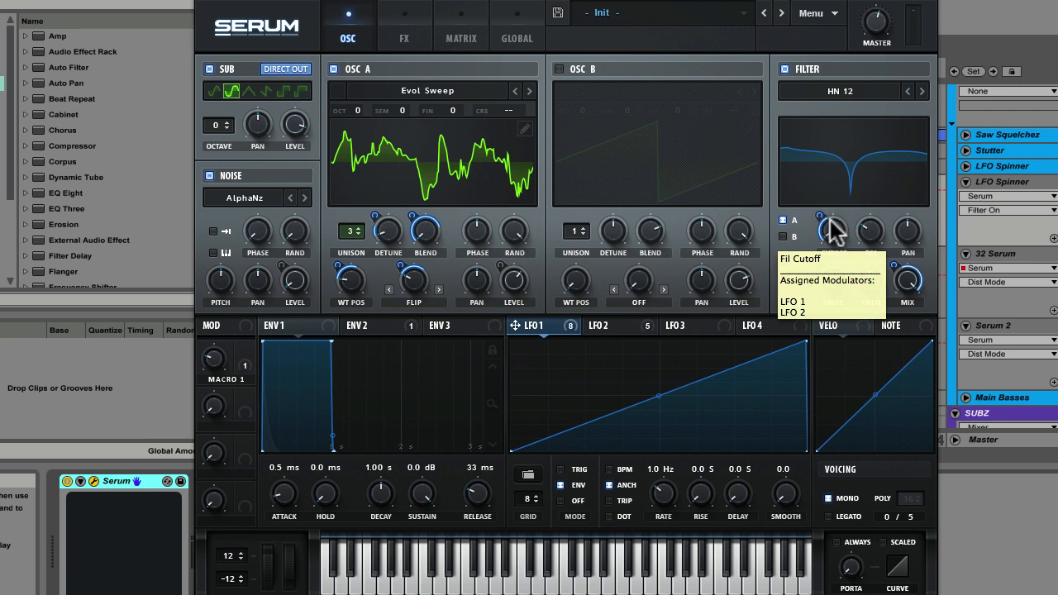
click(611, 325)
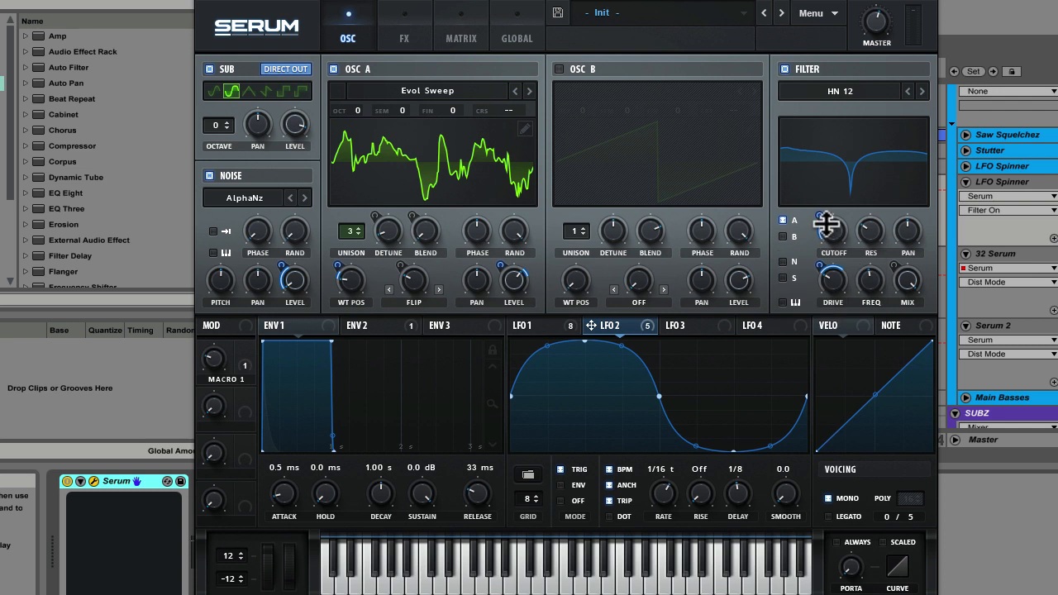
mouse_move(749, 517)
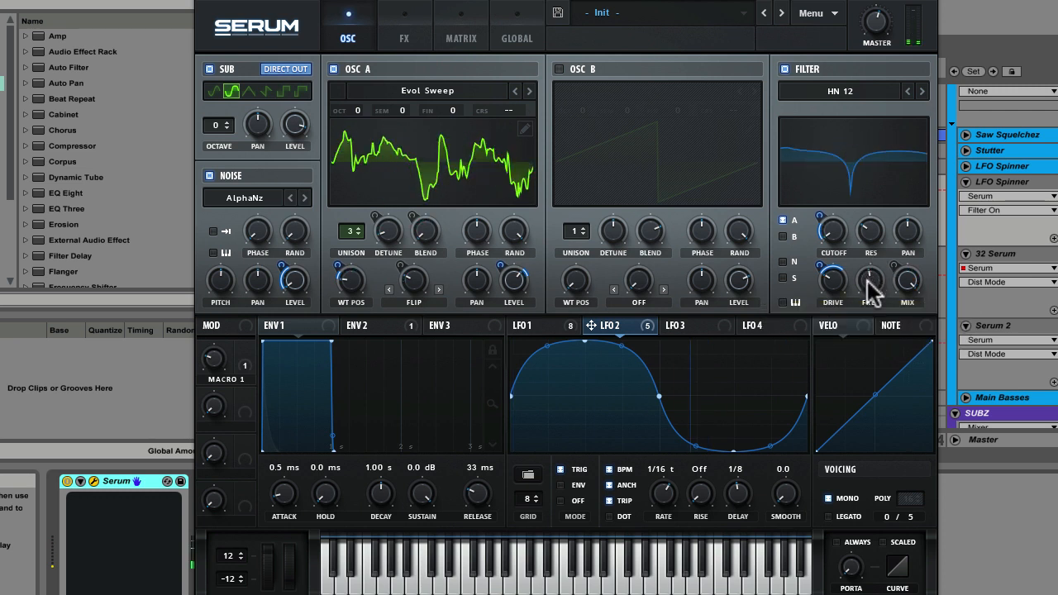
mouse_move(629, 335)
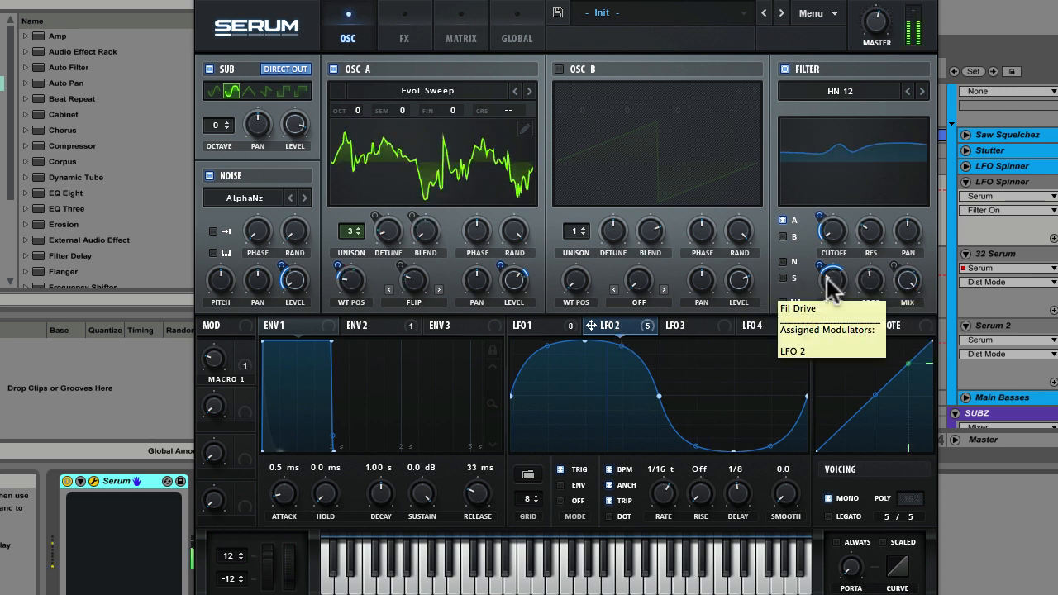
click(529, 325)
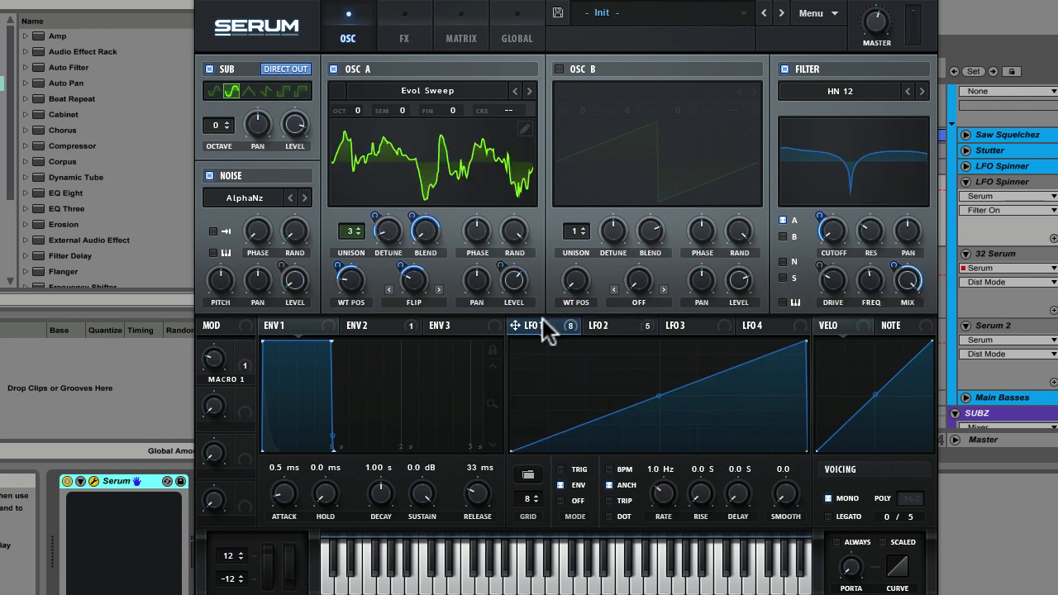
mouse_move(908, 281)
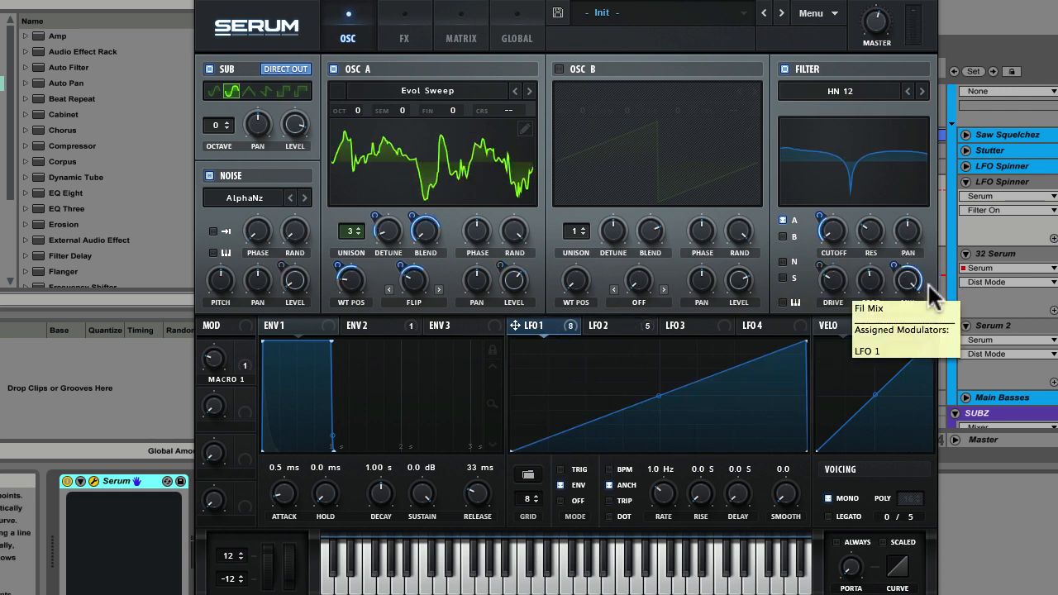
mouse_move(910, 281)
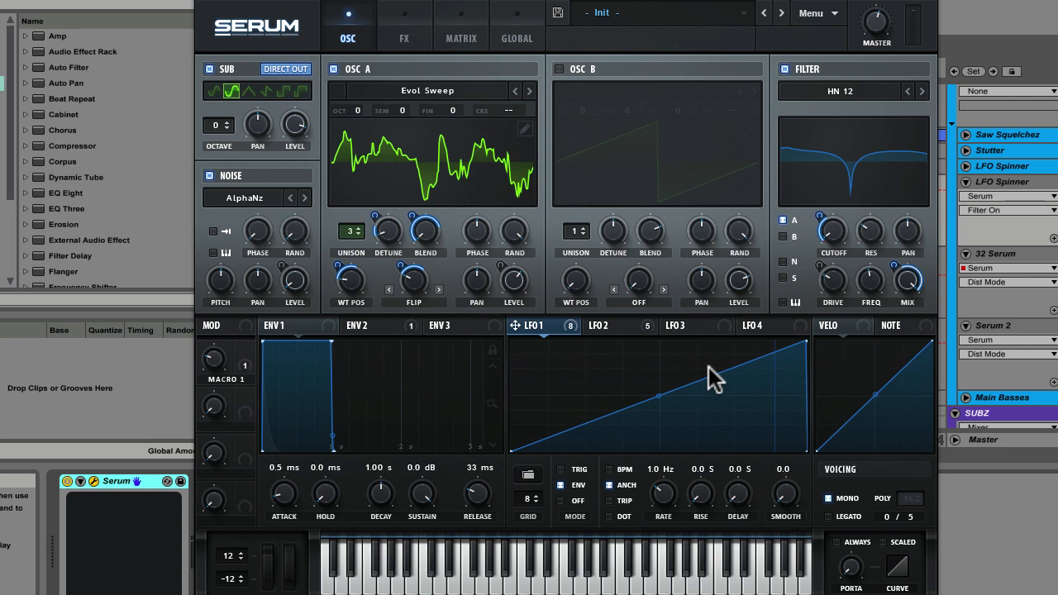
mouse_move(393, 153)
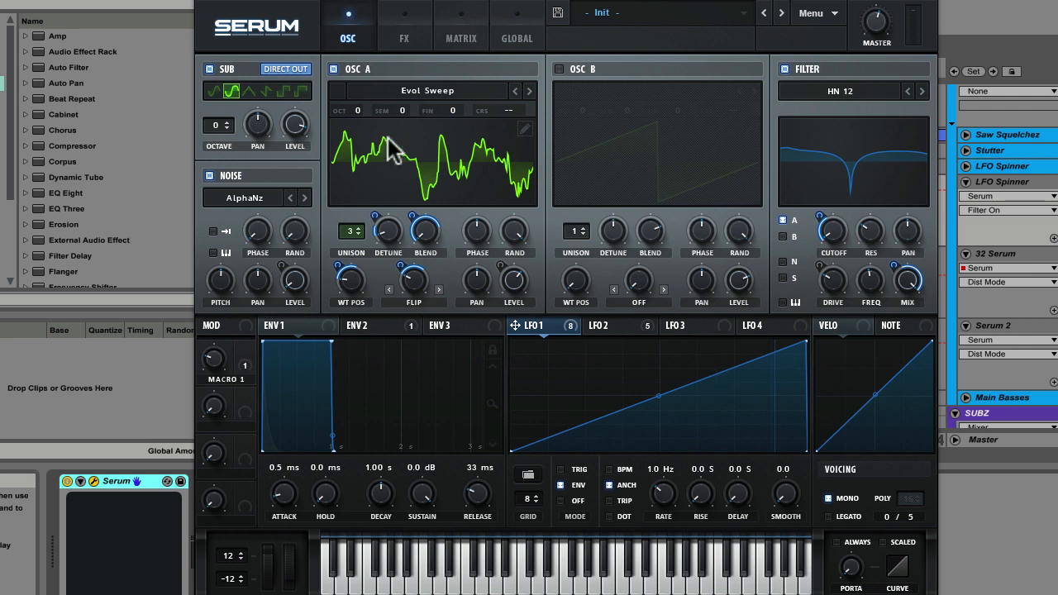
click(405, 38)
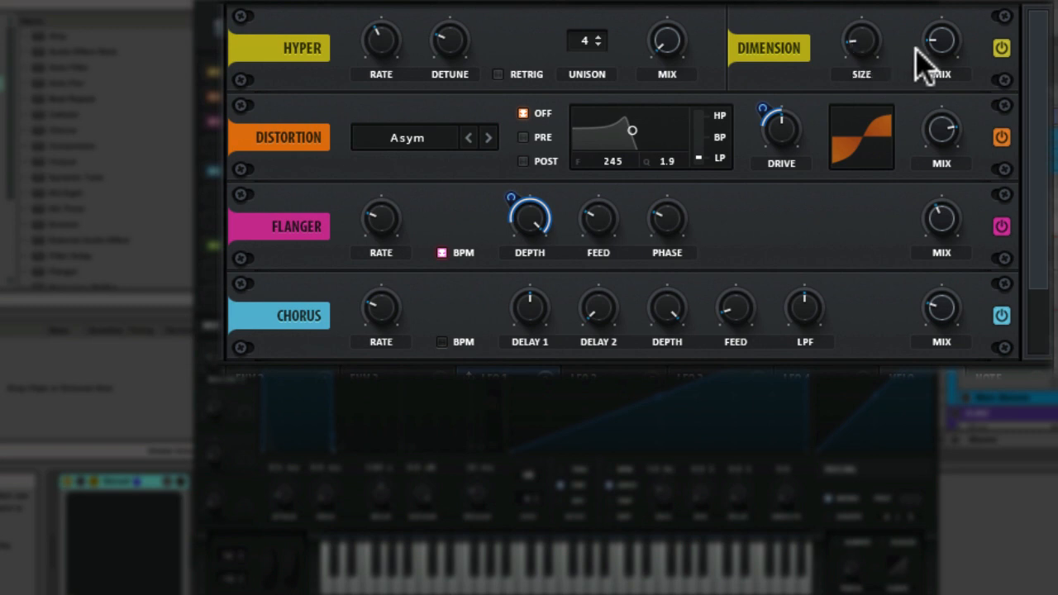
mouse_move(941, 45)
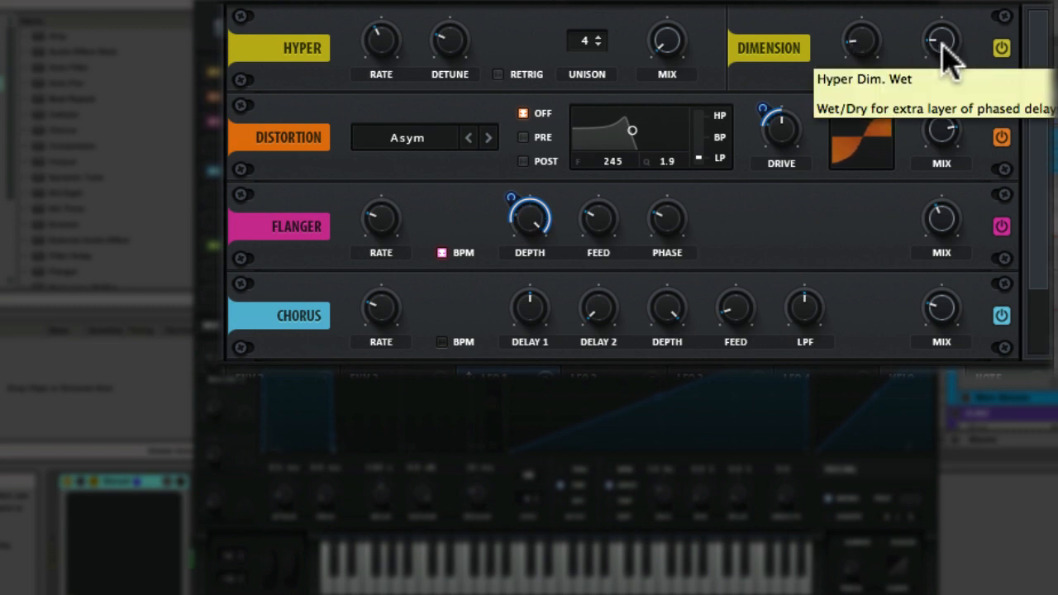
mouse_move(1013, 194)
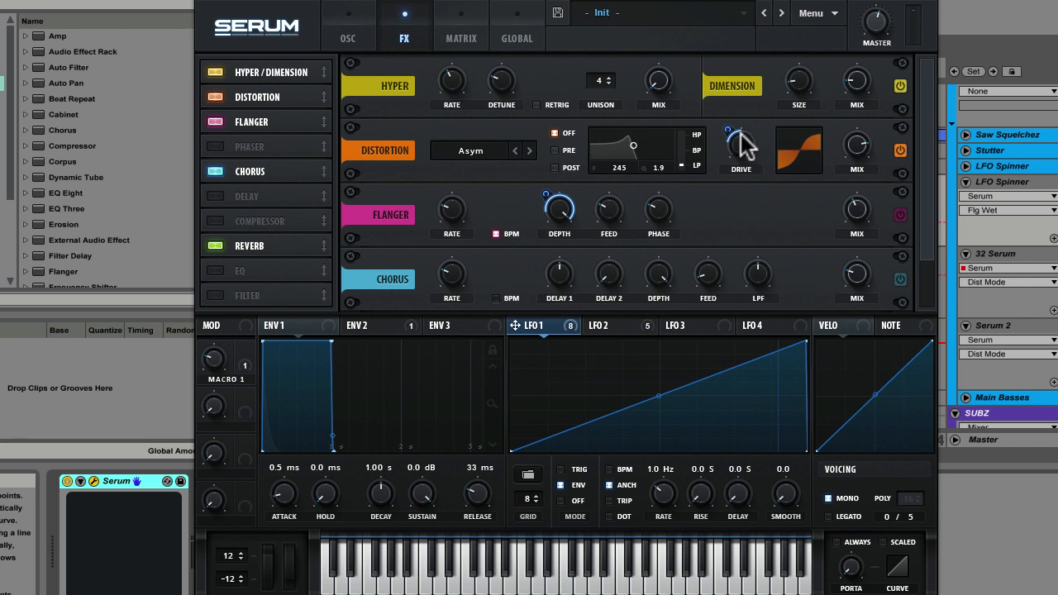
mouse_move(740, 148)
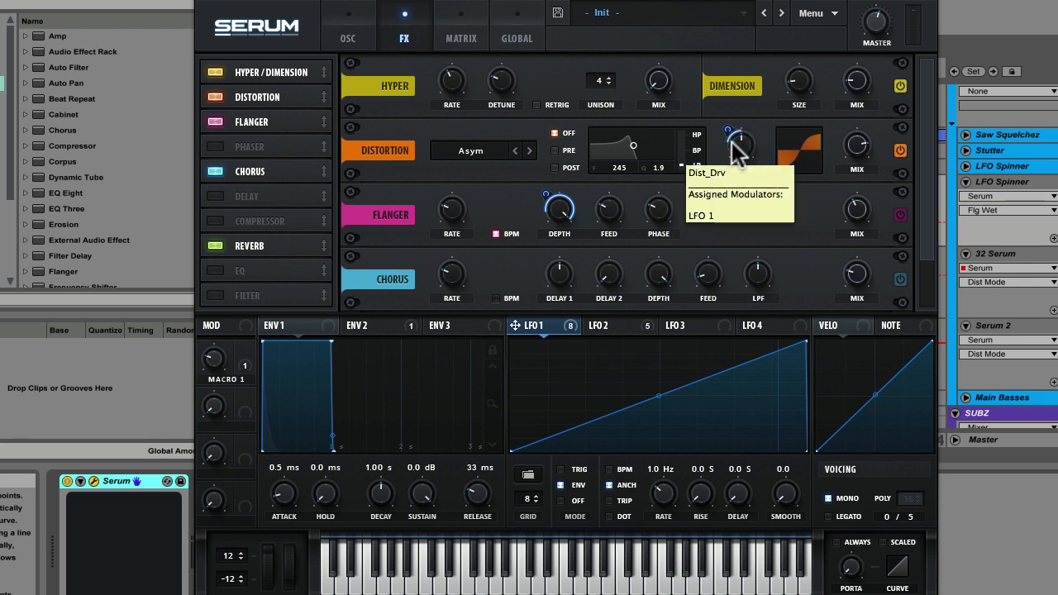
mouse_move(740, 386)
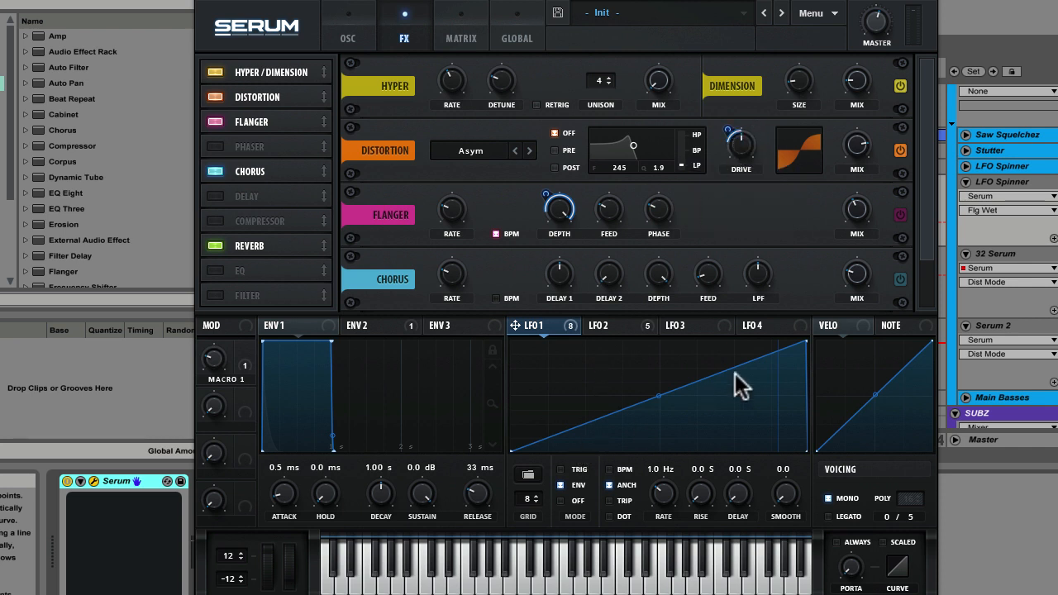
mouse_move(740, 306)
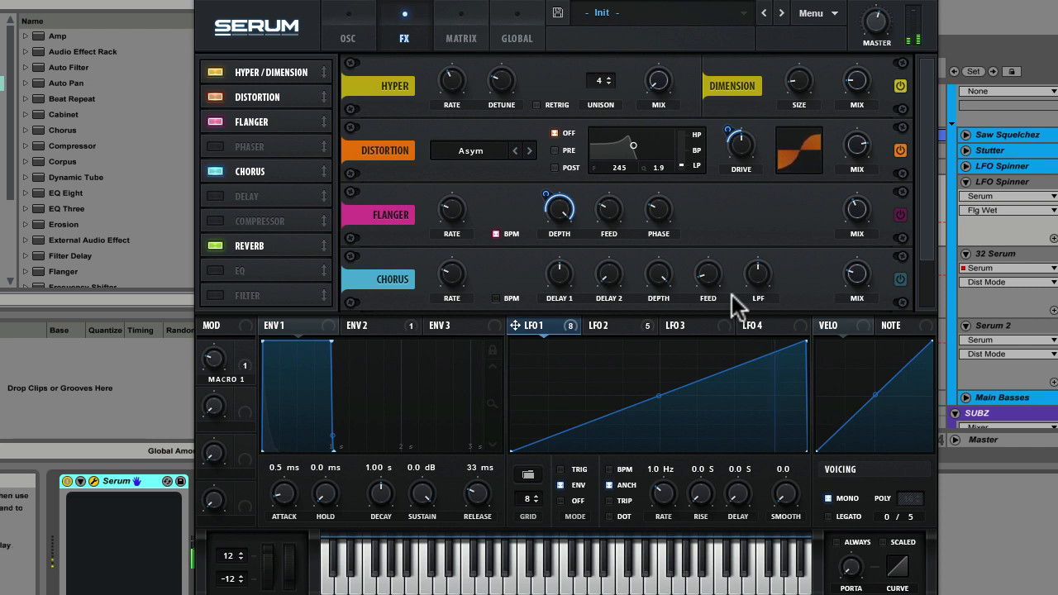
mouse_move(761, 221)
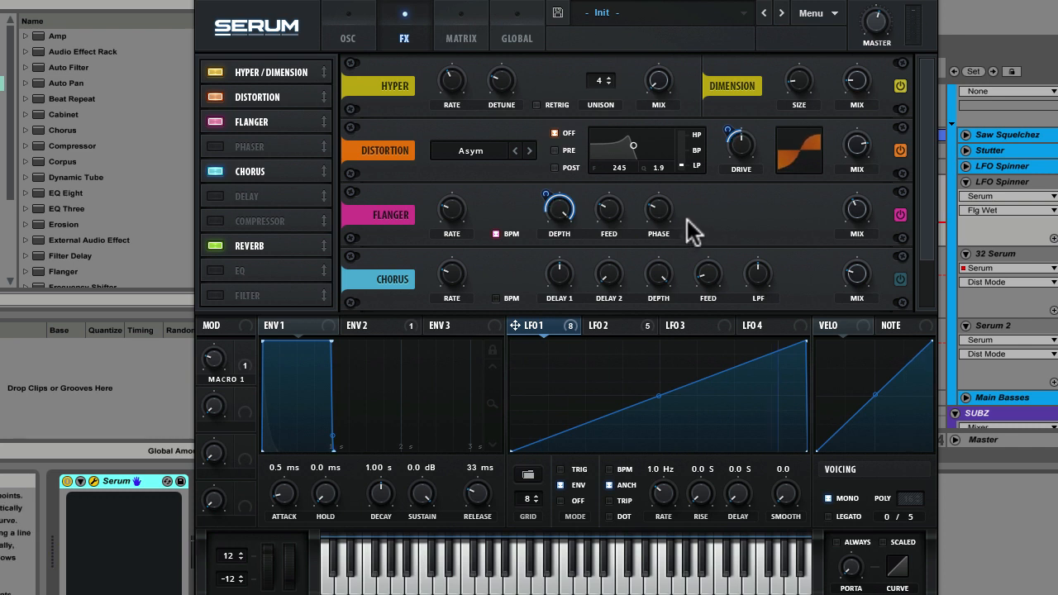
mouse_move(537, 343)
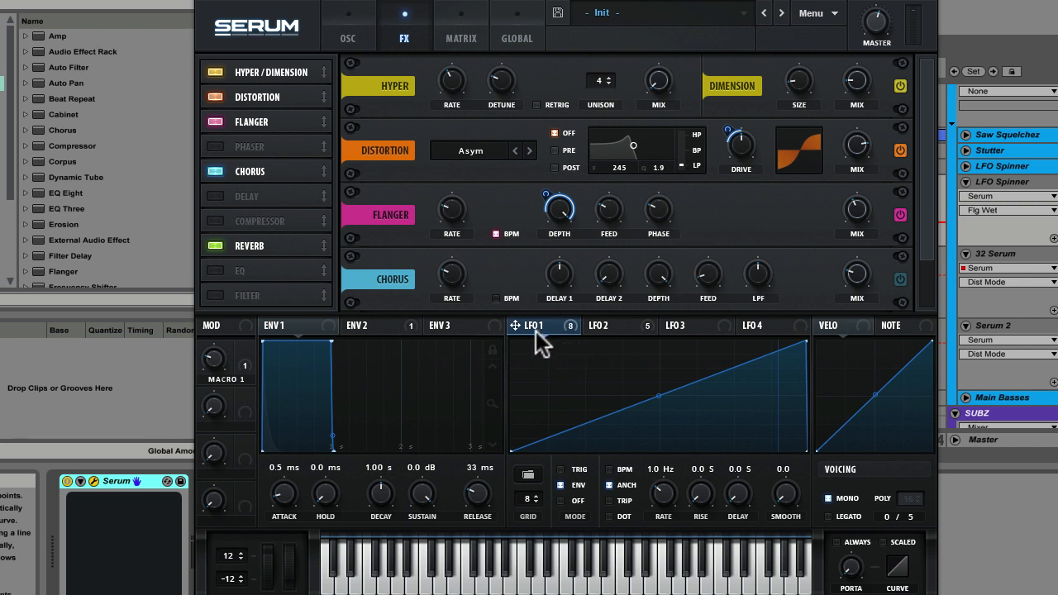
mouse_move(678, 382)
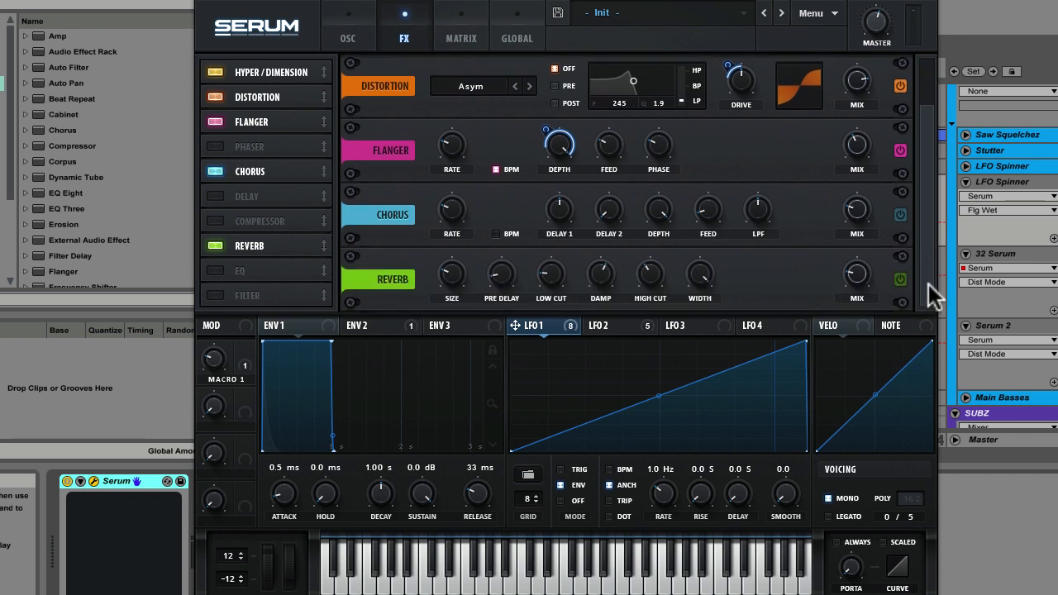
mouse_move(821, 221)
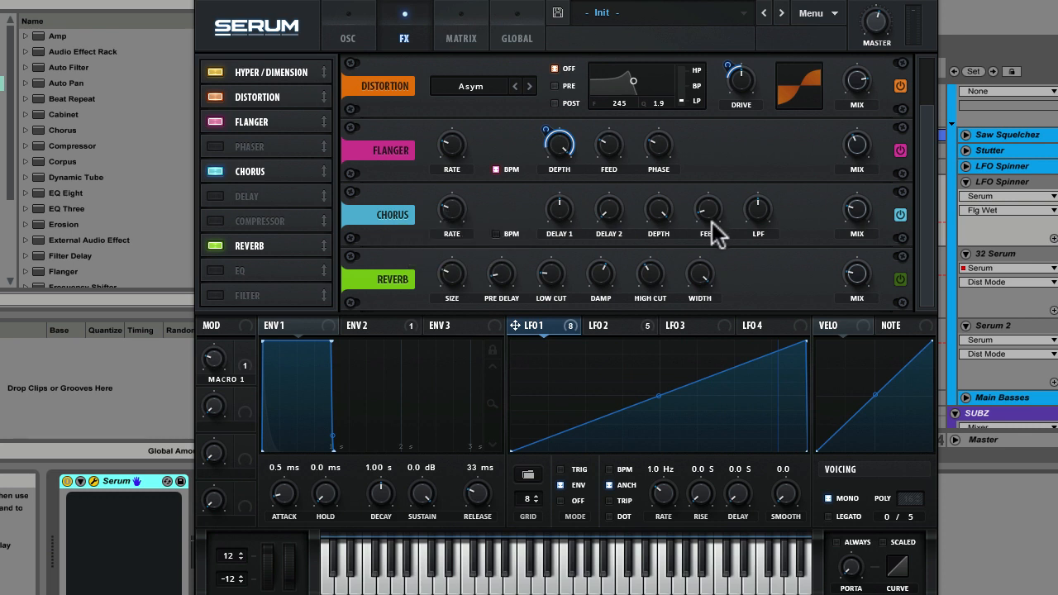
mouse_move(709, 209)
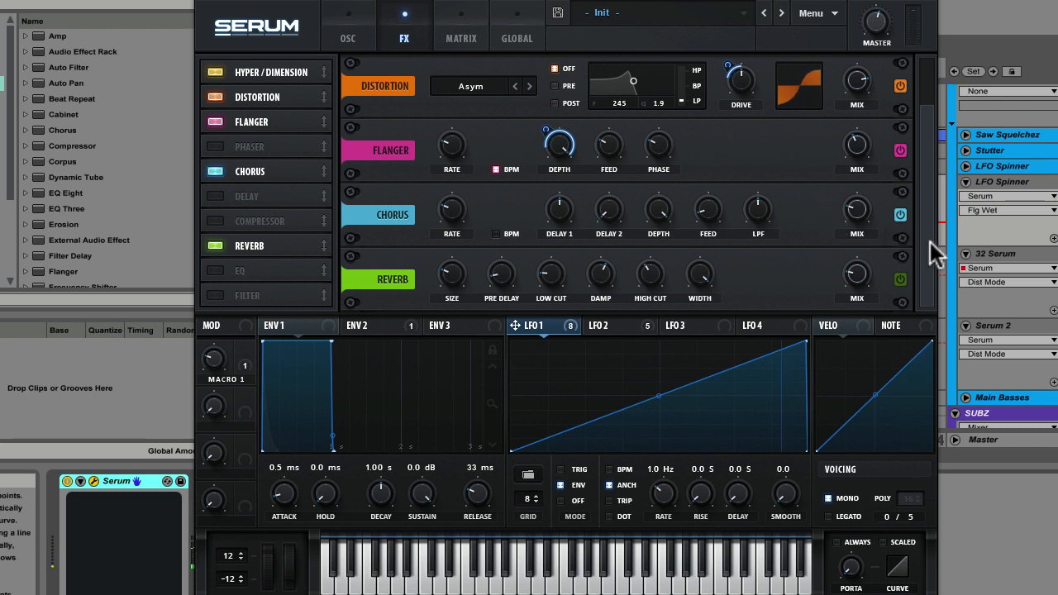
mouse_move(856, 285)
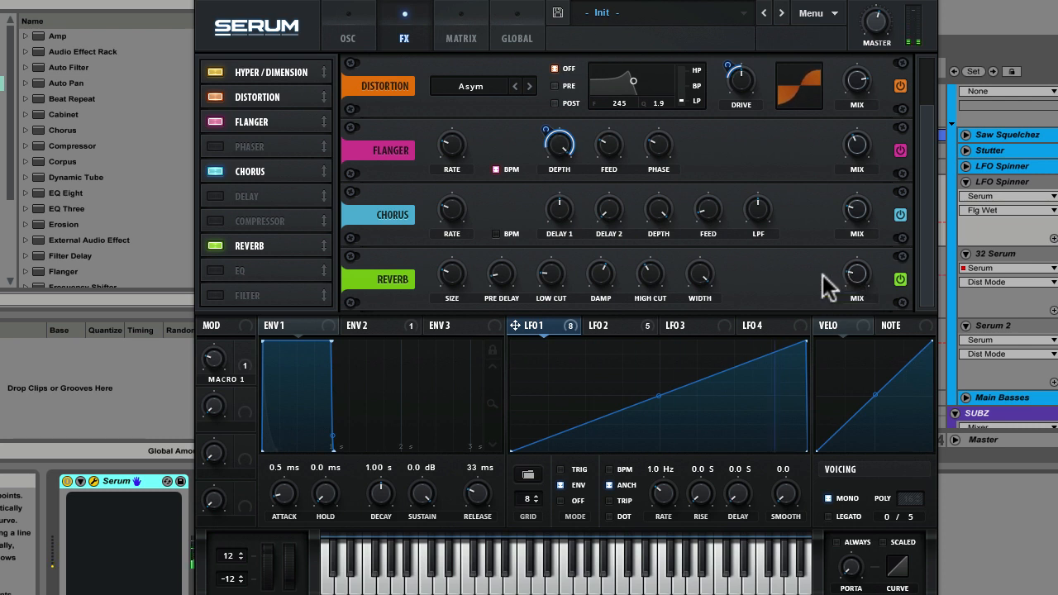
mouse_move(773, 285)
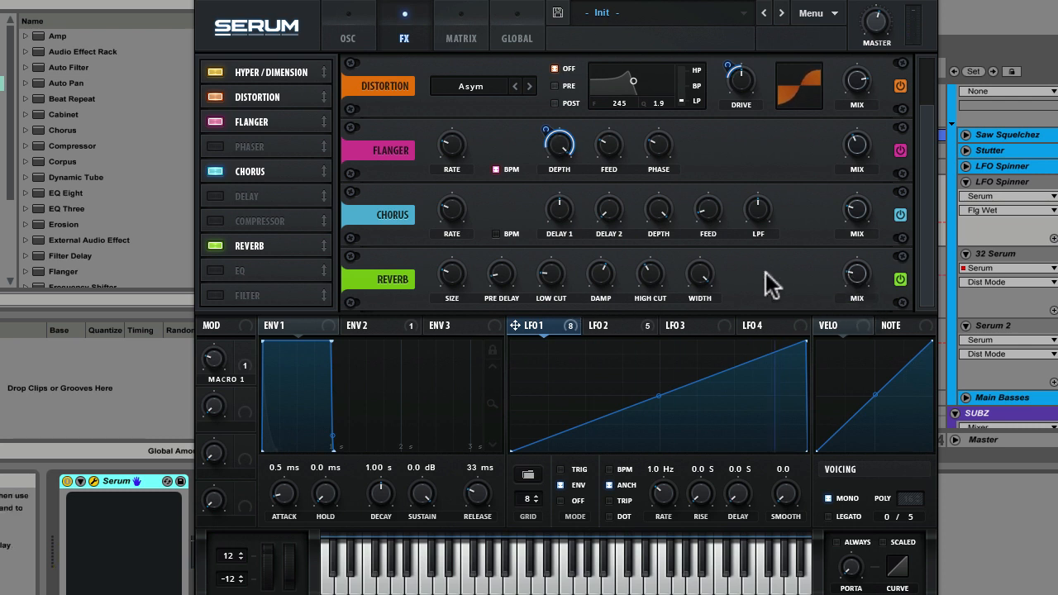
mouse_move(500, 285)
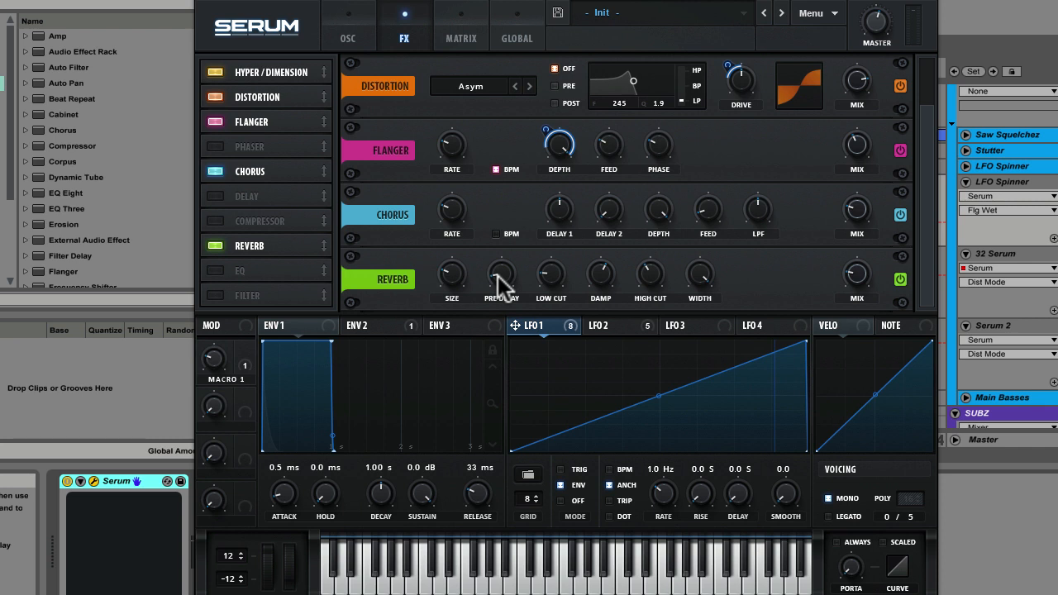
mouse_move(452, 273)
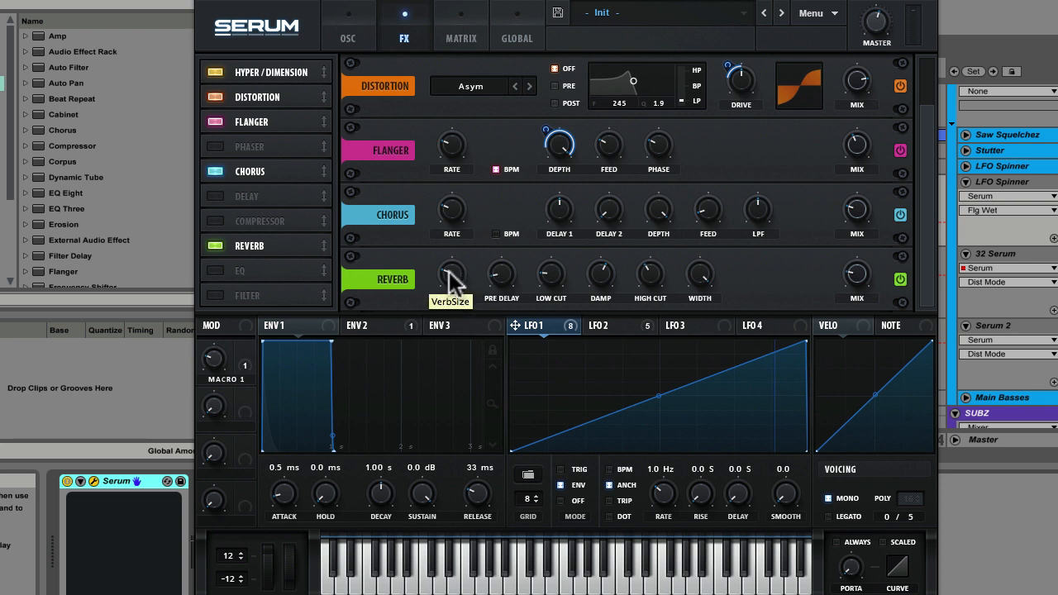
mouse_move(798, 297)
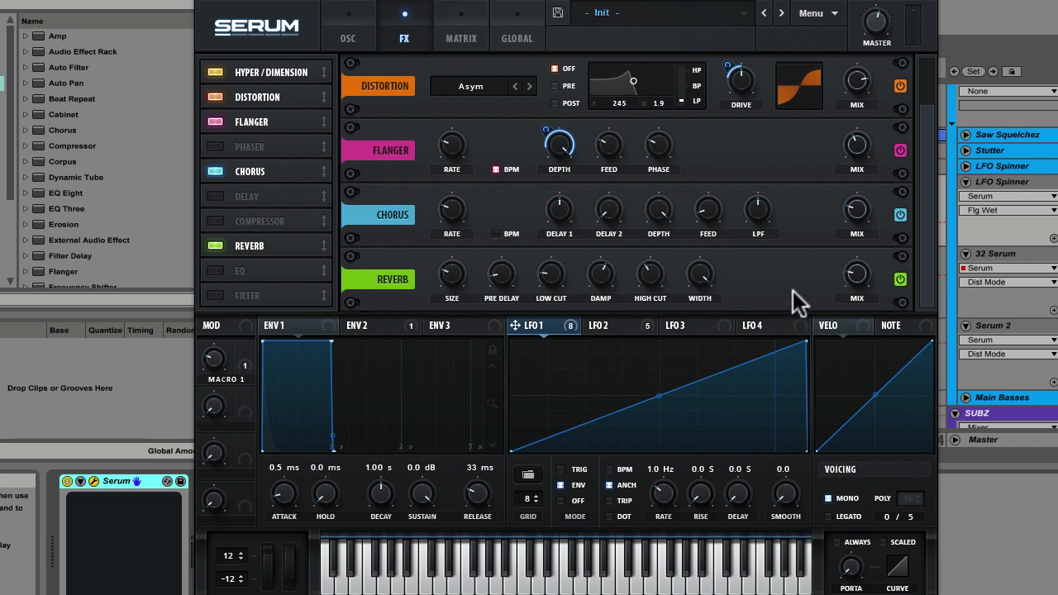
mouse_move(792, 298)
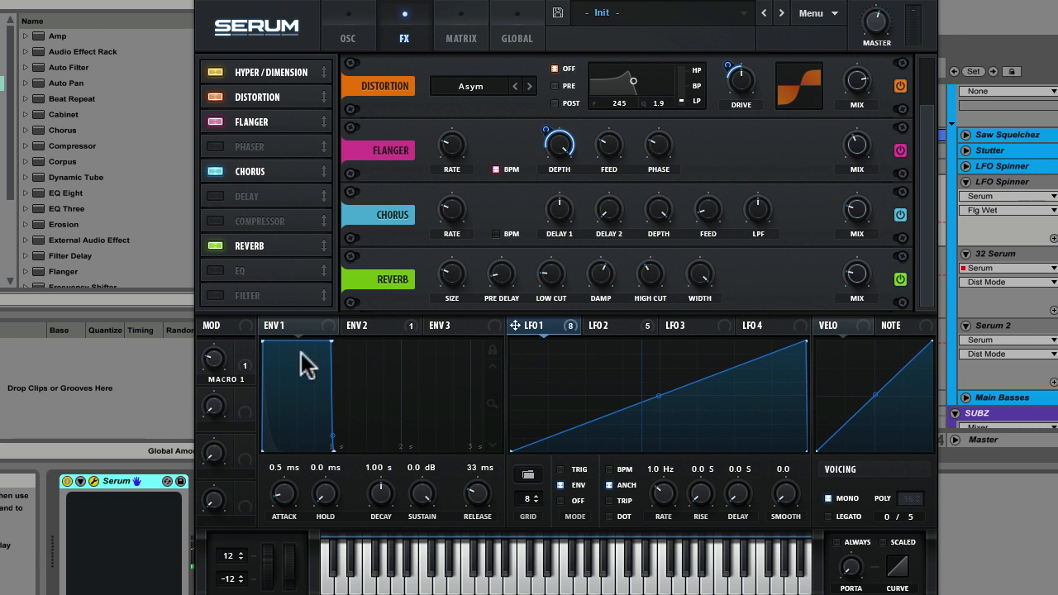
mouse_move(277, 437)
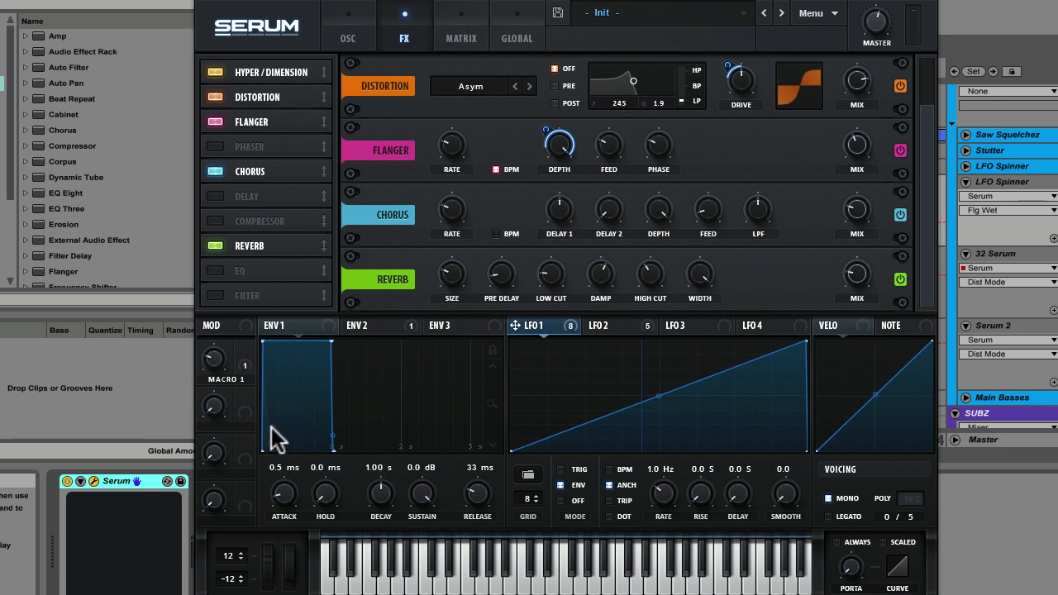
Step: Show Envelope 2's pluck shape: 0.5 ms attack, 269 ms decay, no sustain
click(368, 325)
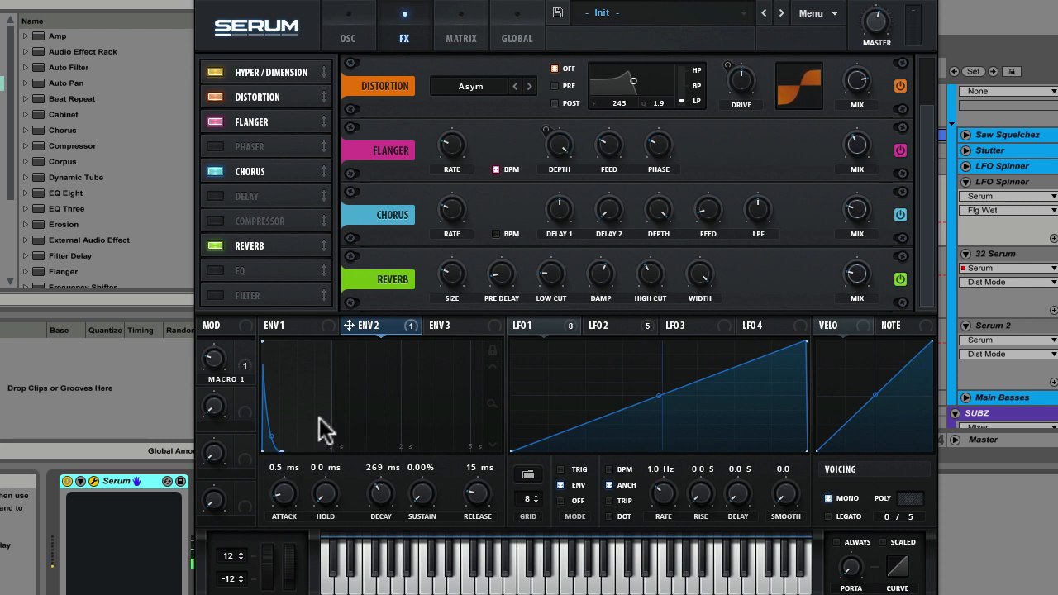
mouse_move(269, 406)
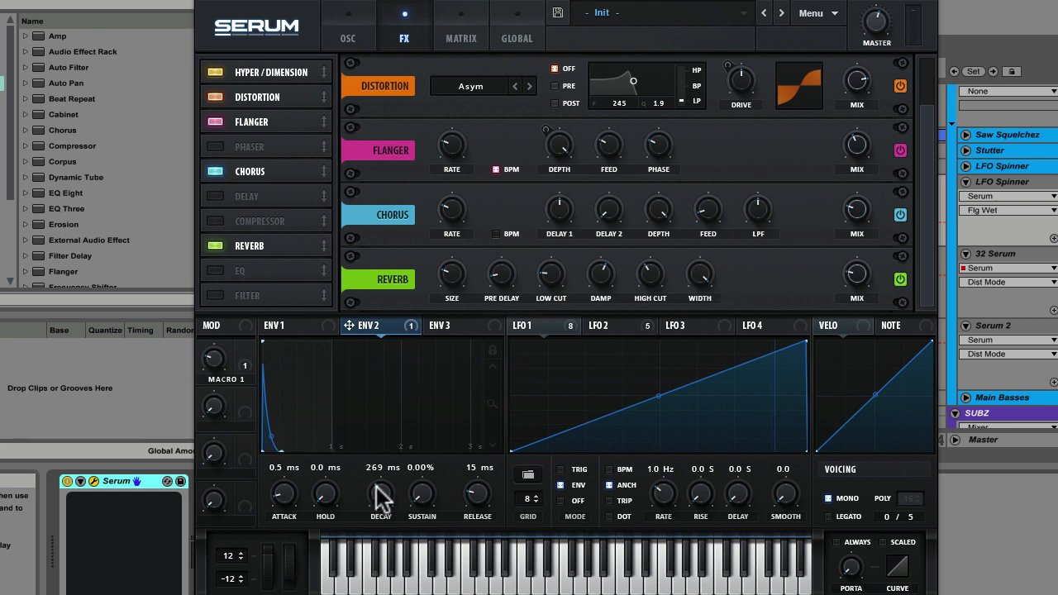
mouse_move(381, 494)
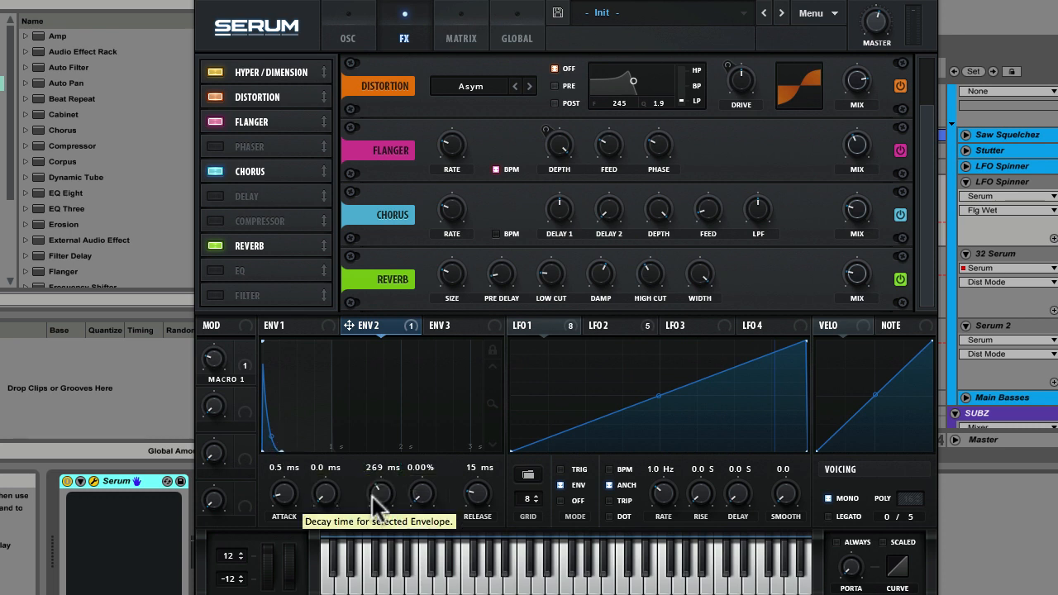
mouse_move(277, 434)
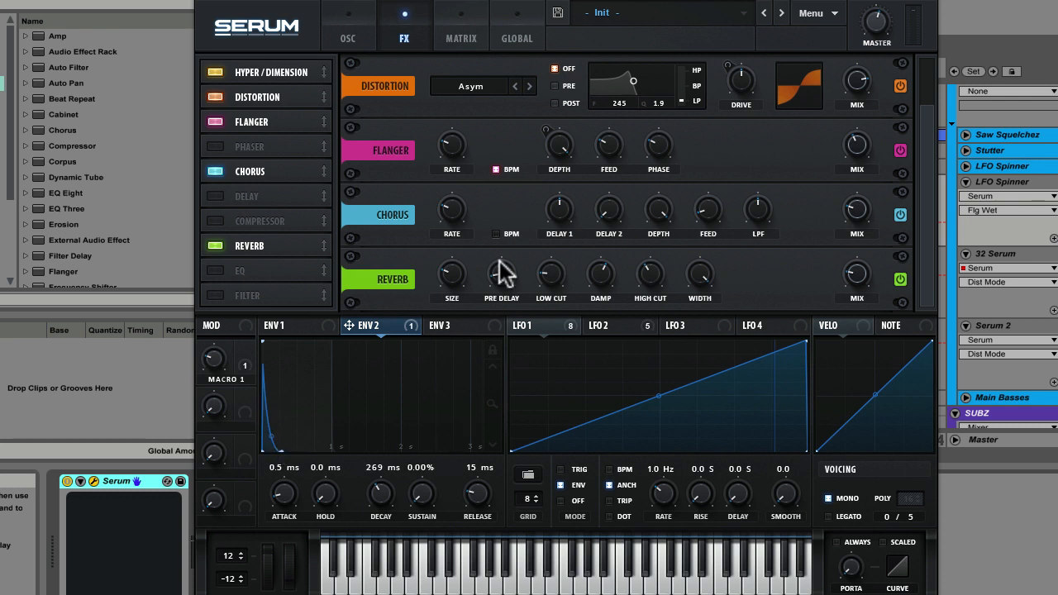
Step: Switch to the Matrix page listing Env 2 to master tune and LFO routings
click(460, 24)
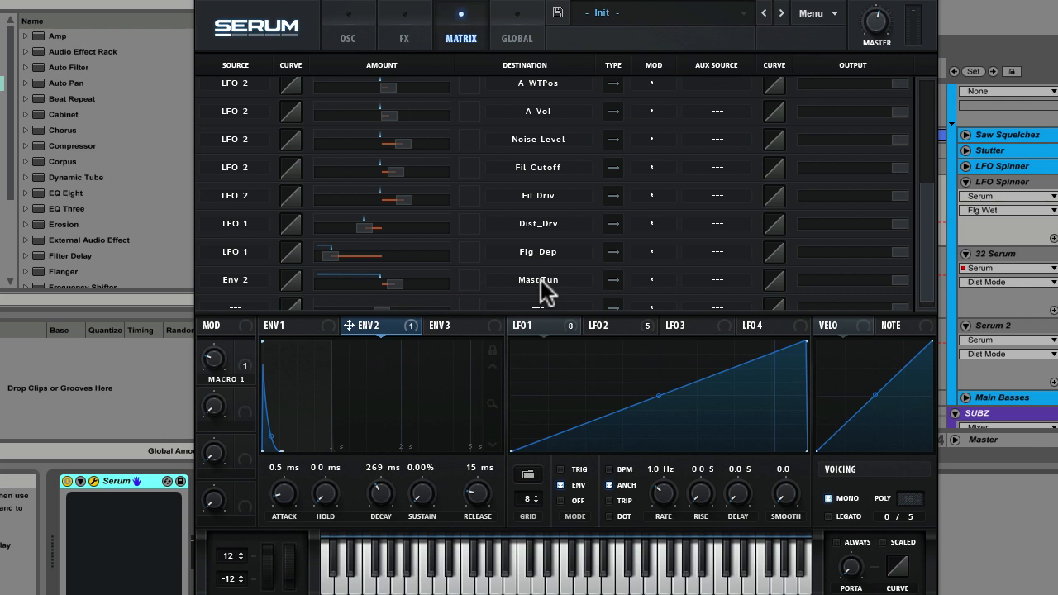
mouse_move(501, 242)
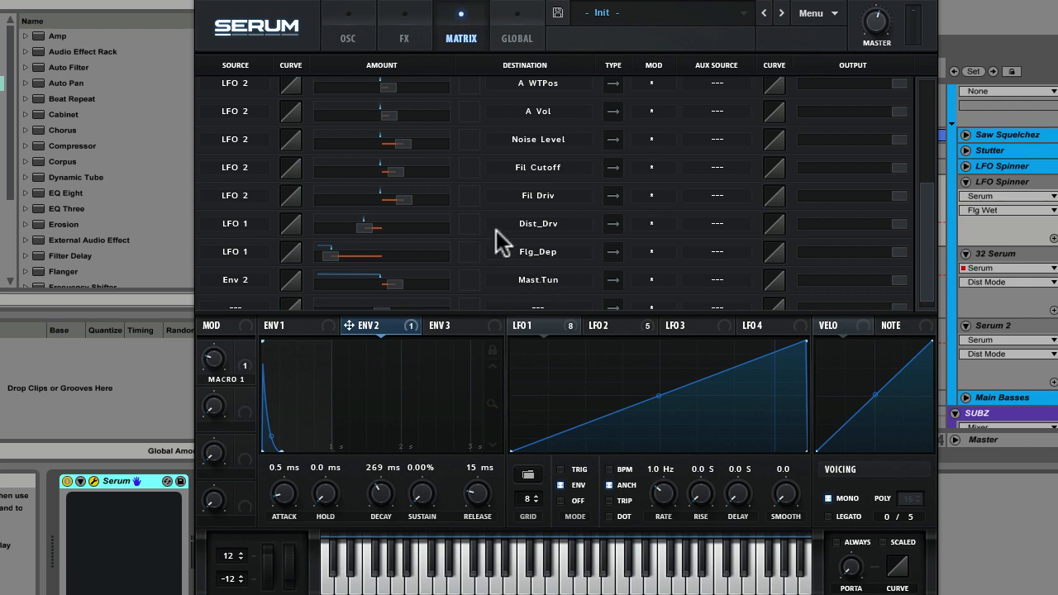
Step: Return to the oscillator page with Osc A on Evol Sweep and AlphaNz noise
click(348, 38)
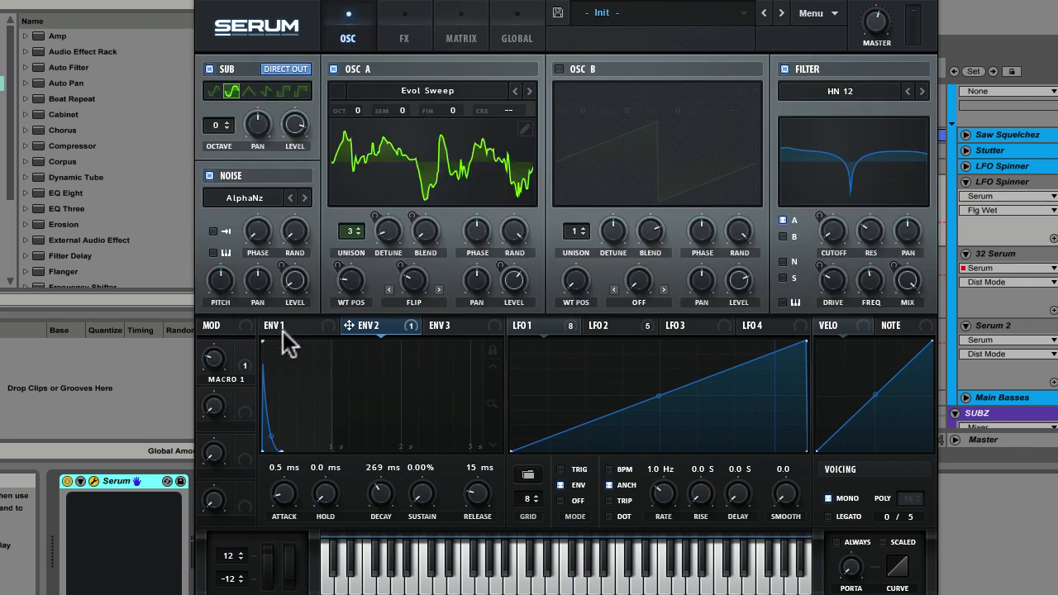
mouse_move(413, 335)
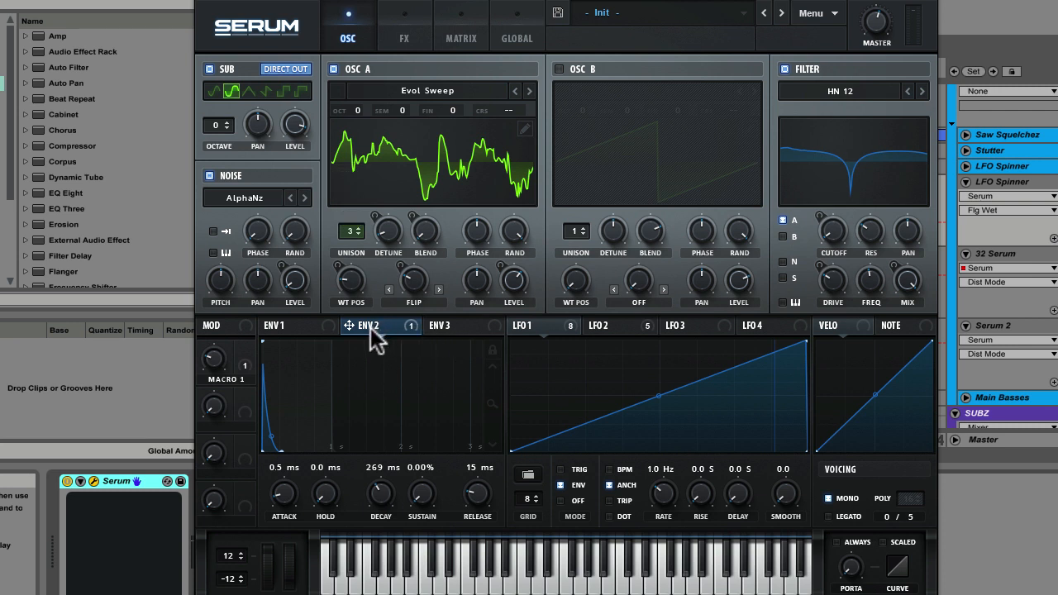
mouse_move(424, 224)
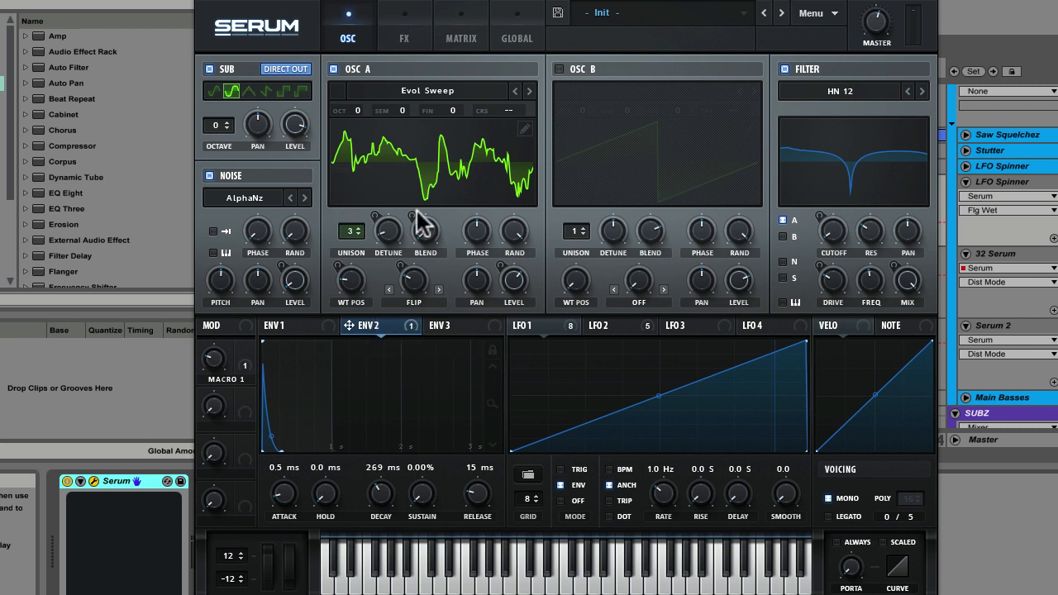
mouse_move(236, 149)
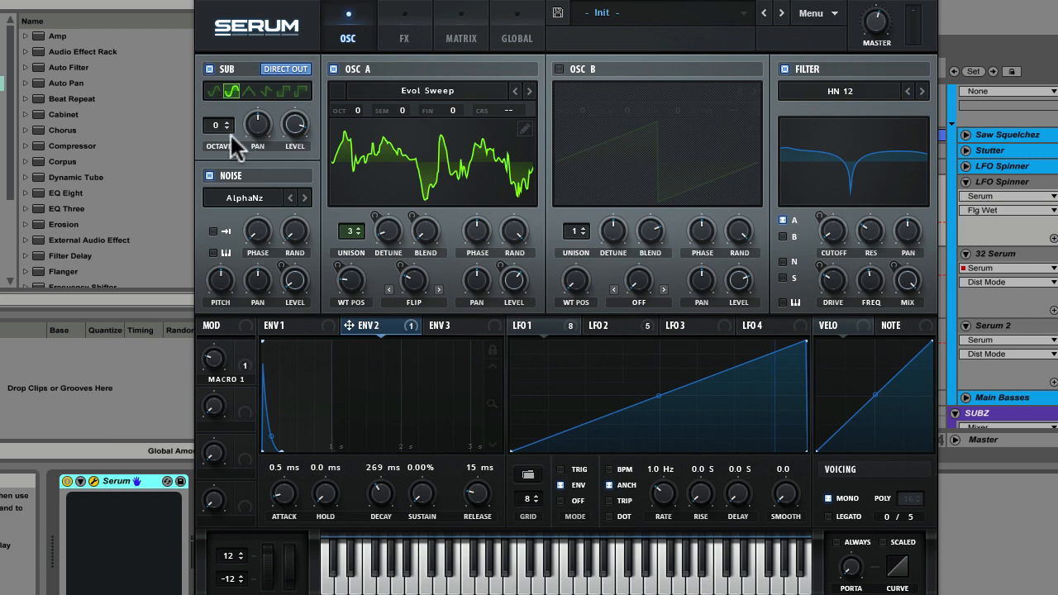
Step: Reopen the matrix and confirm Env 2 still routes to Global master tune
click(461, 38)
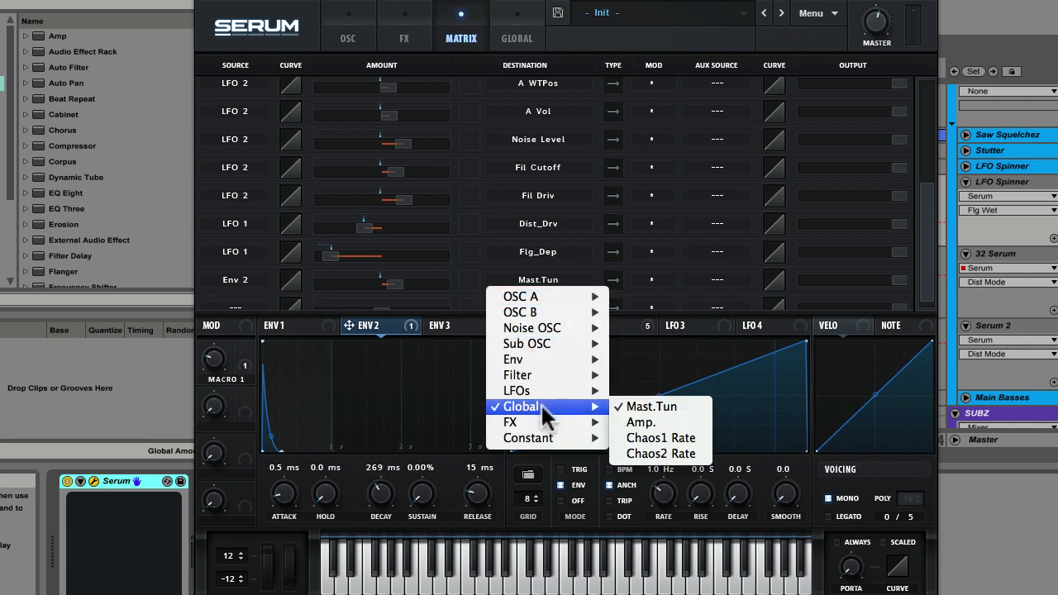
click(653, 406)
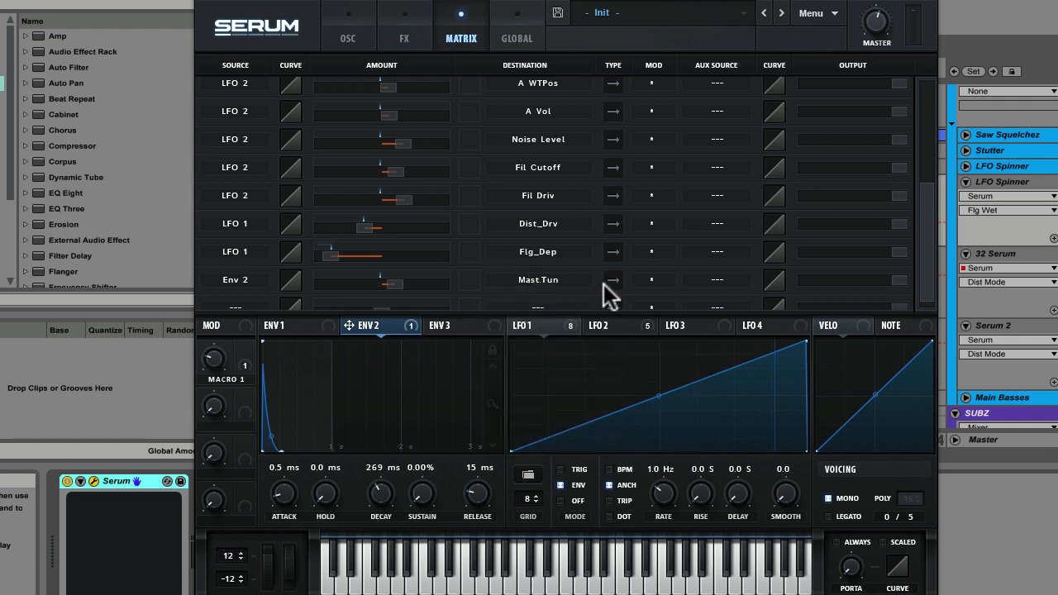